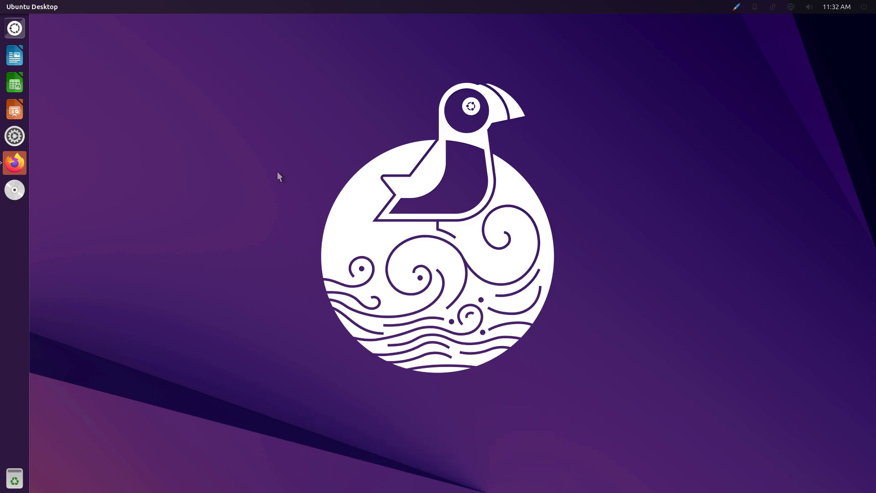
mouse_move(54, 178)
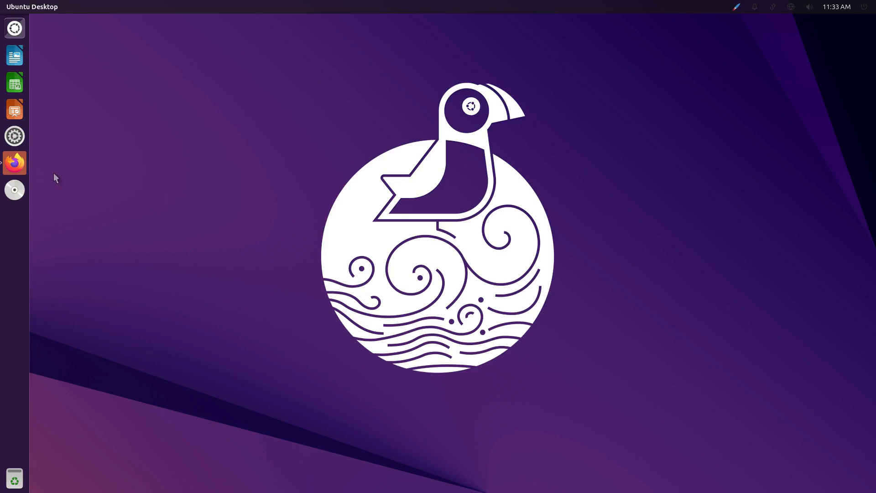
mouse_move(153, 201)
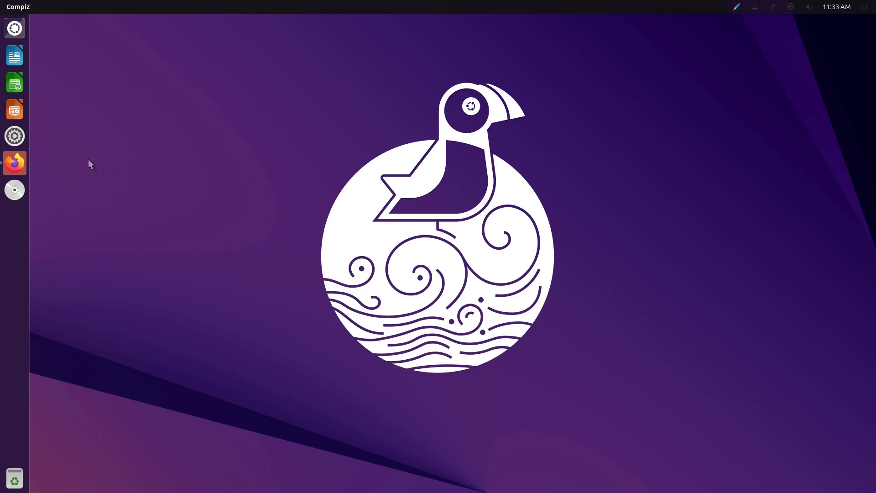
- Show the Firefox window and scroll through the ubuntuunity.org homepage's features and upgrade sections
left_click(14, 162)
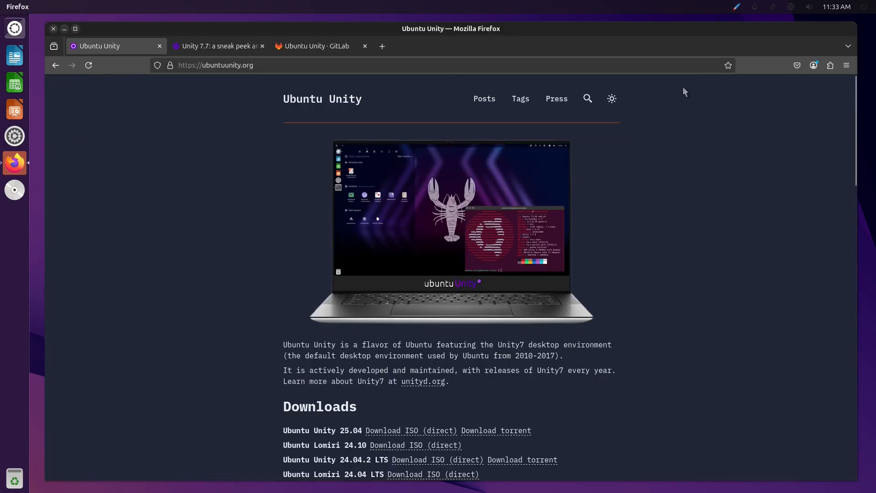
mouse_move(235, 77)
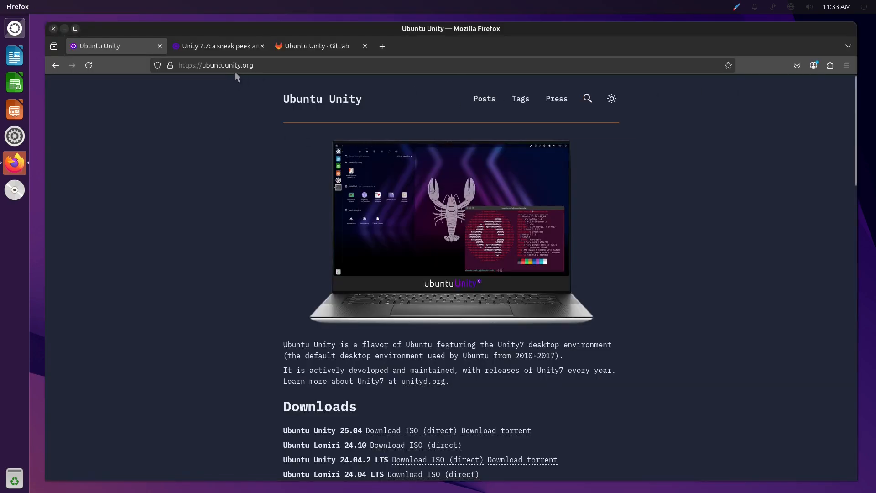
scroll("down", 3)
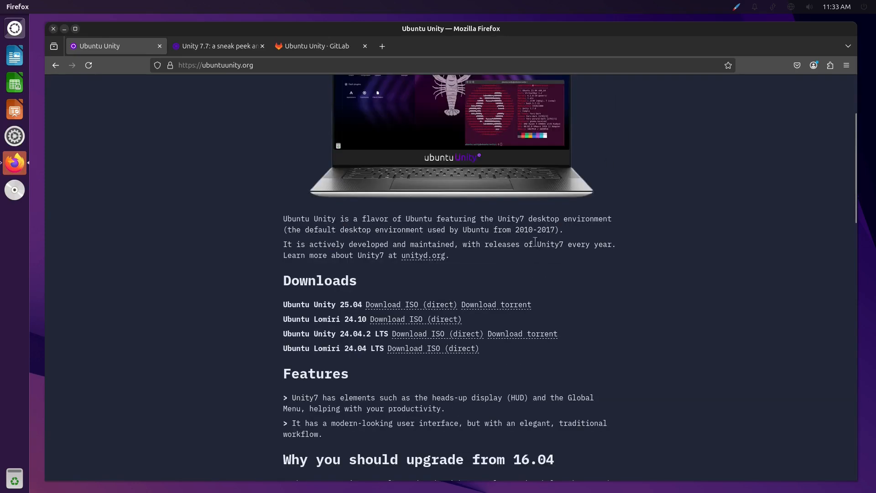
mouse_move(375, 343)
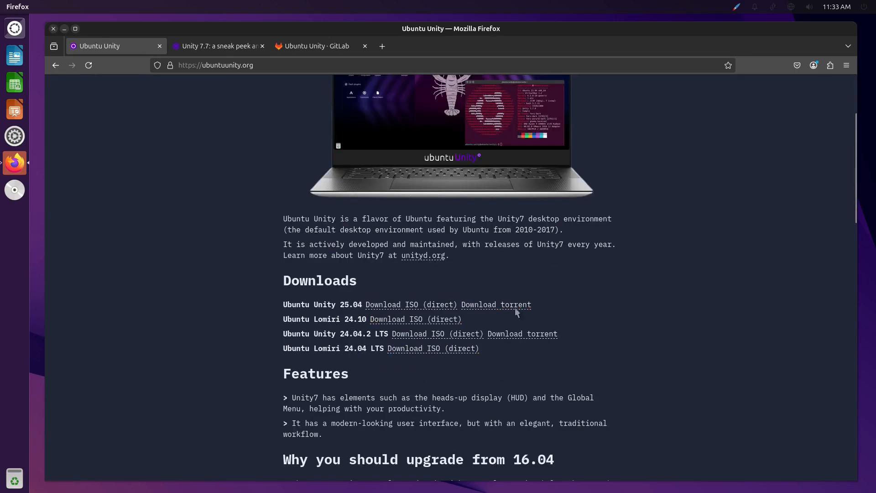
mouse_move(618, 362)
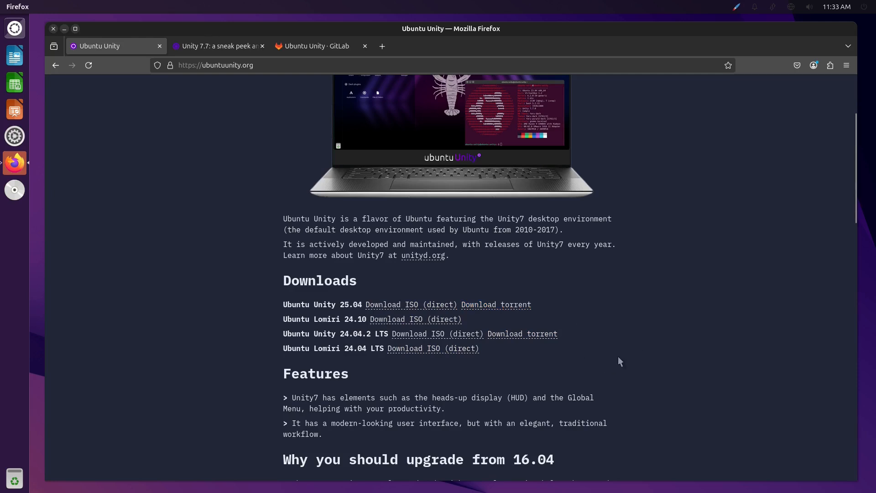
mouse_move(415, 319)
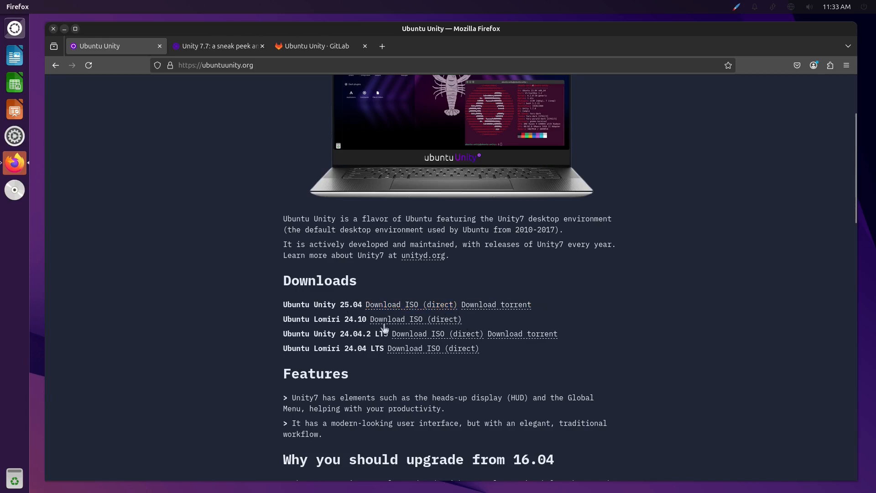
mouse_move(364, 360)
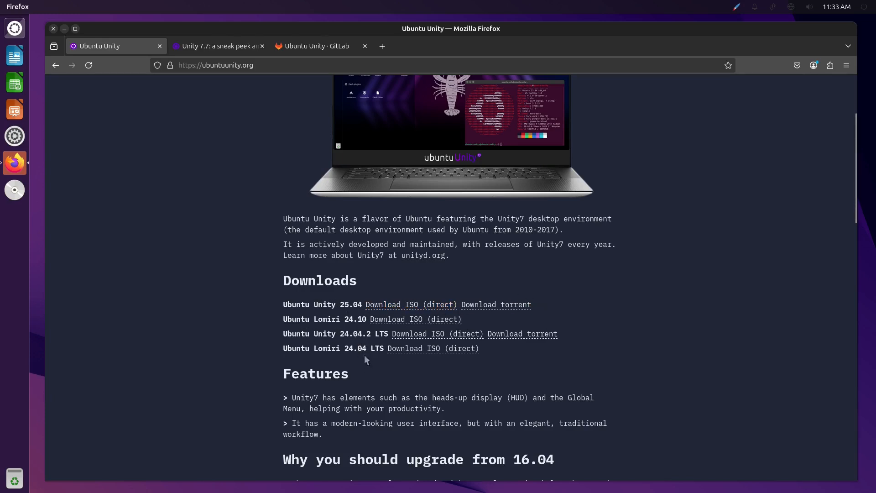
mouse_move(614, 375)
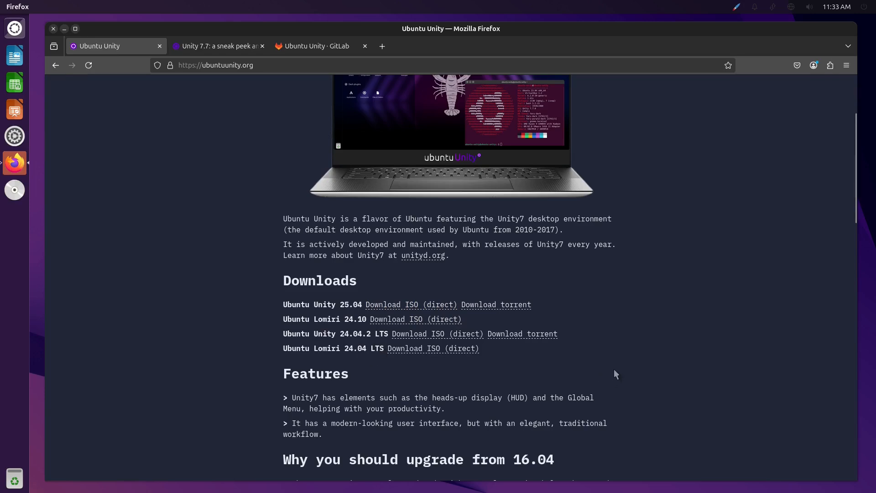
mouse_move(634, 365)
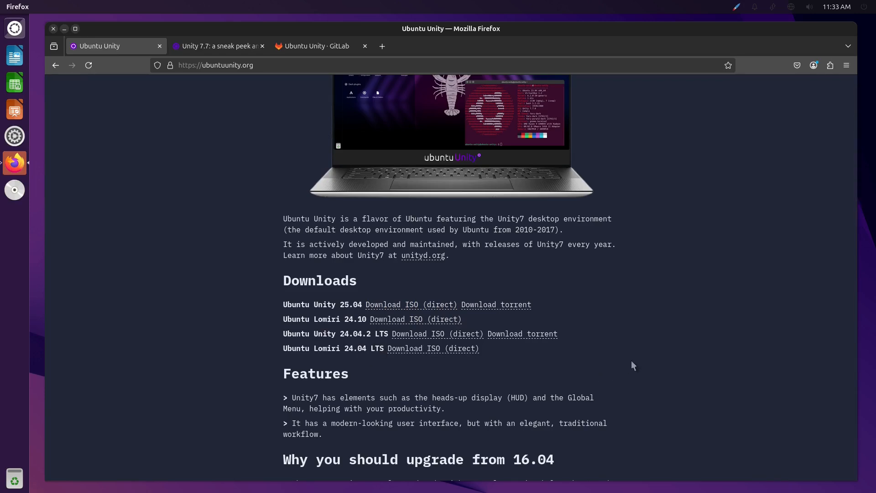
scroll("down", 3)
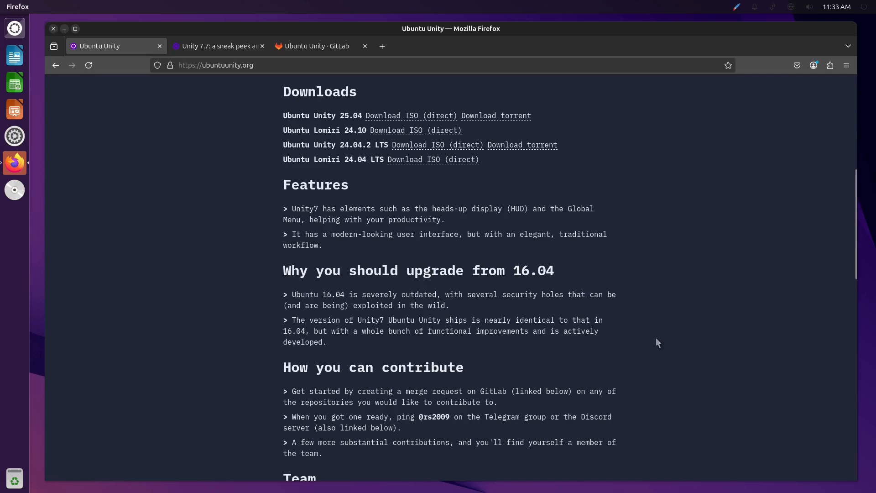
mouse_move(717, 334)
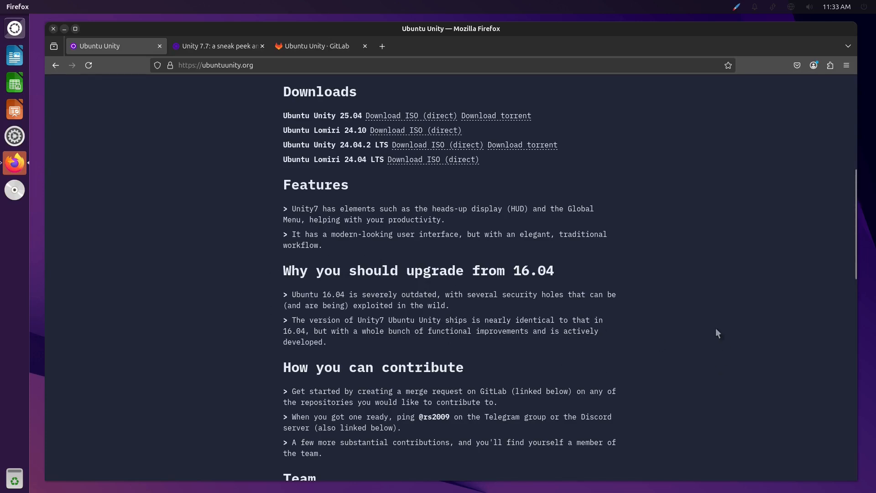
mouse_move(782, 311)
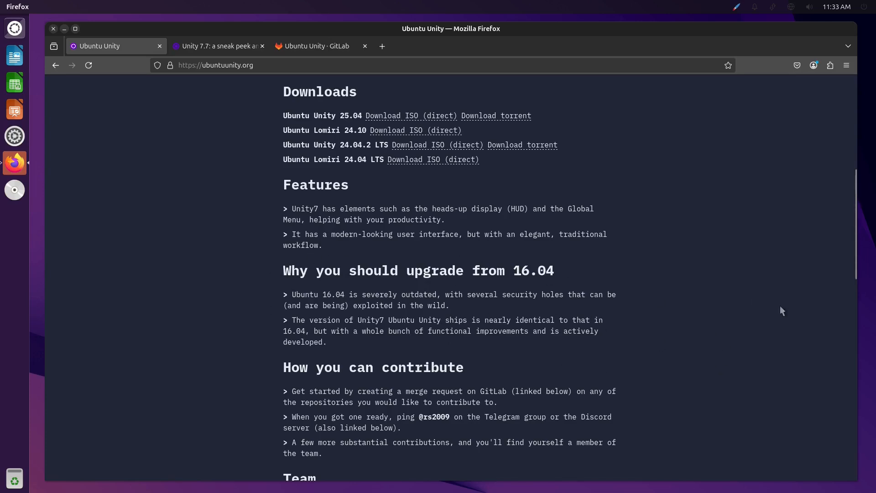
mouse_move(768, 303)
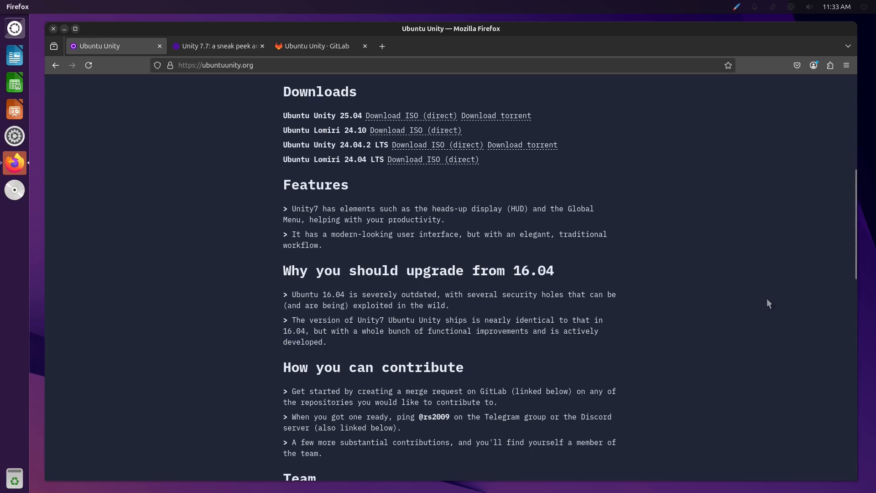
scroll("down", 3)
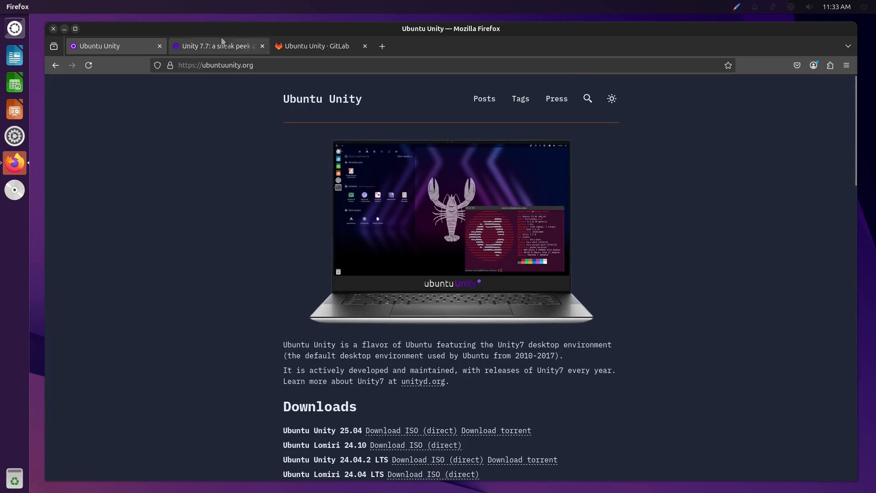
- Switch to the 'Unity 7.7: a sneak peek' article and skim through its UWidgets section
left_click(217, 45)
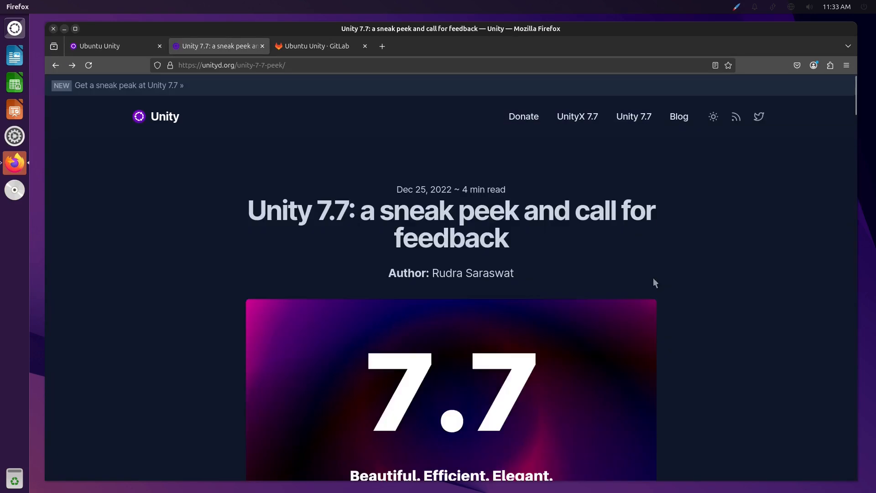
mouse_move(499, 207)
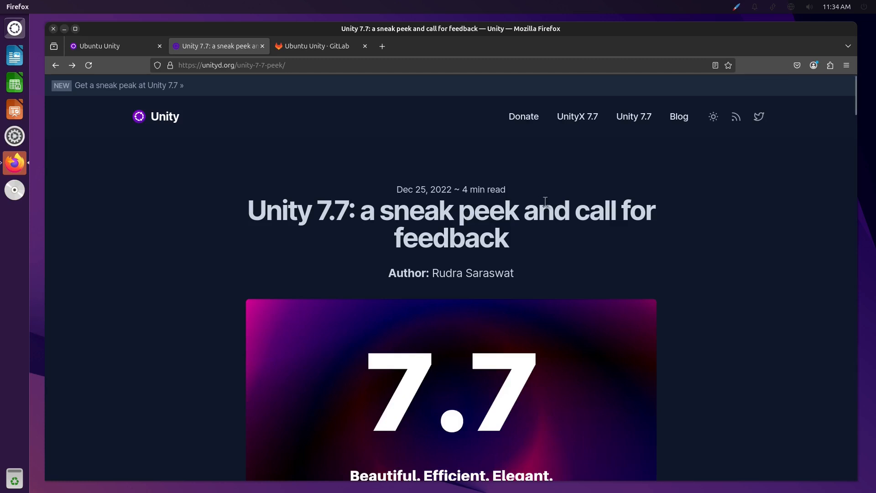
mouse_move(706, 289)
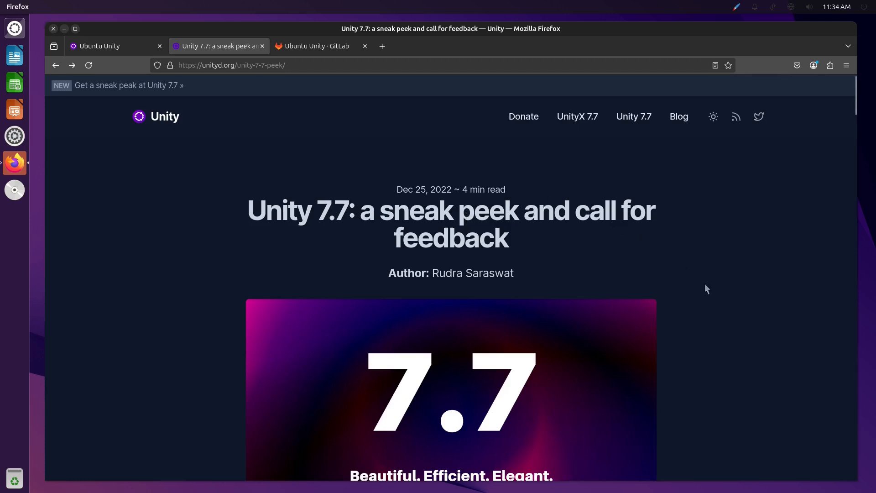
scroll("down", 3)
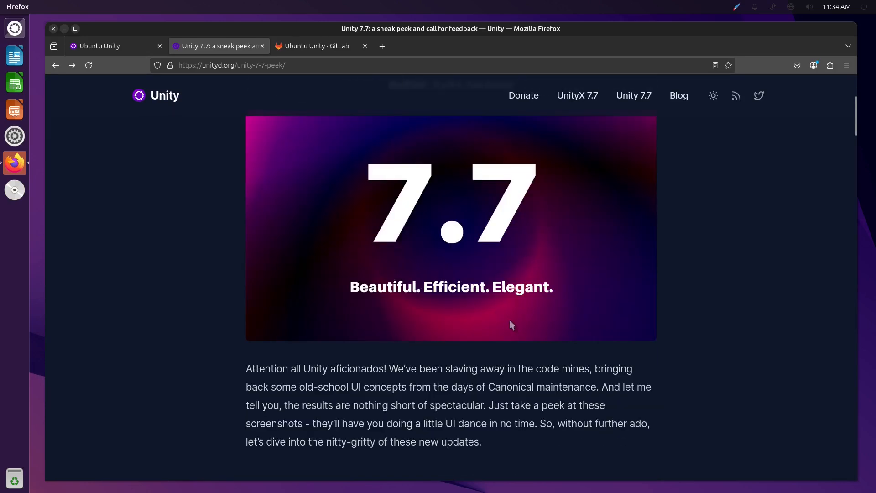
scroll("down", 3)
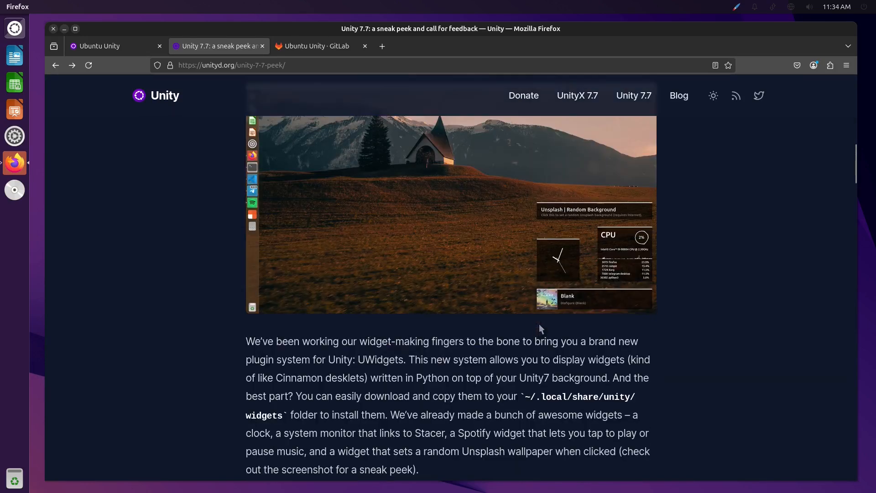
scroll("down", 3)
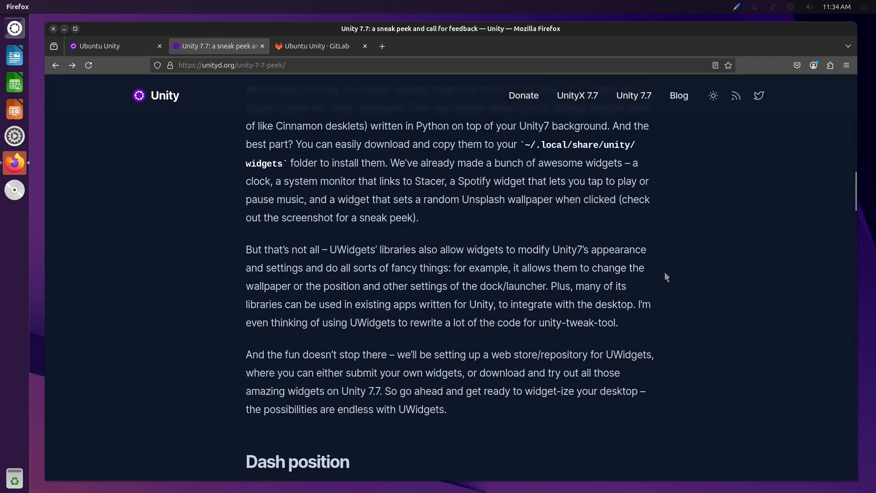
scroll("down", 3)
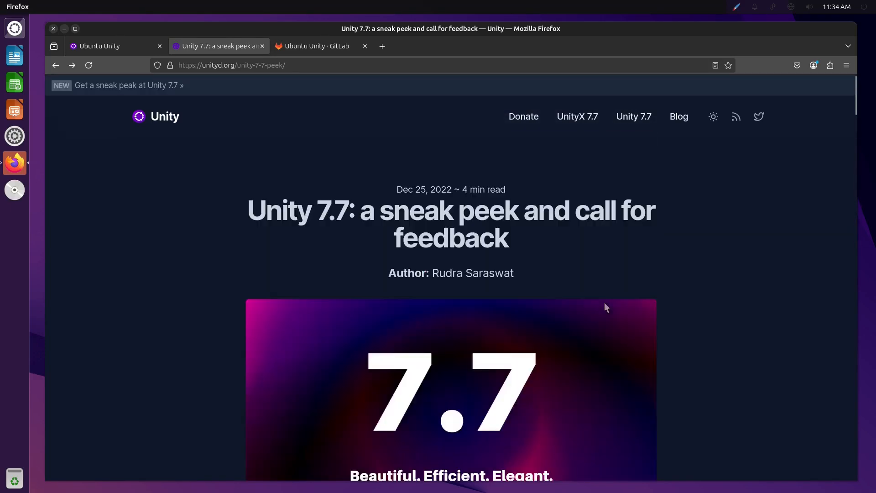
- Go to the Unity blog's latest news list at unityd.org/blog
left_click(678, 116)
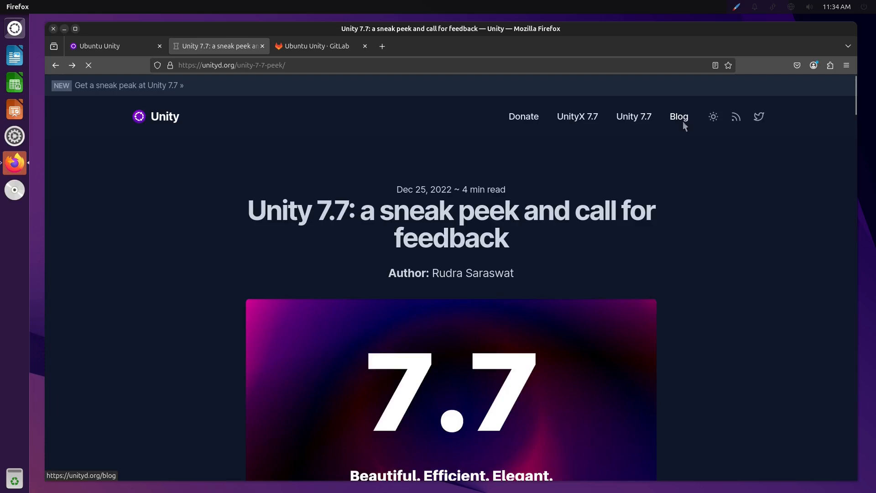
left_click(679, 116)
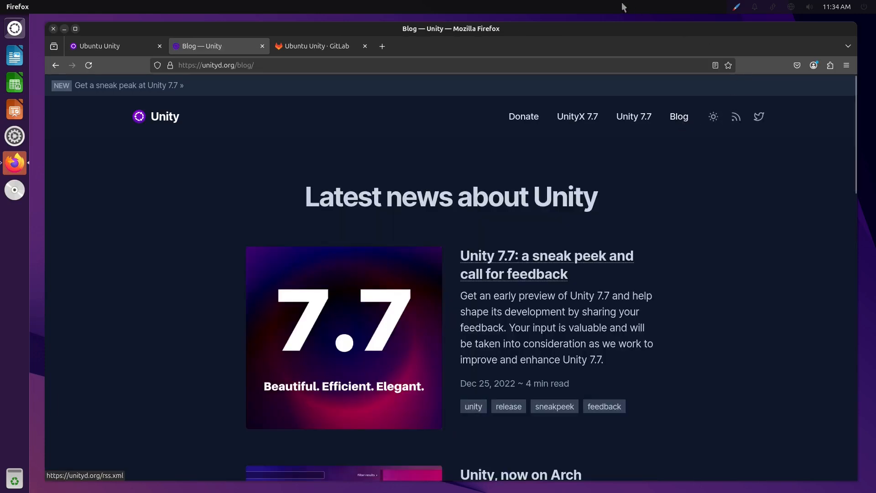
mouse_move(634, 116)
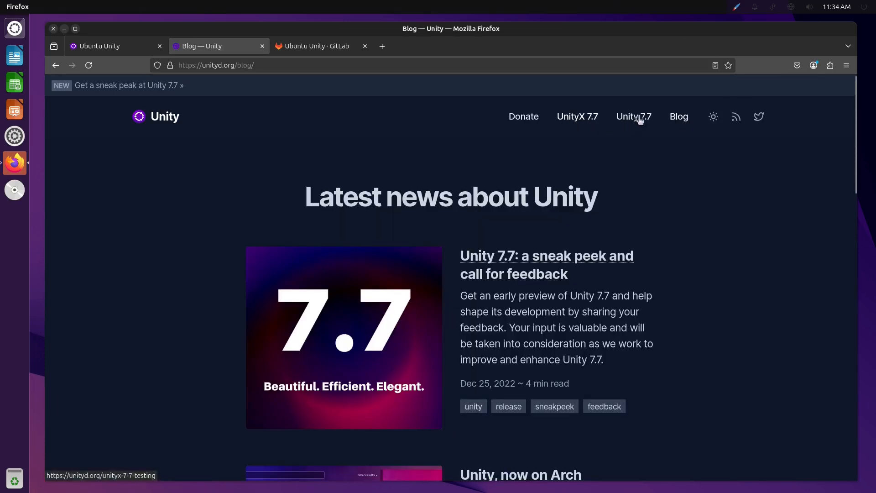
mouse_move(577, 117)
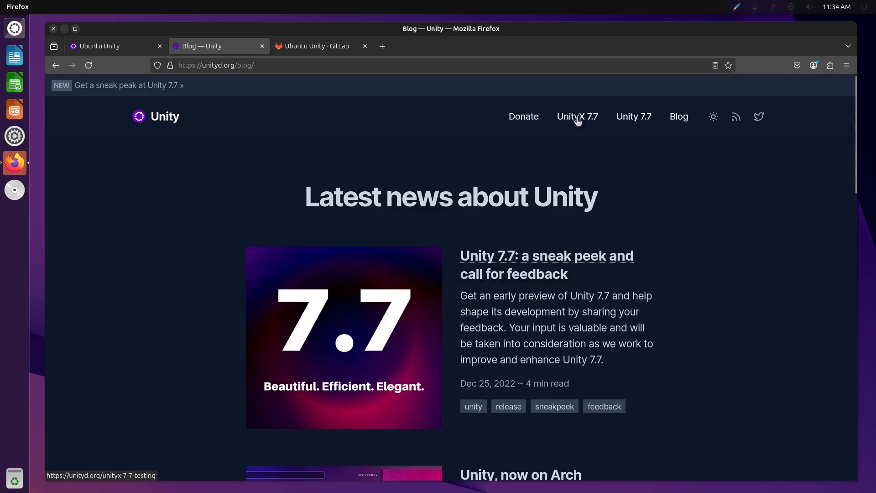
mouse_move(634, 117)
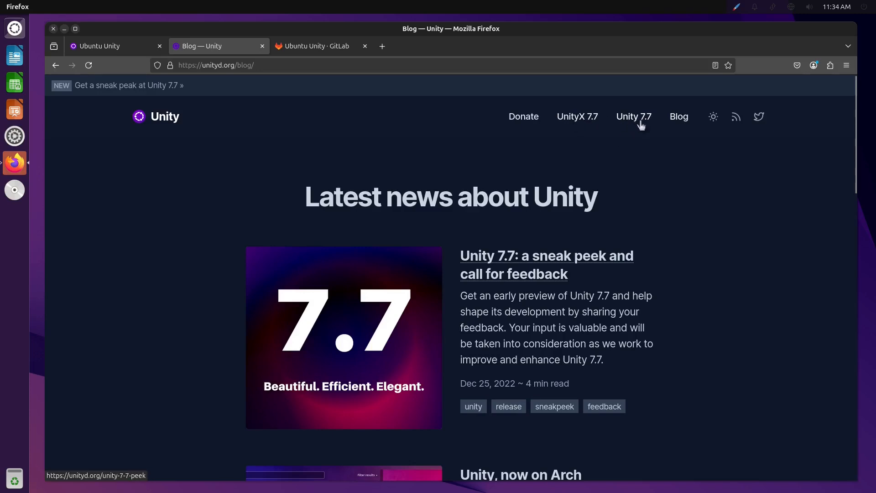
mouse_move(577, 116)
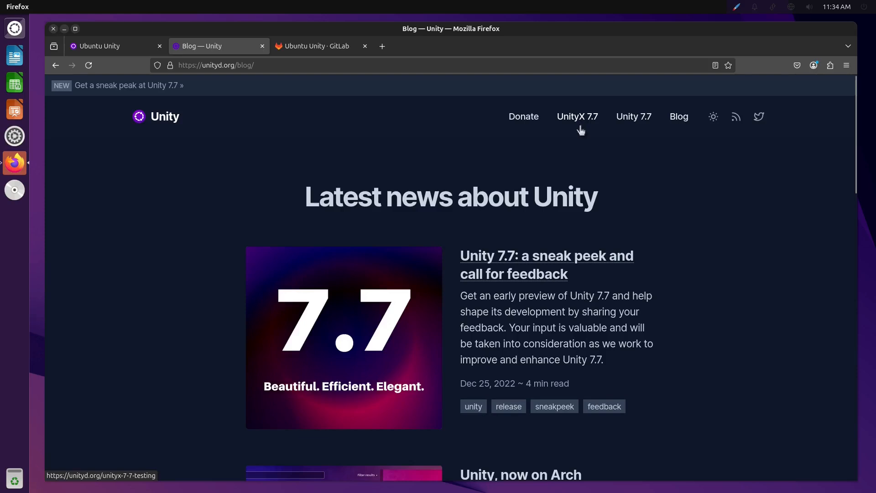
mouse_move(581, 131)
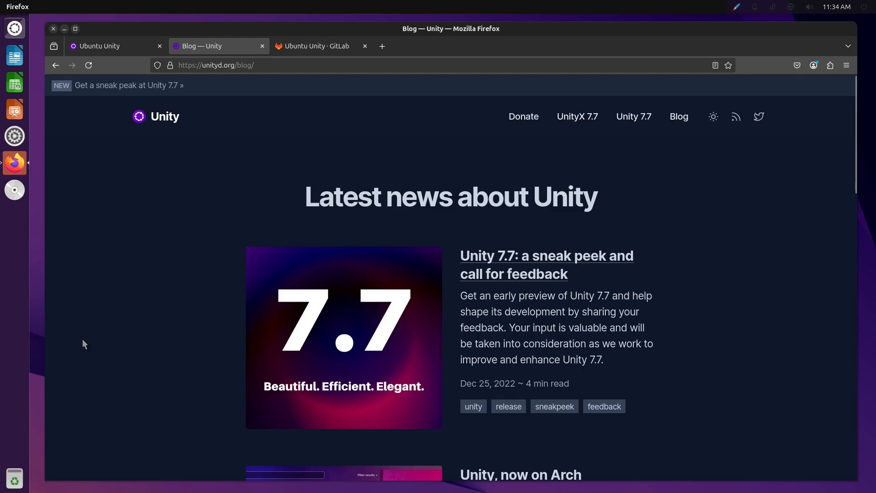
- Switch to the Ubuntu Unity · GitLab tab listing its subgroups and projects
left_click(316, 46)
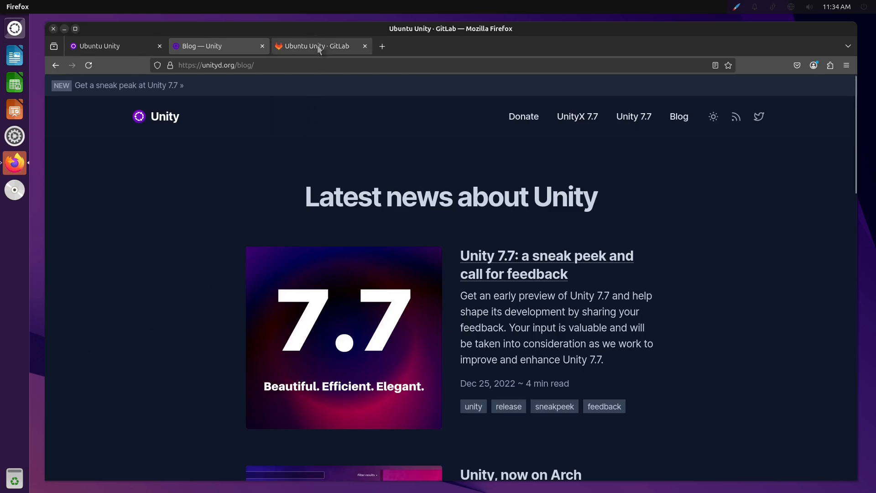
left_click(313, 46)
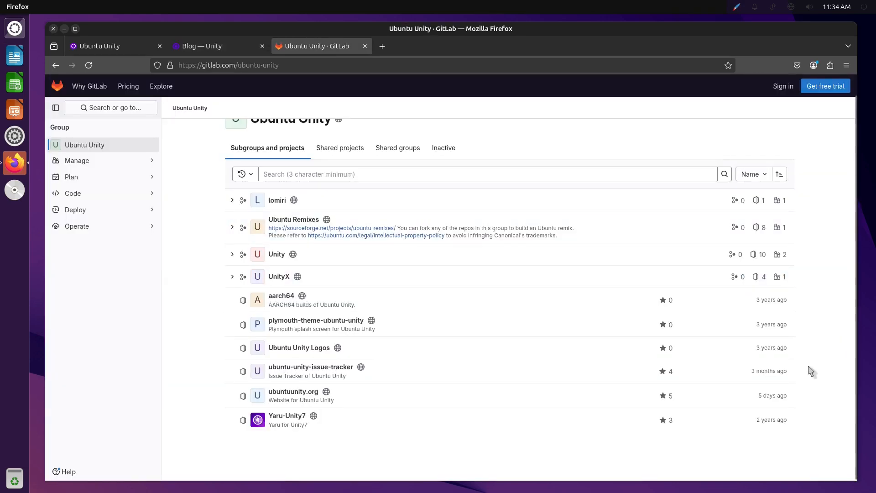
mouse_move(801, 401)
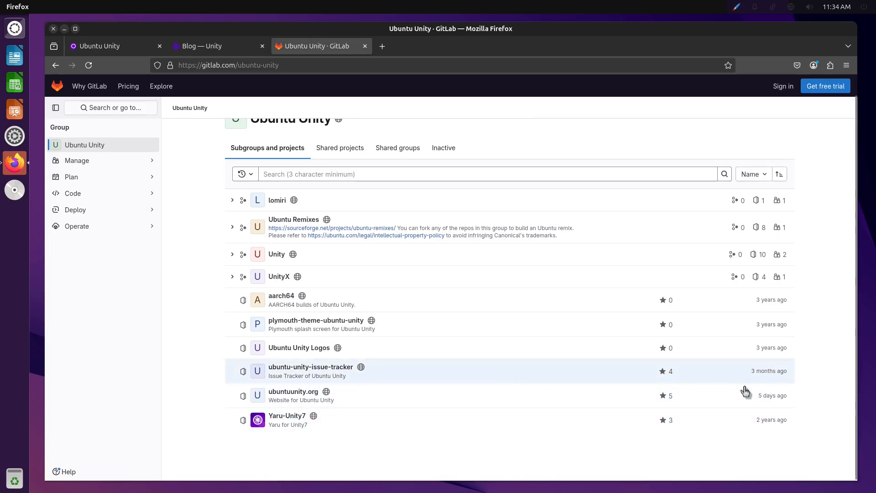
mouse_move(356, 420)
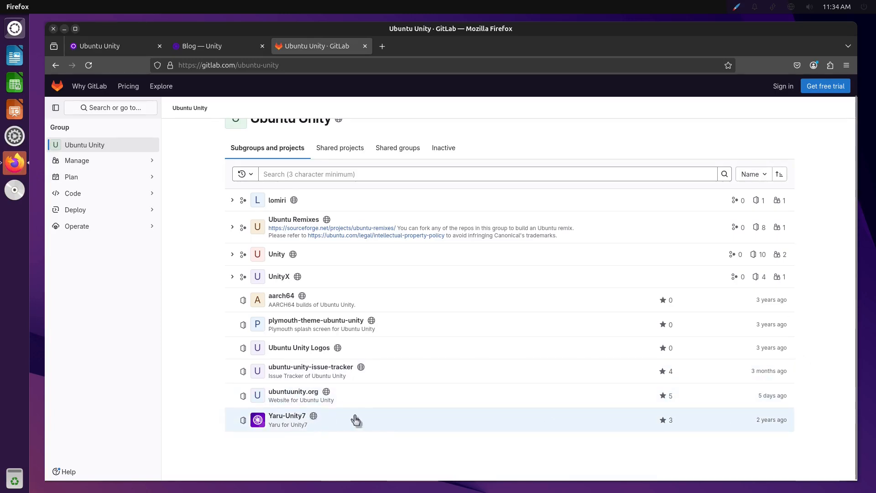
mouse_move(629, 377)
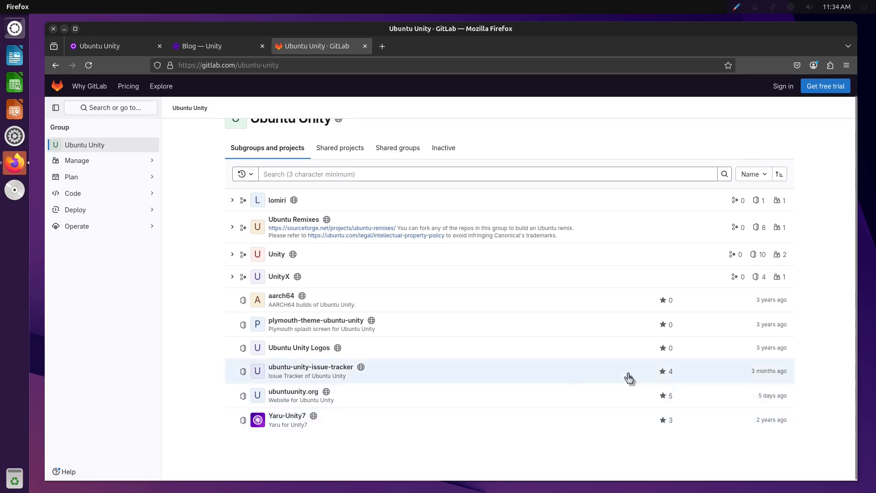
mouse_move(431, 378)
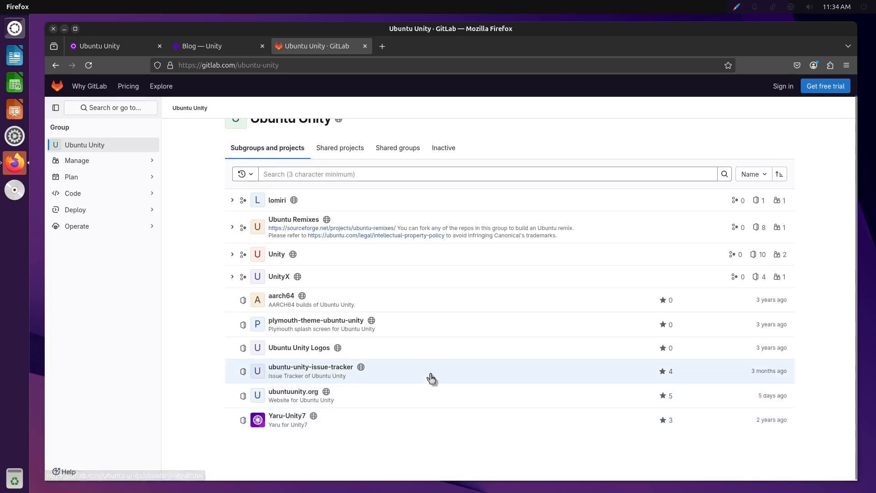
- Expand the Unity subgroup to list its projects from all-uwidgets to unityd.org
left_click(310, 367)
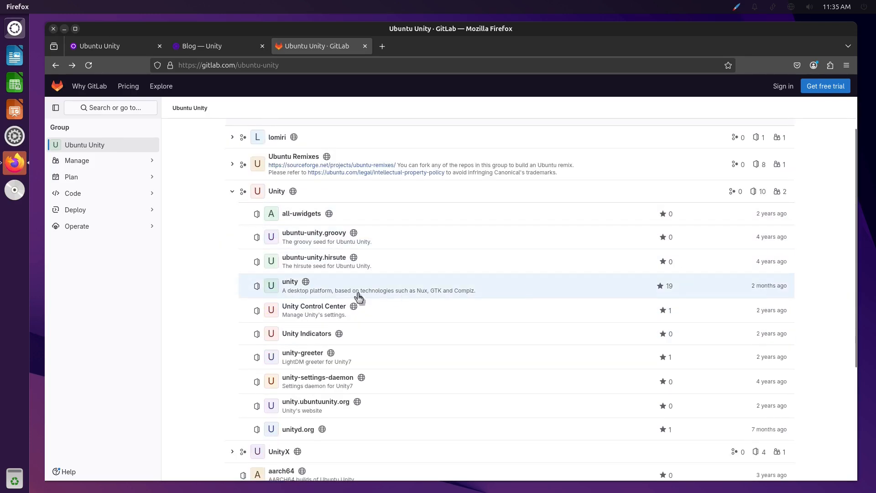
mouse_move(686, 298)
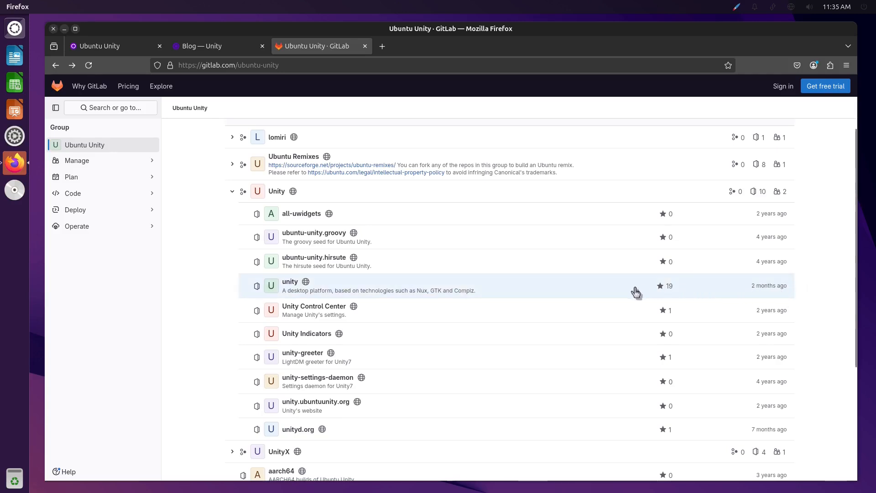
mouse_move(416, 438)
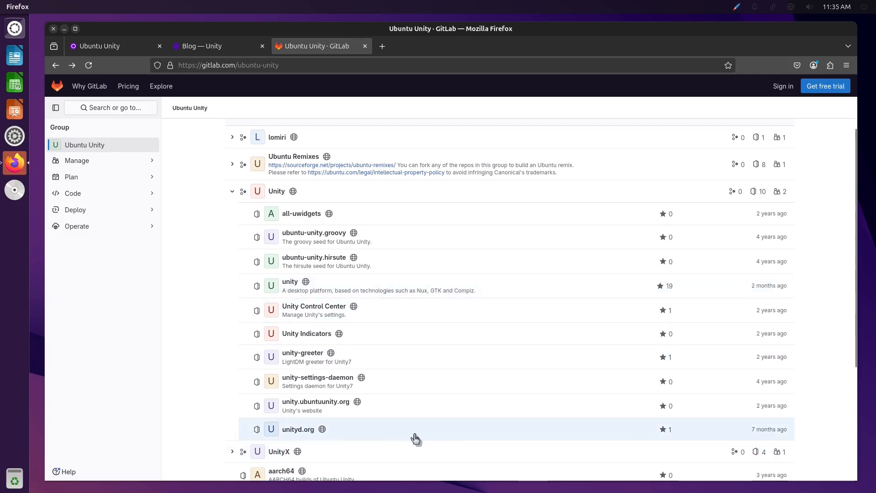
mouse_move(501, 287)
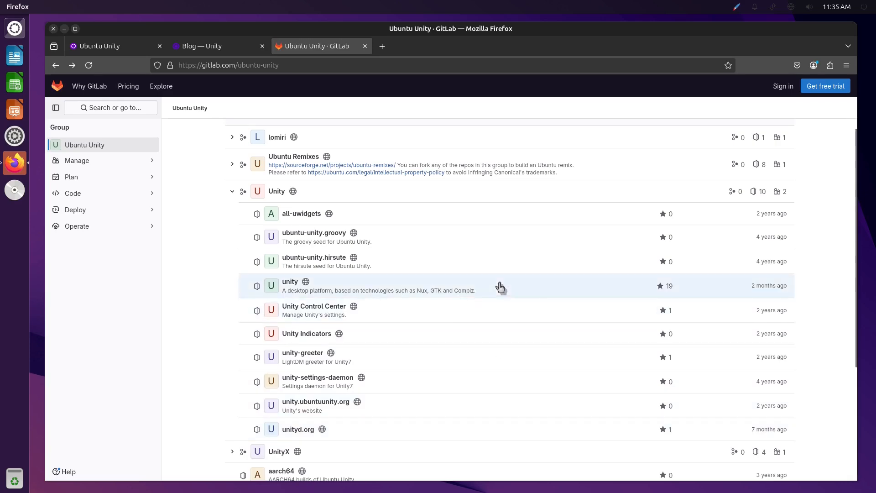
- Open the unity desktop platform project on GitLab and scroll through its repository files
left_click(290, 282)
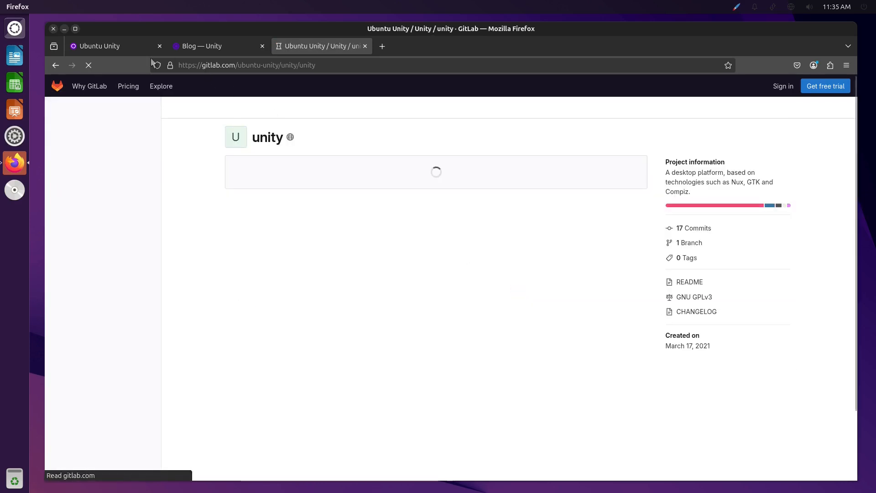
left_click(218, 46)
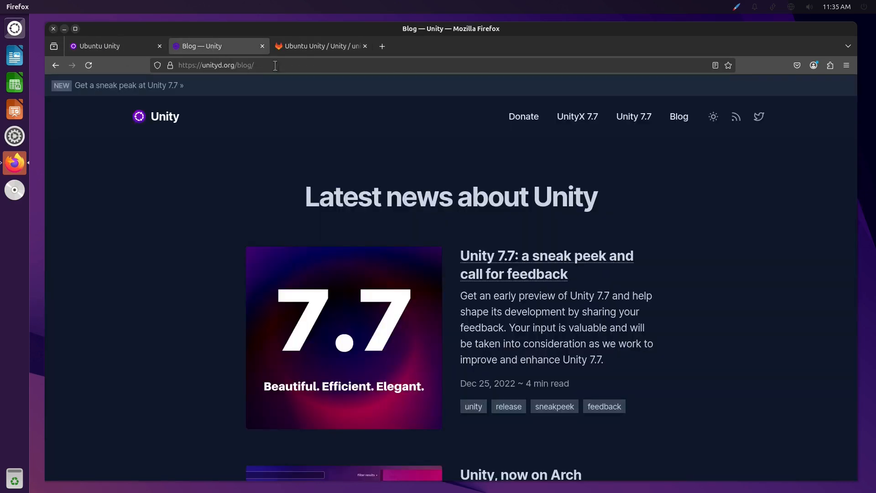
left_click(319, 46)
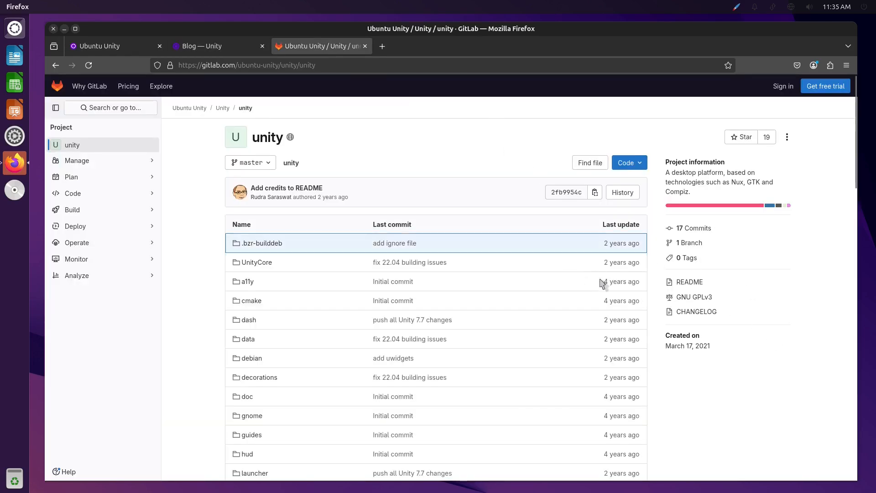
scroll("down", 3)
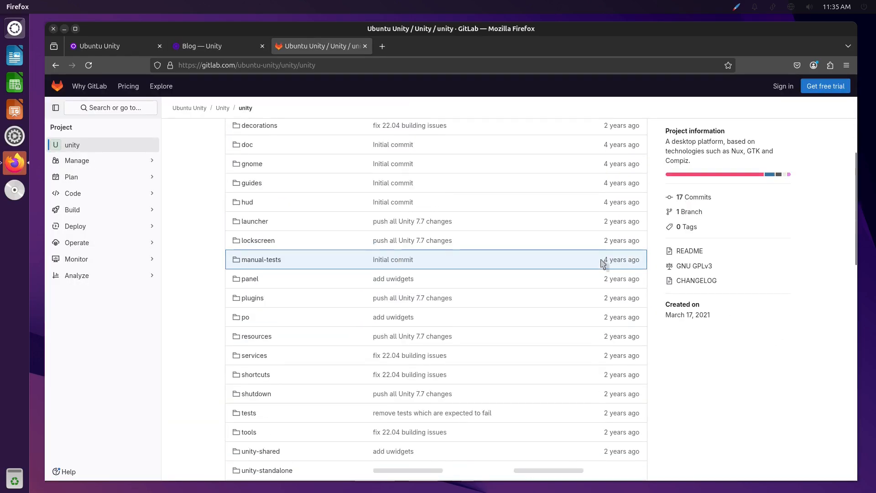
scroll("down", 3)
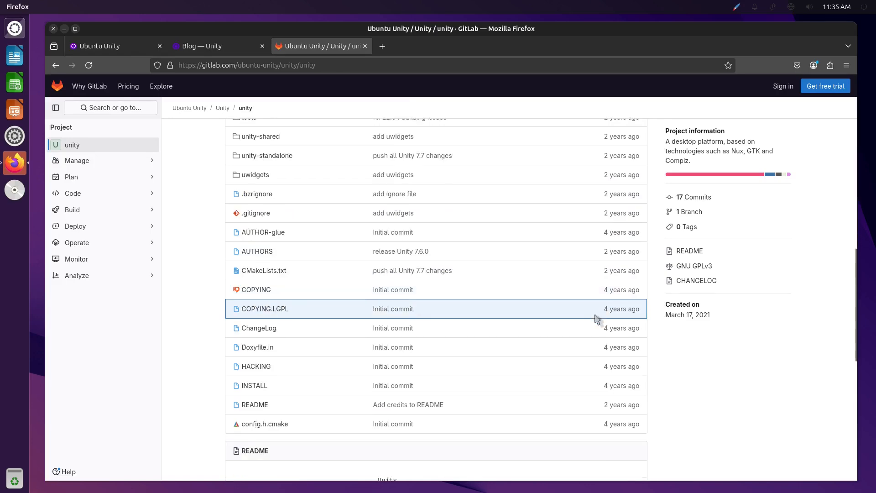
scroll("down", 3)
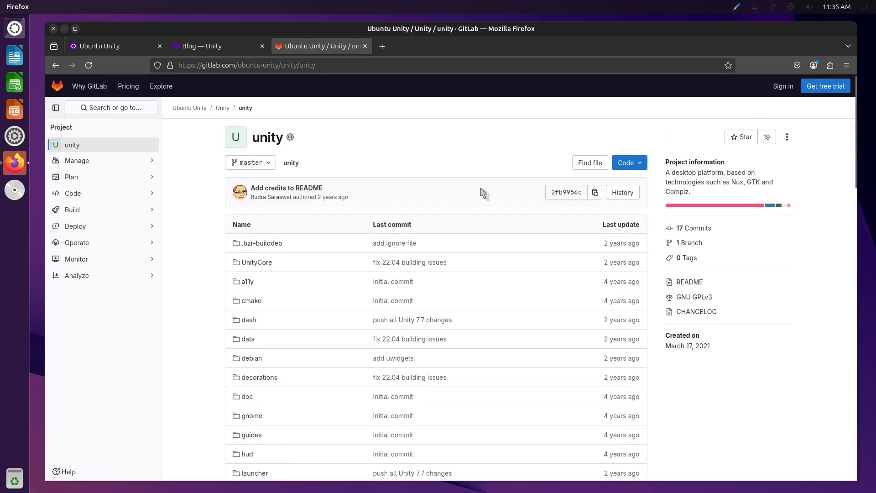
- Switch over to the Ubuntu Unity homepage tab and back to the Unity blog
left_click(101, 46)
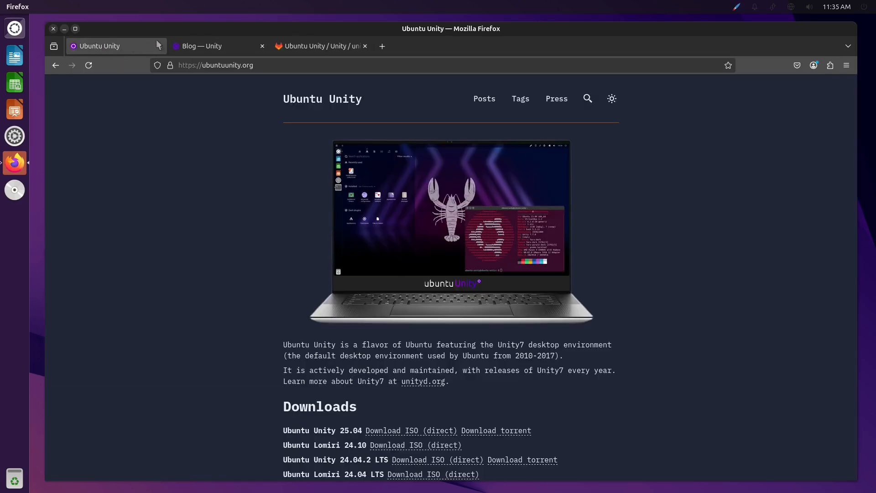
left_click(200, 45)
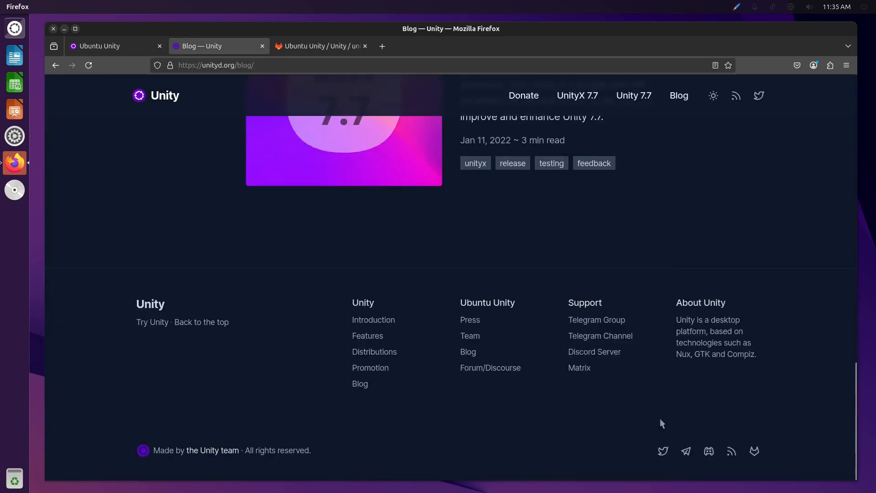
mouse_move(663, 451)
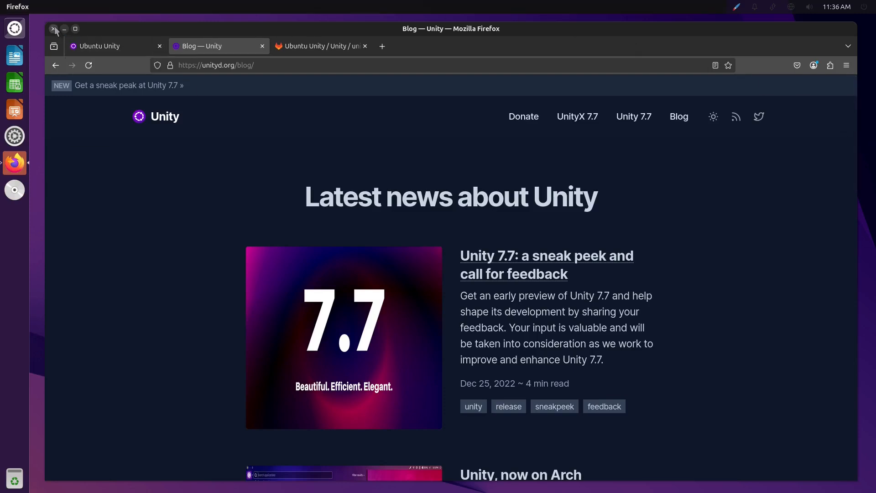
- Close Firefox, accept the New York location and English (US) keyboard to reach the Customize step
left_click(54, 29)
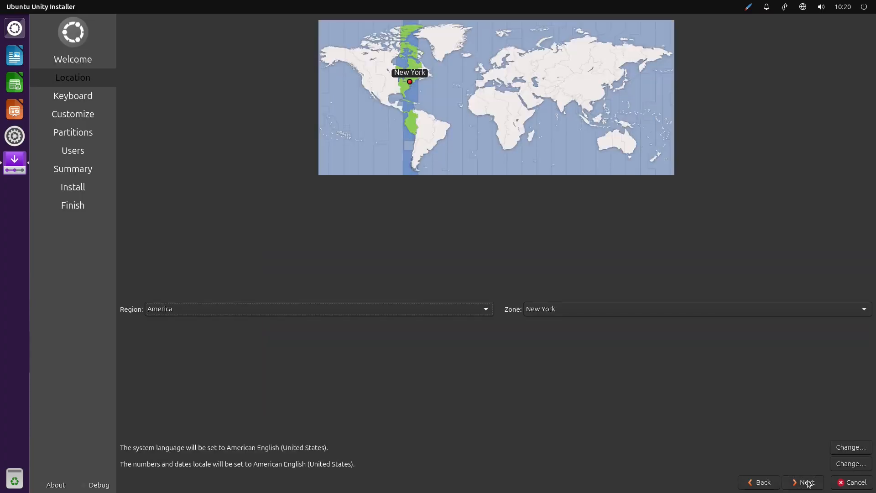
left_click(806, 482)
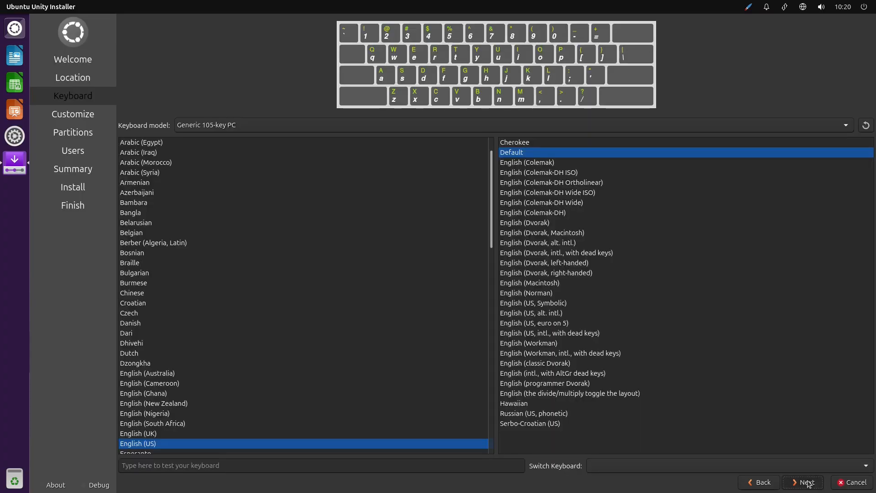
left_click(803, 481)
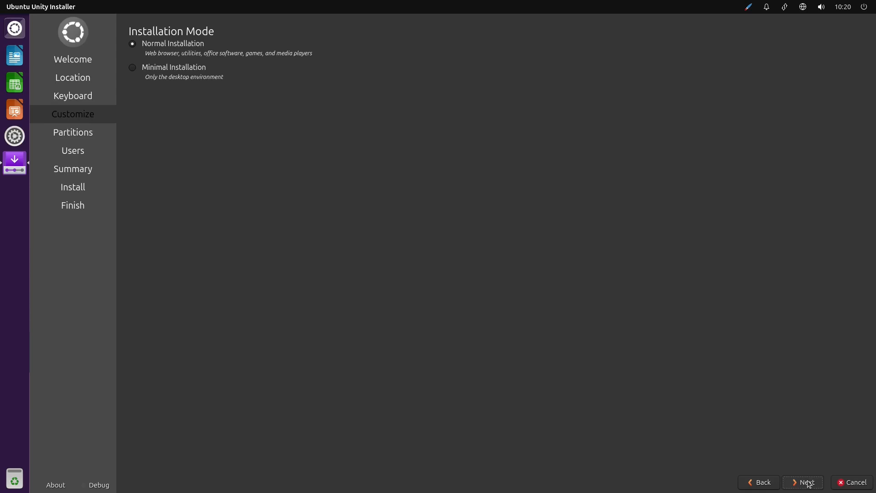
mouse_move(202, 70)
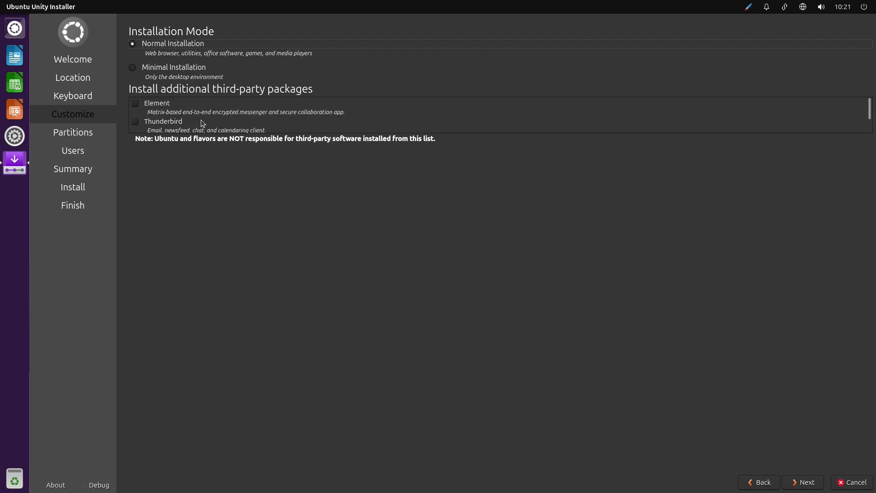
mouse_move(296, 148)
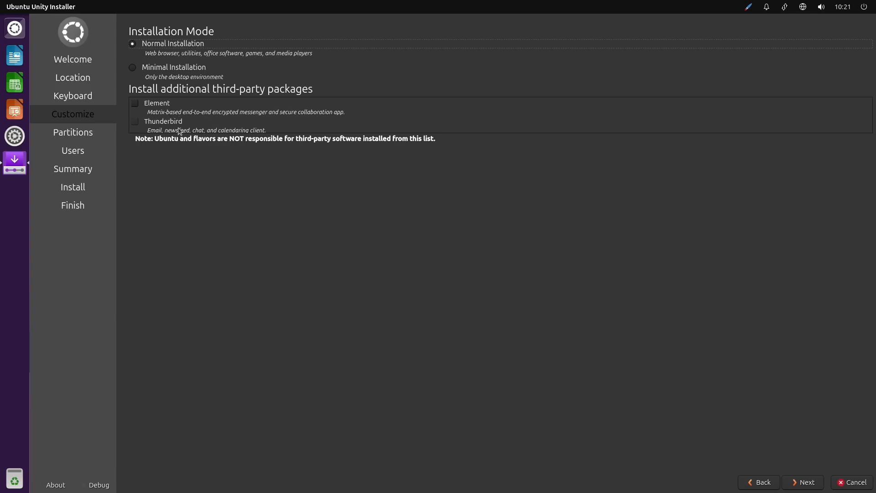
scroll("down", 3)
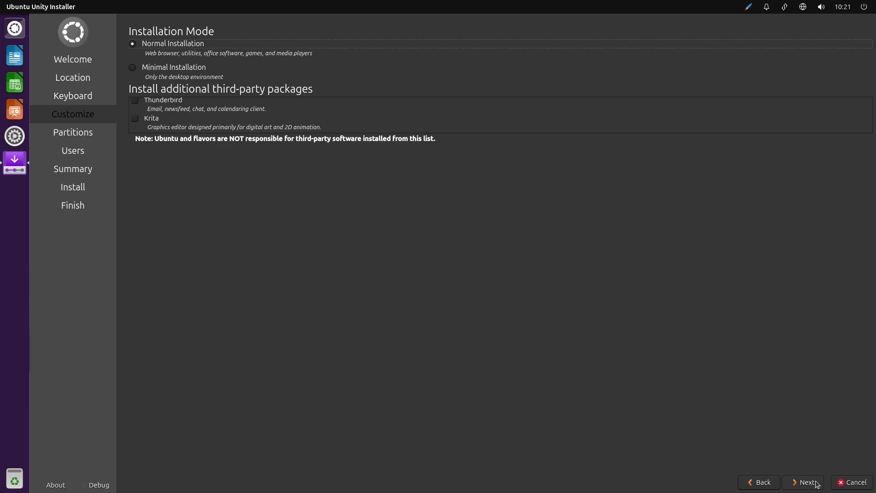
- Accept normal installation, choose erasing the whole disk with swap as a file, and continue
left_click(803, 481)
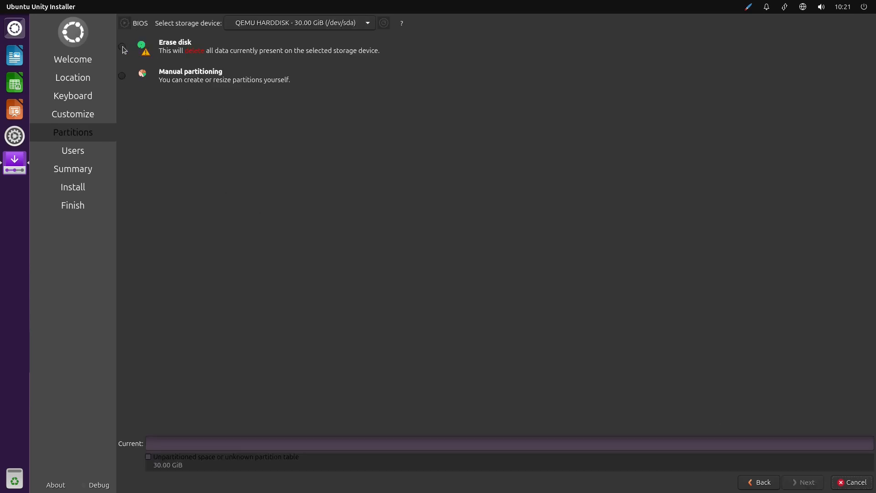
left_click(122, 46)
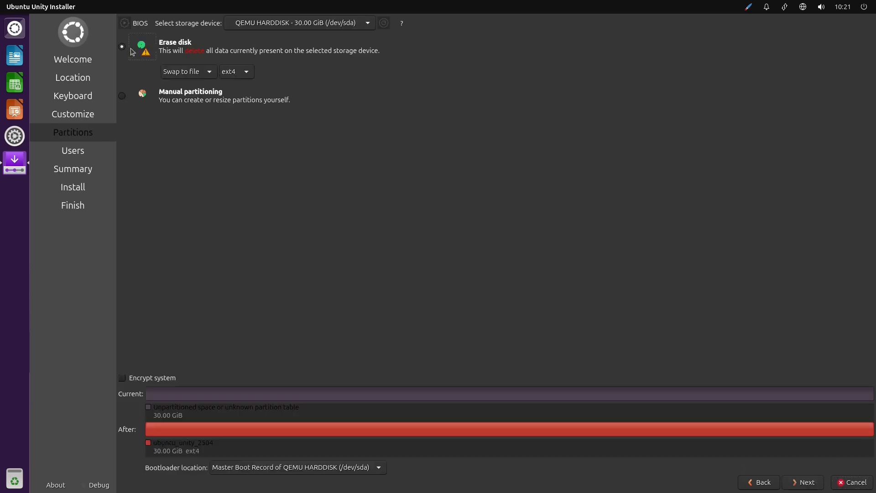
left_click(187, 71)
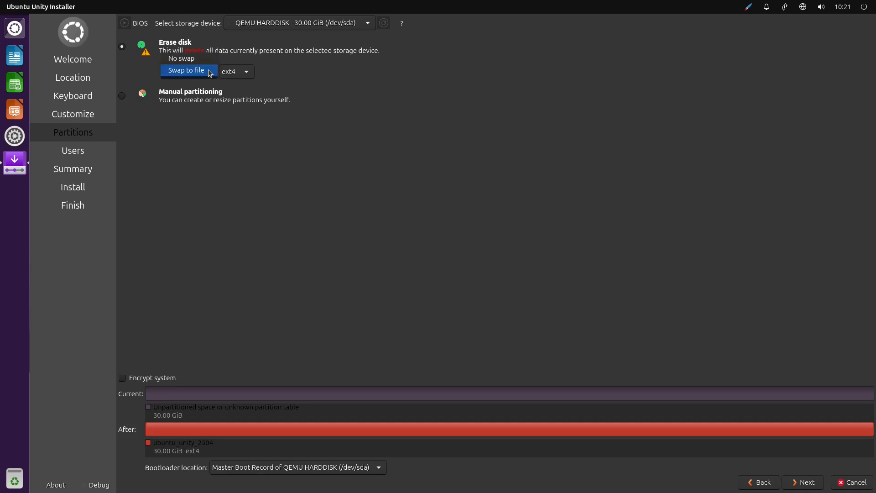
left_click(188, 71)
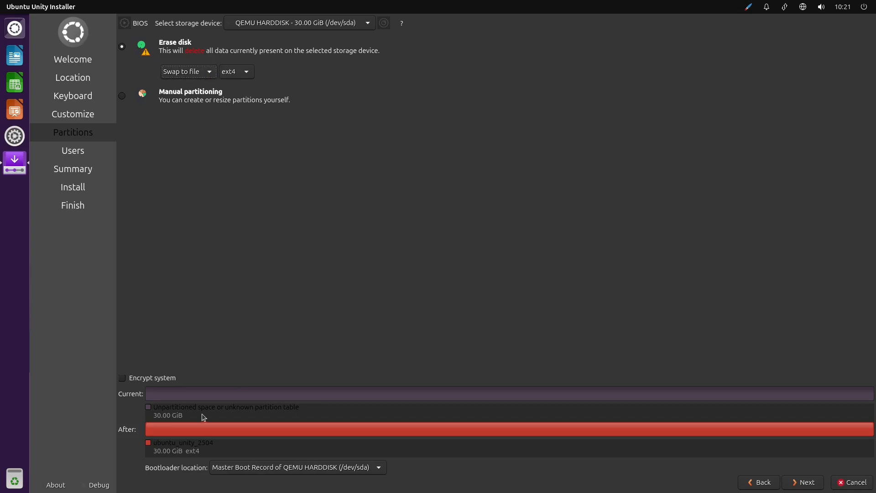
left_click(802, 482)
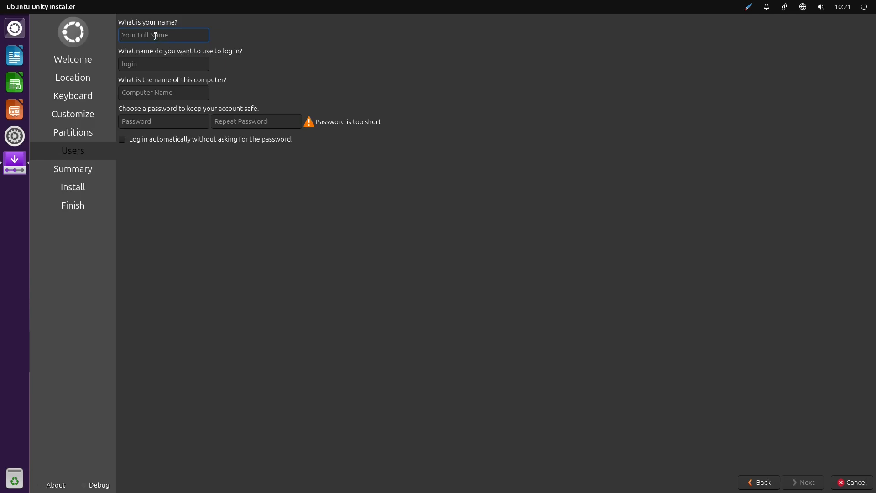
- Create the 'unity' user account with a password and confirm erasing the disk to install Ubuntu Unity 25.04
type("unity")
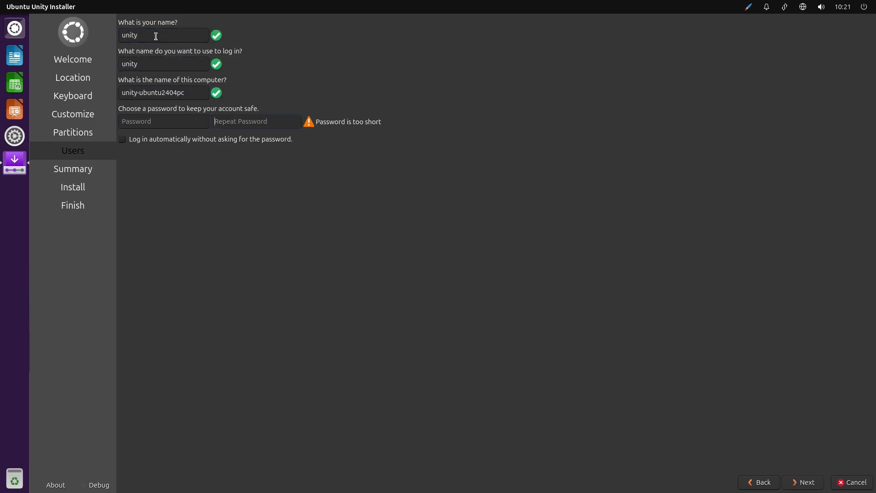
left_click(163, 122)
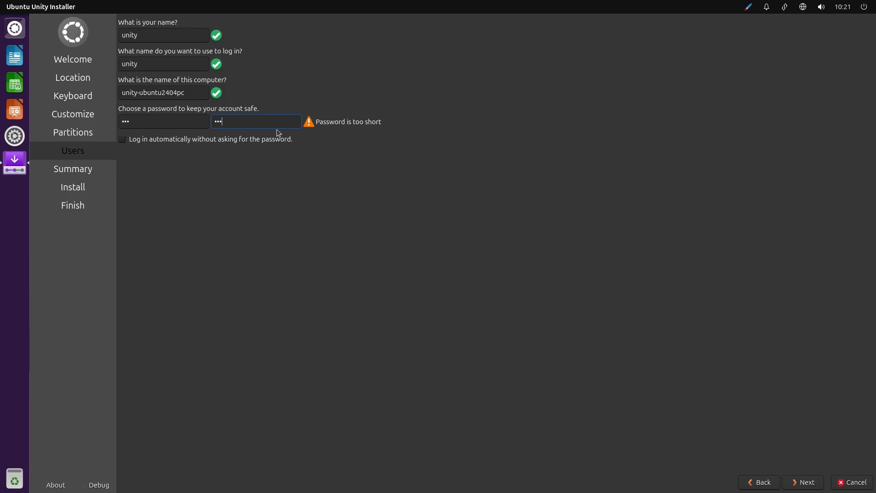
left_click(802, 481)
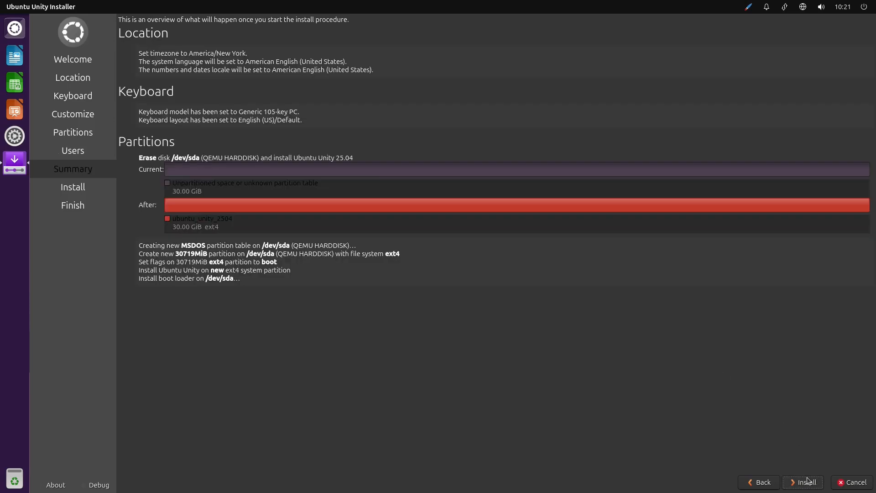
left_click(806, 482)
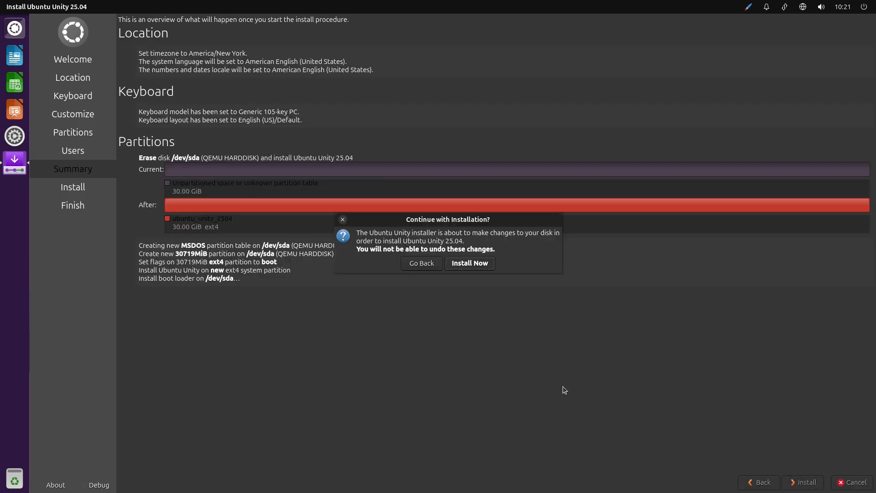
left_click(469, 263)
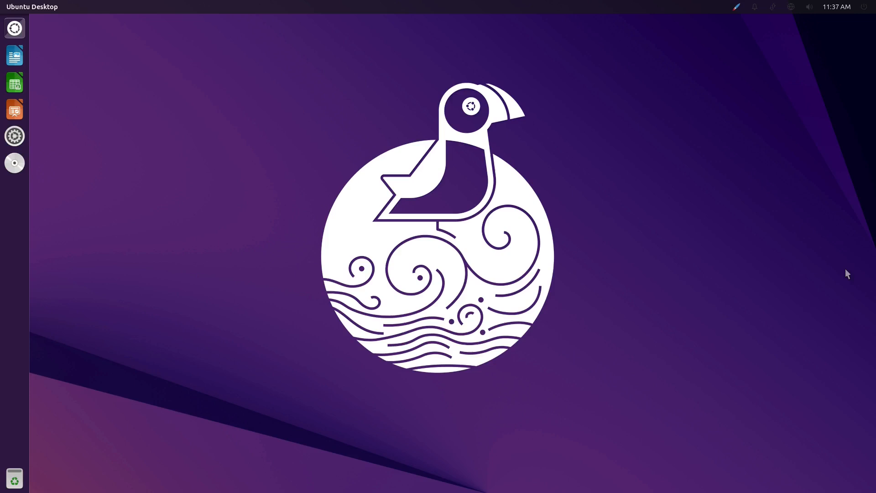
mouse_move(674, 197)
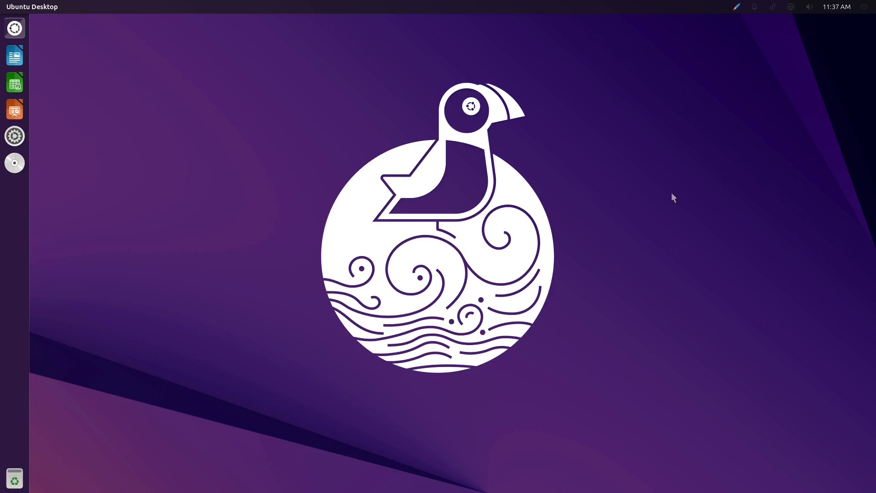
mouse_move(469, 230)
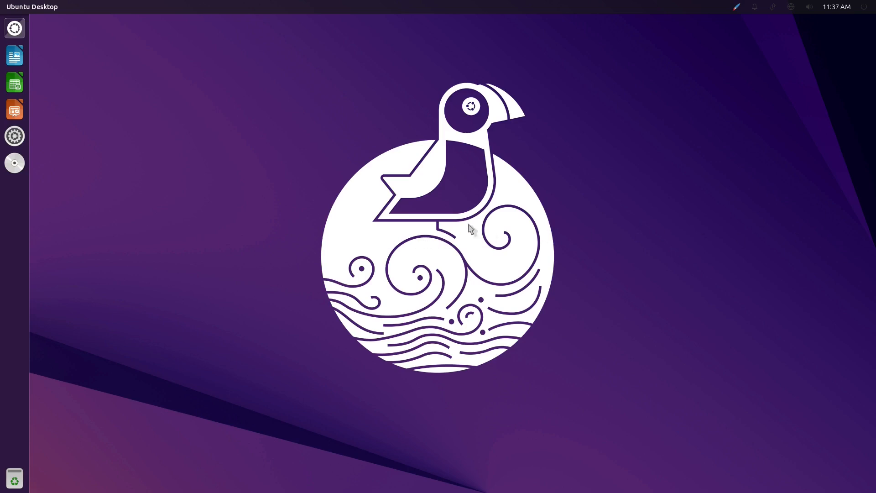
- Open the Dash from the launcher and switch it to the Applications lens
left_click(14, 28)
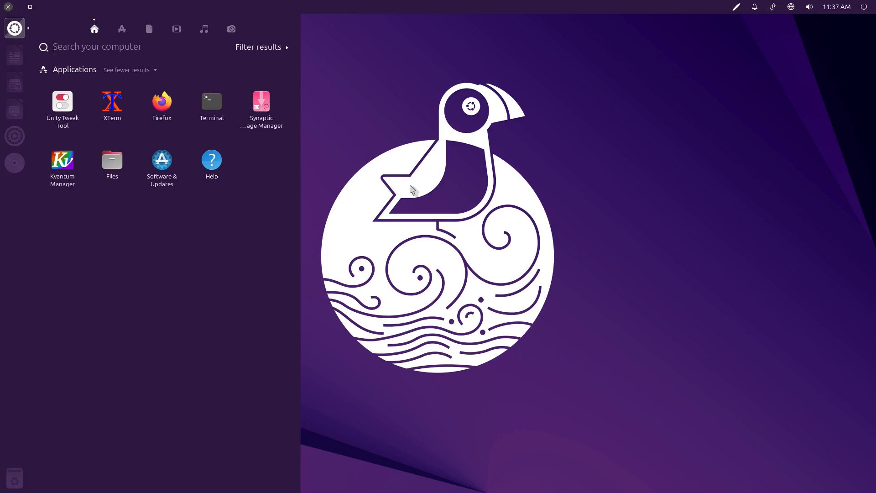
left_click(121, 29)
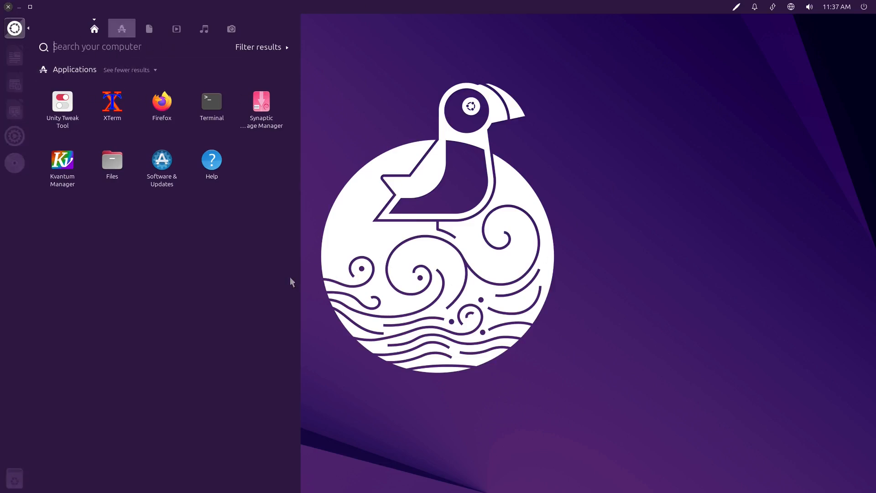
mouse_move(144, 130)
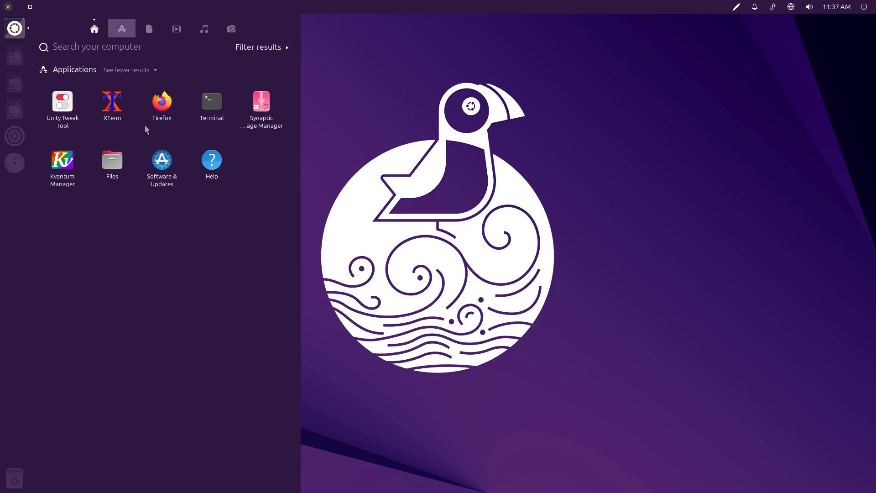
left_click(94, 28)
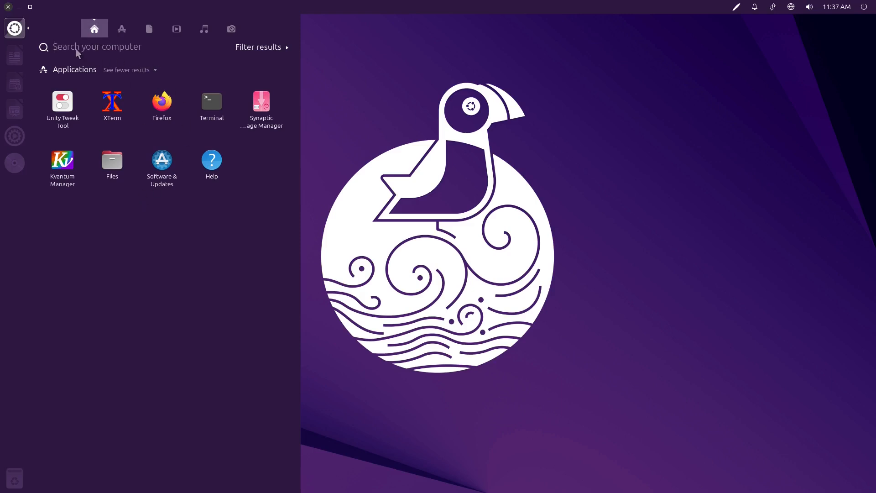
left_click(98, 46)
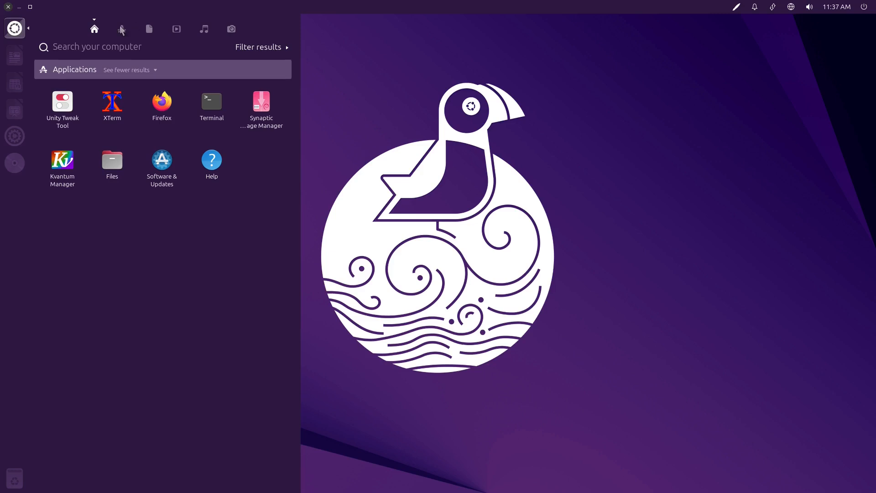
left_click(121, 28)
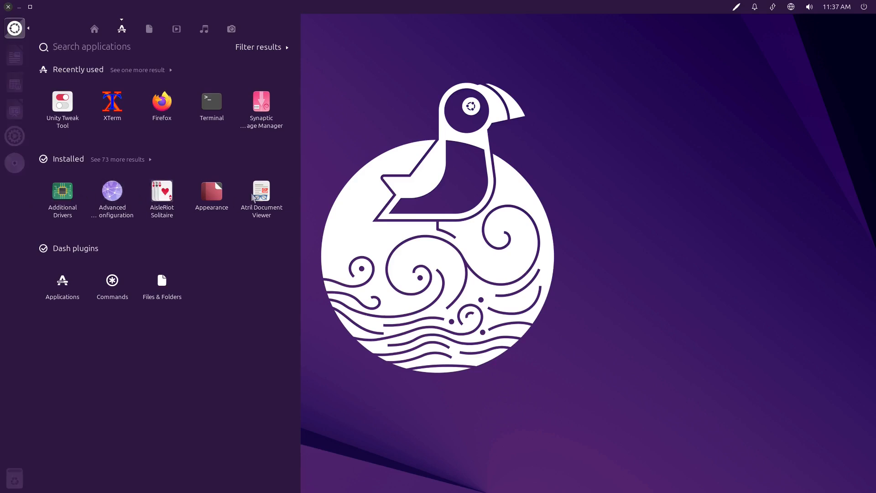
- Expand 'See 73 more results' under Installed and scroll through the full application grid
left_click(118, 159)
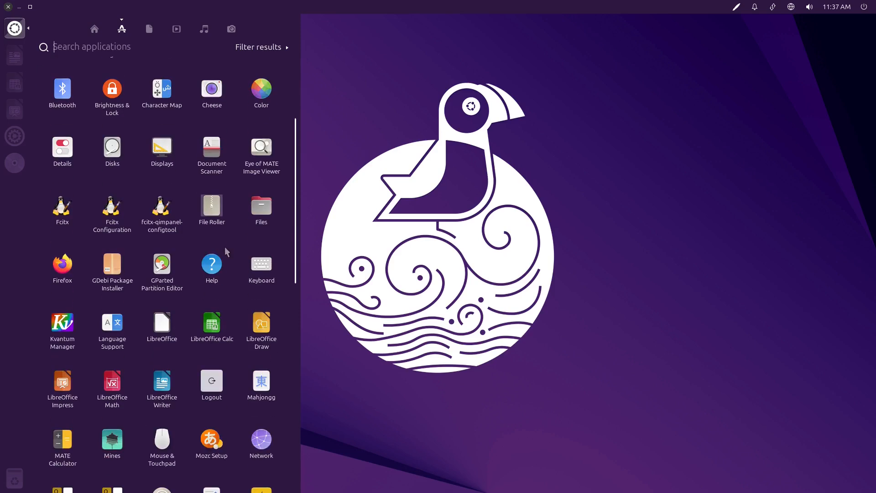
scroll("down", 3)
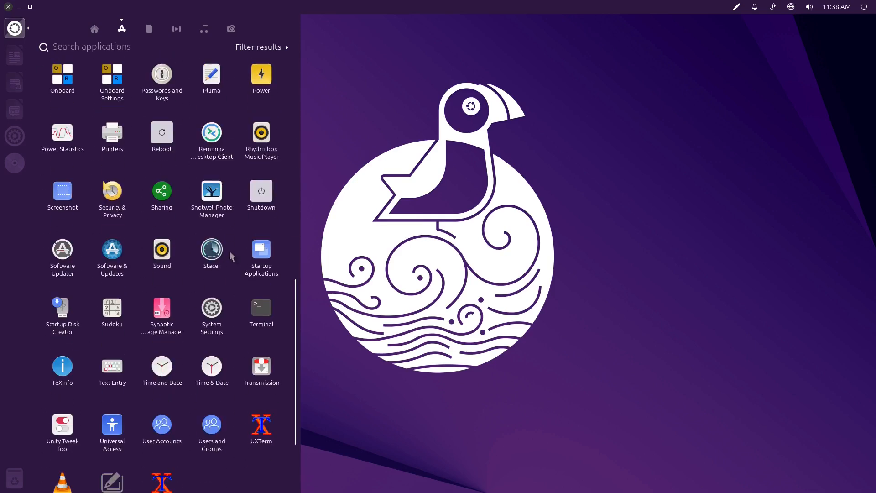
scroll("down", 3)
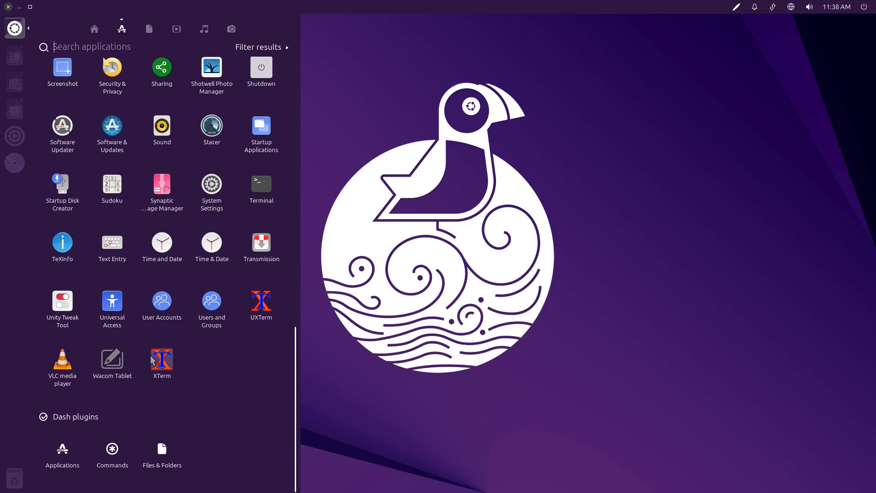
mouse_move(248, 351)
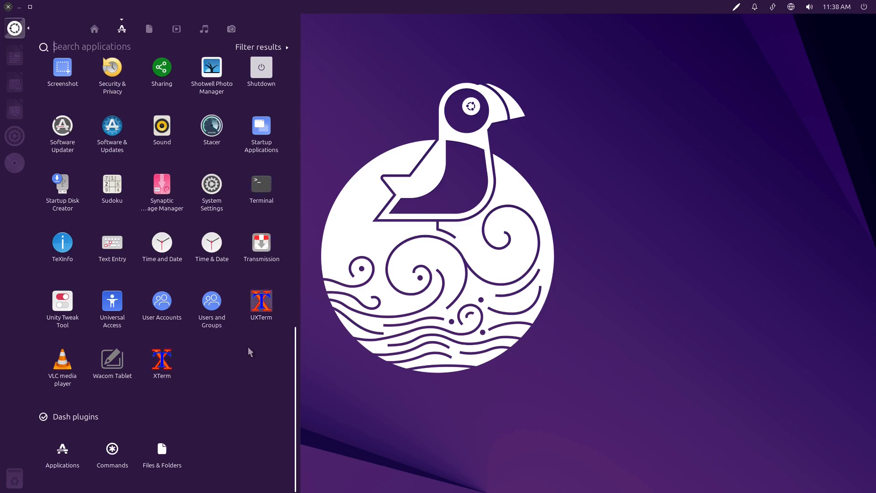
mouse_move(210, 243)
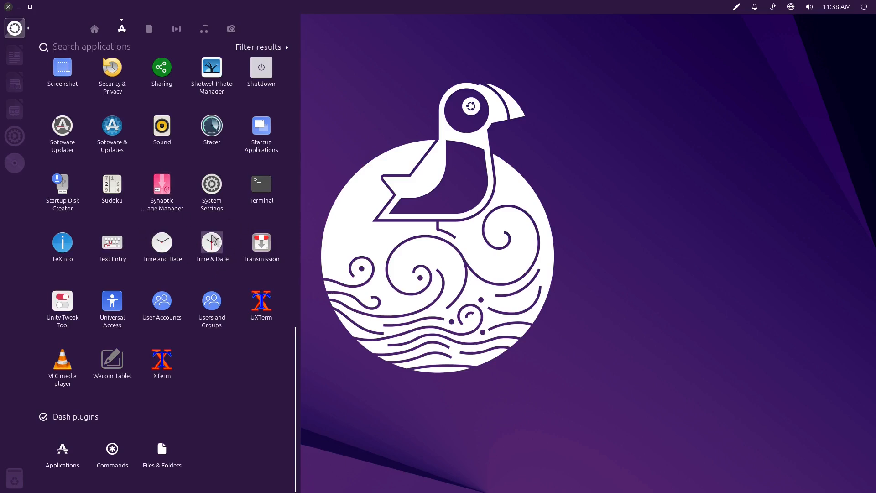
mouse_move(202, 267)
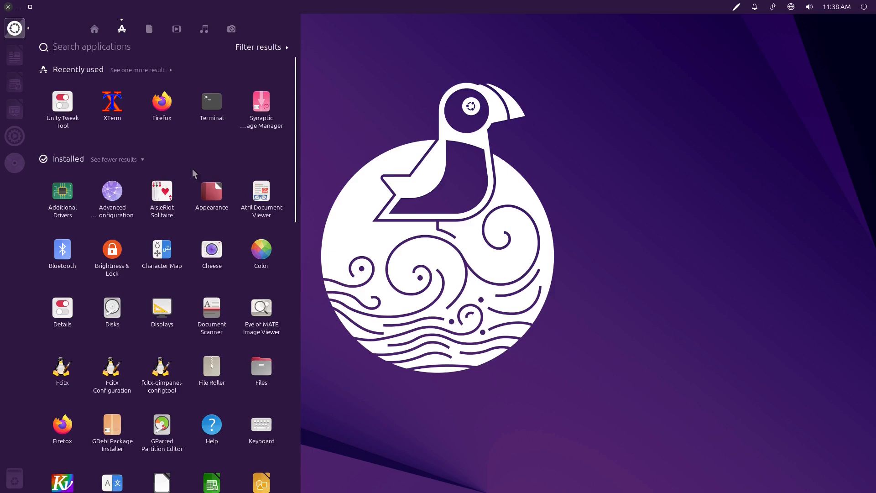
mouse_move(220, 166)
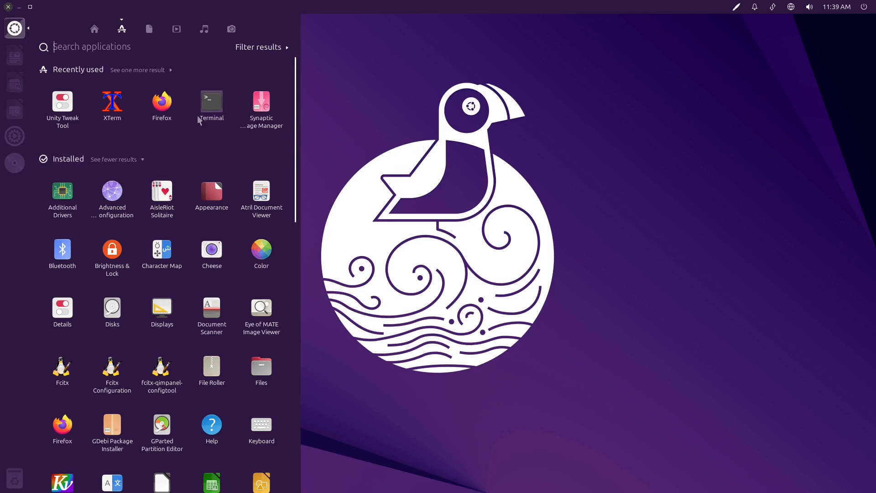
left_click(148, 28)
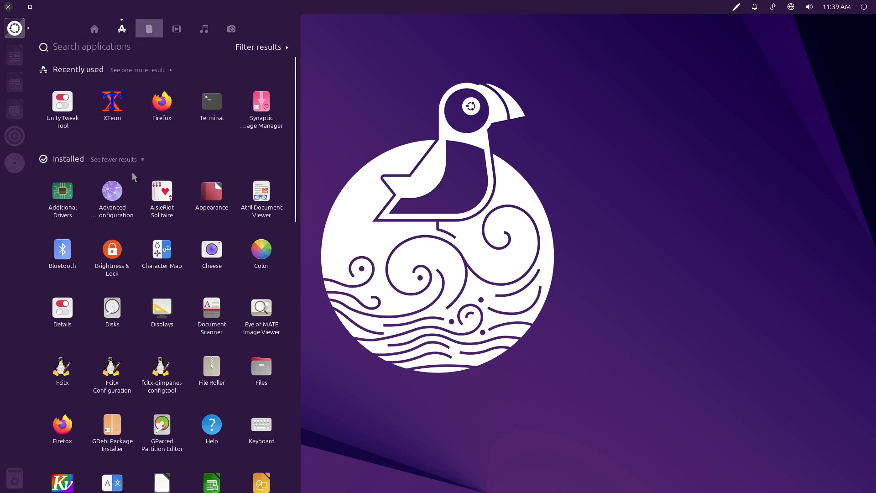
mouse_move(249, 64)
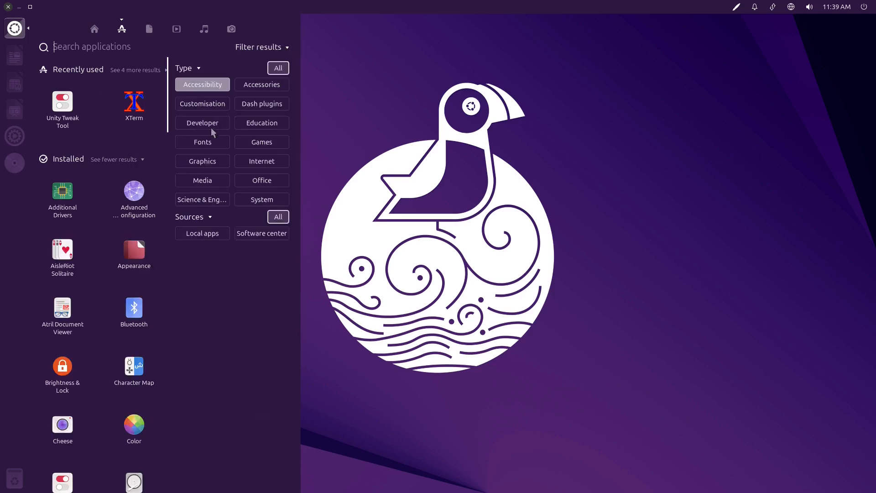
mouse_move(280, 144)
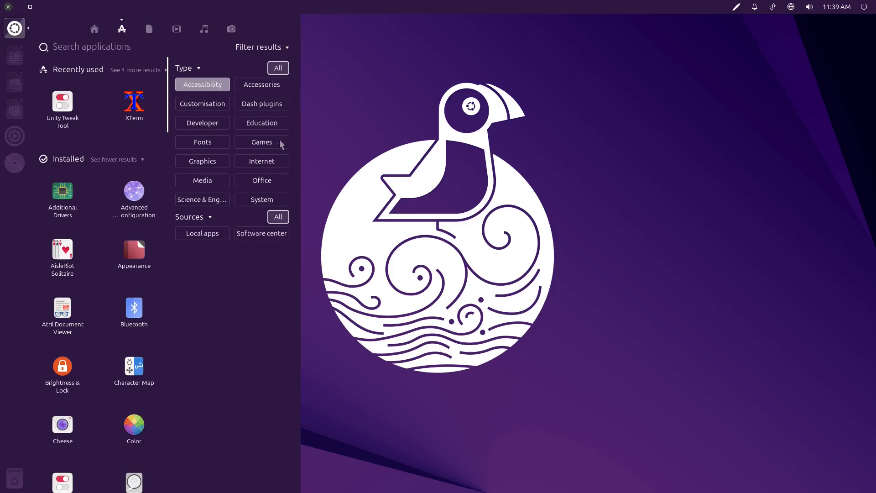
- Filter Dash apps to Office, then switch through the Files, Videos, Music and Photos lenses
left_click(261, 141)
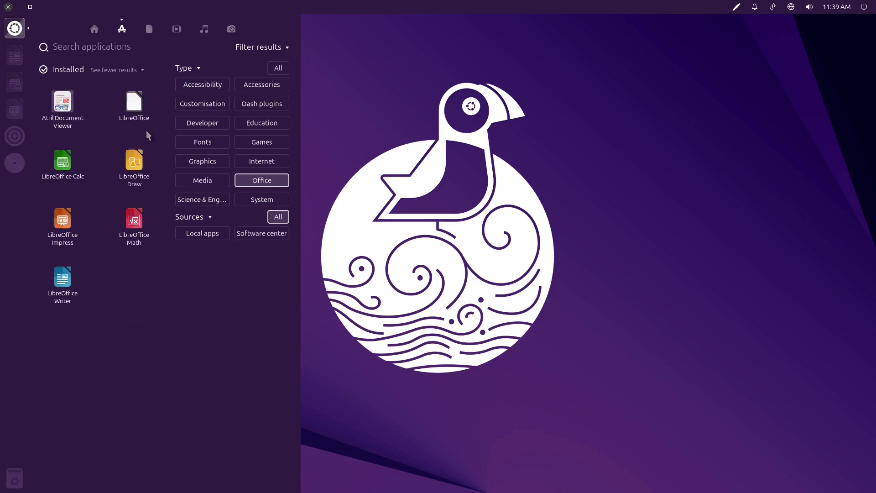
left_click(148, 28)
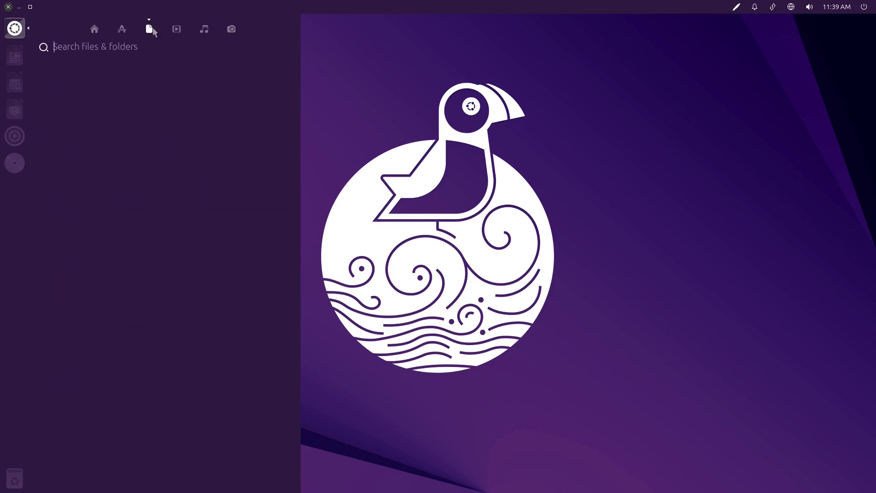
left_click(175, 29)
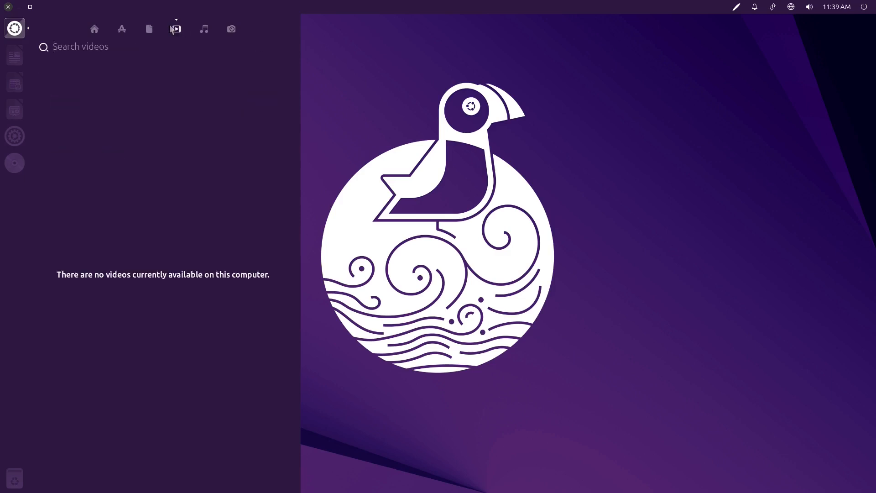
left_click(203, 28)
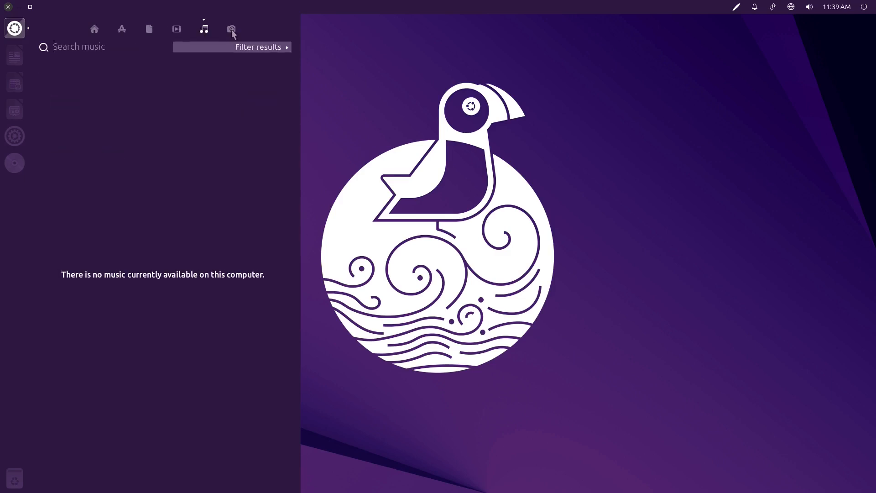
left_click(231, 28)
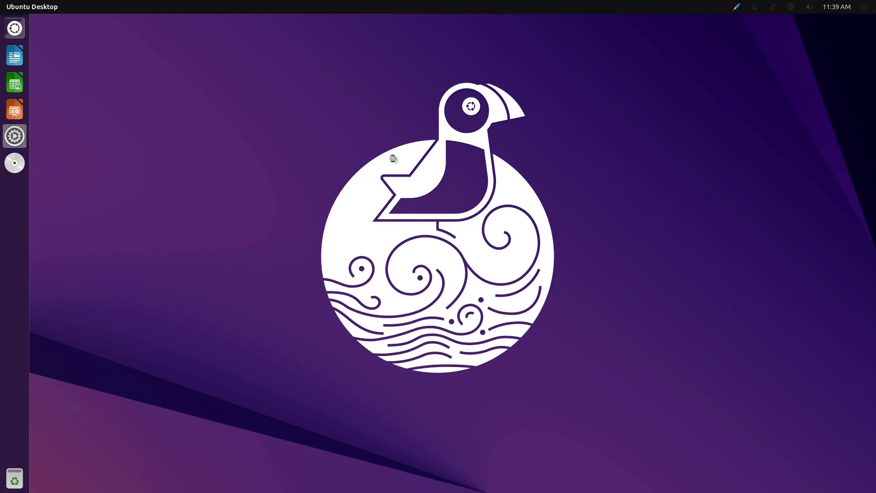
- Launch System Settings and show the Appearance panel under Personal
left_click(14, 136)
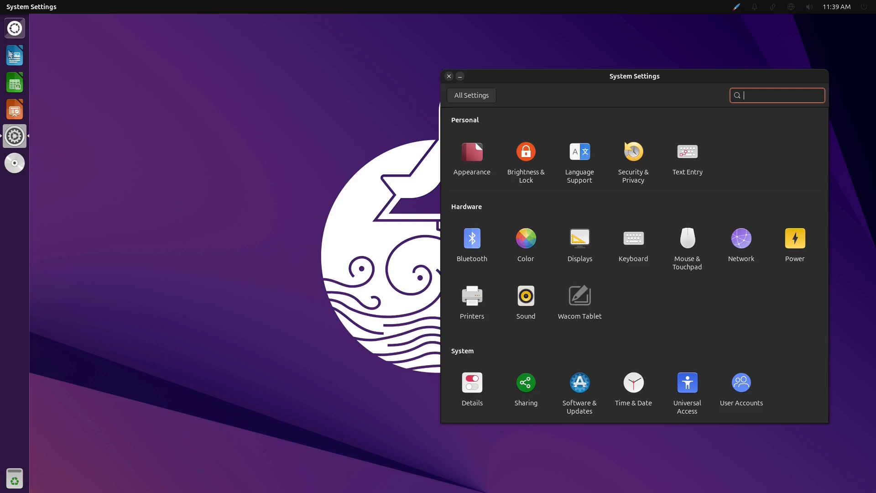
mouse_move(502, 146)
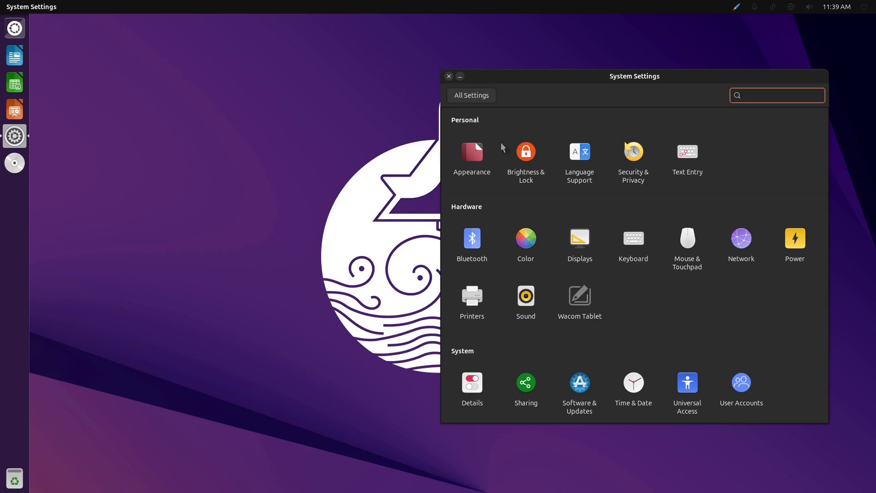
left_click(471, 151)
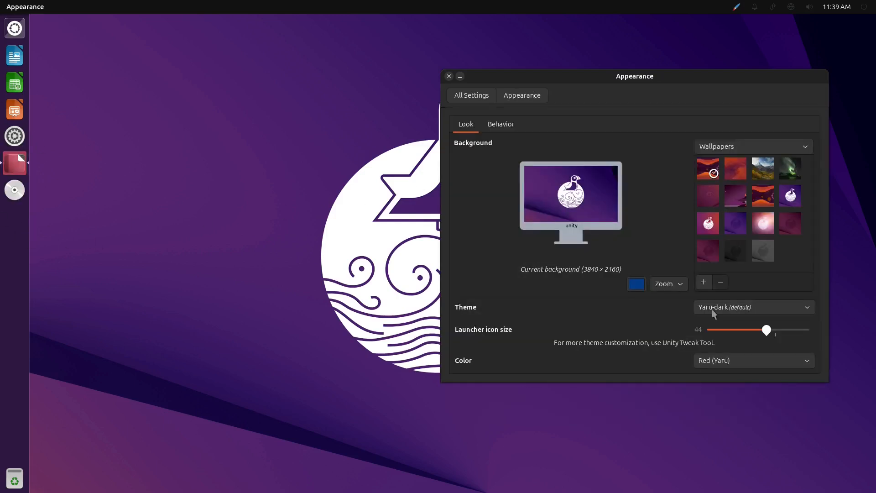
- On the Behavior tab, toggle launcher reveal between Top left corner and Left side, ending on Left side
left_click(502, 123)
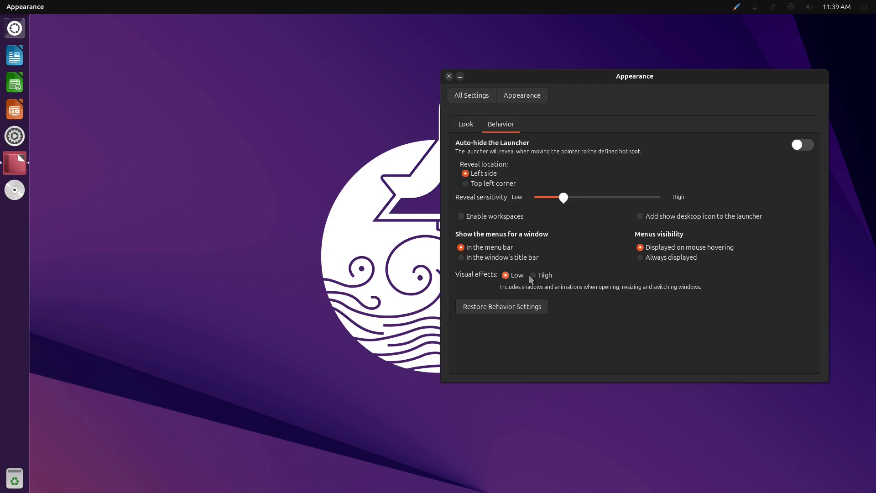
mouse_move(579, 297)
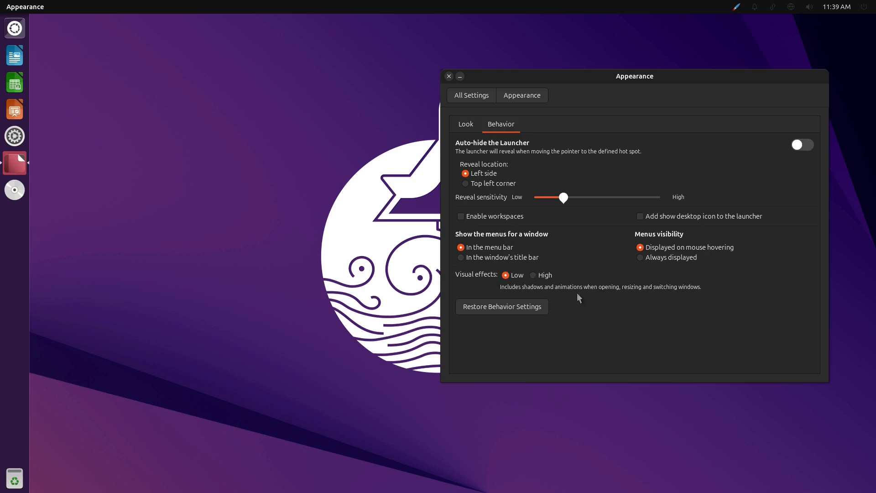
mouse_move(494, 182)
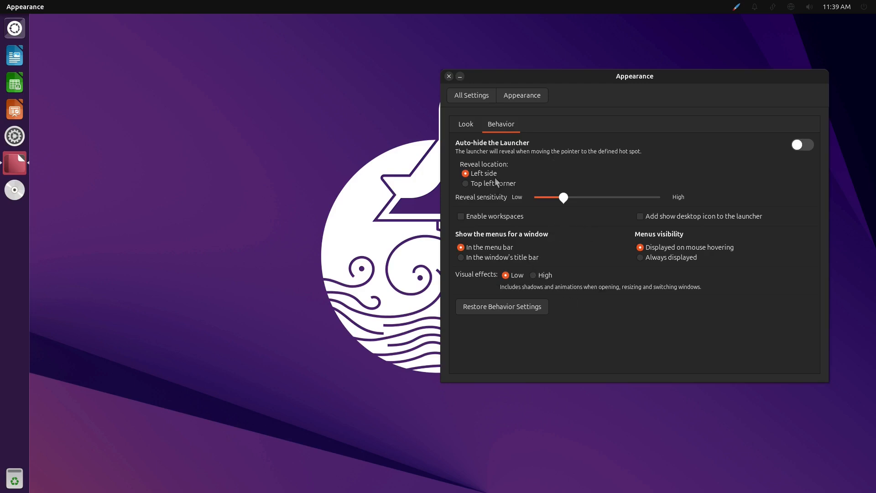
left_click(465, 184)
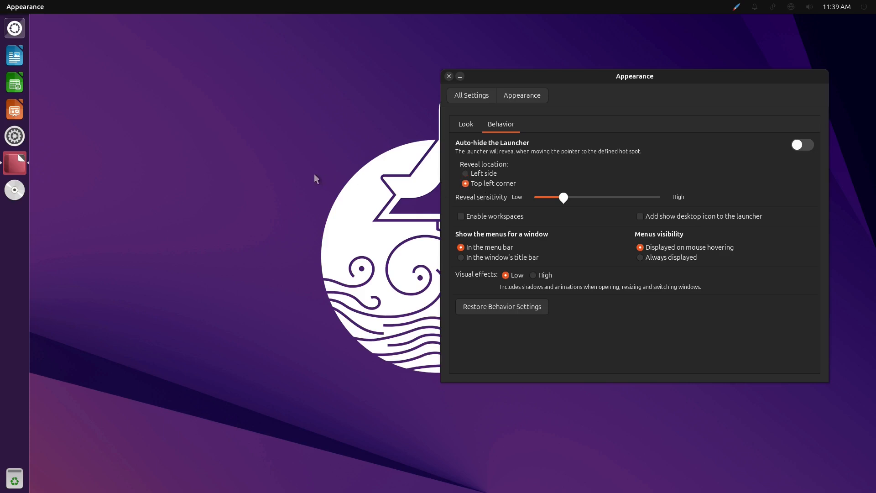
mouse_move(152, 183)
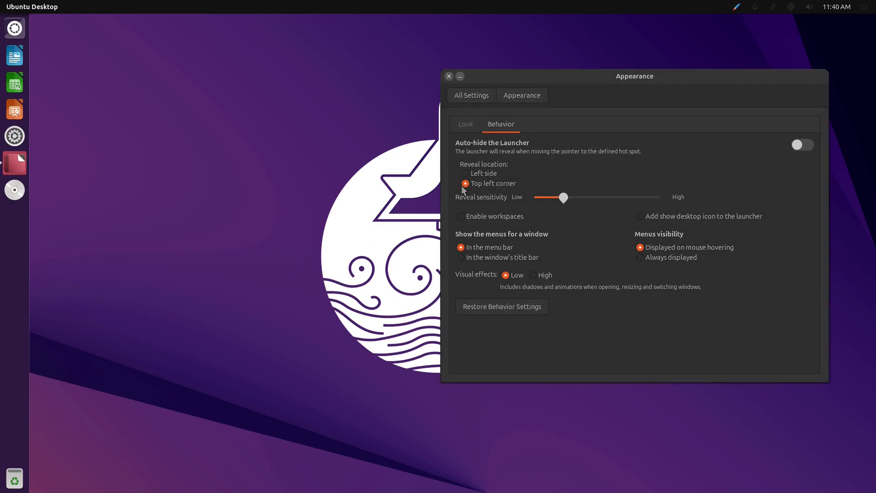
mouse_move(5, 41)
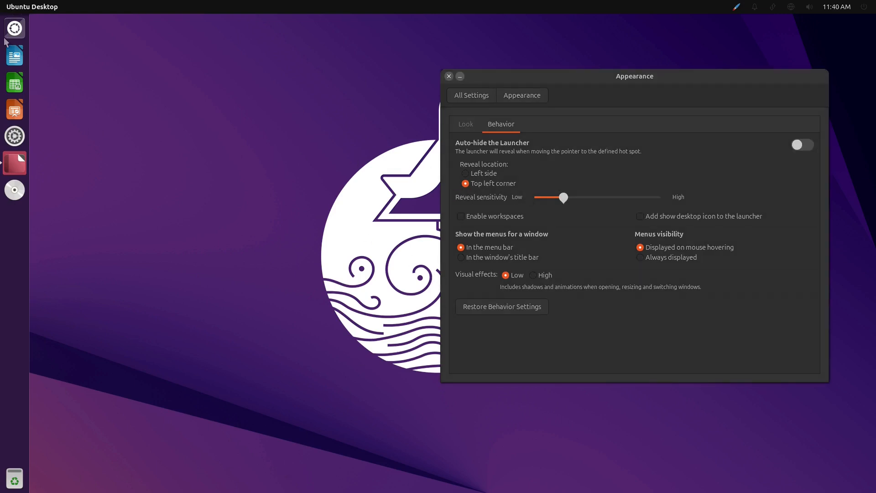
left_click(465, 173)
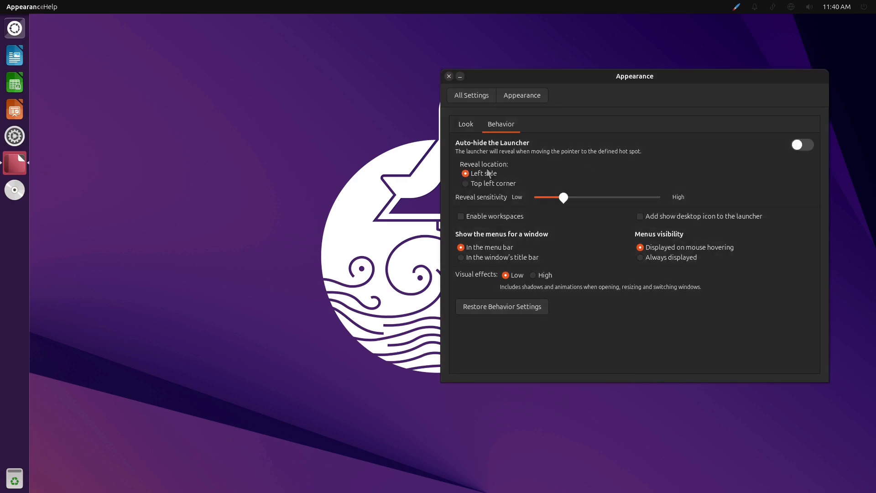
left_click(465, 183)
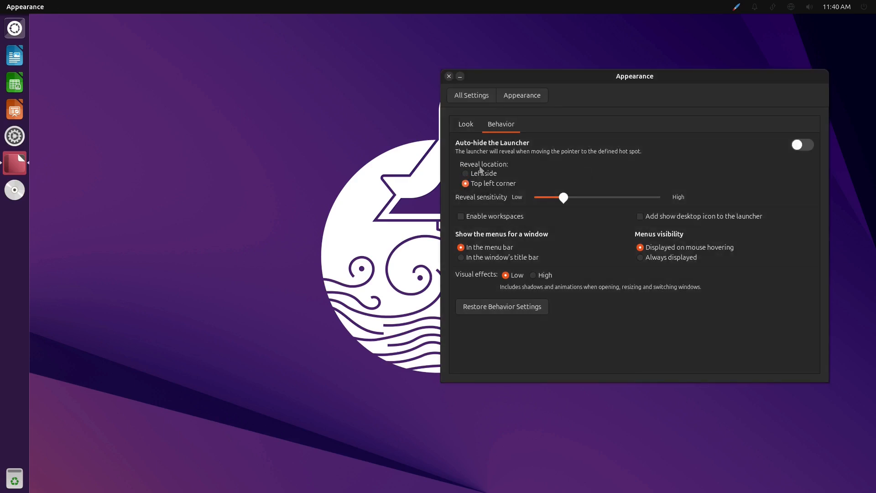
left_click(465, 174)
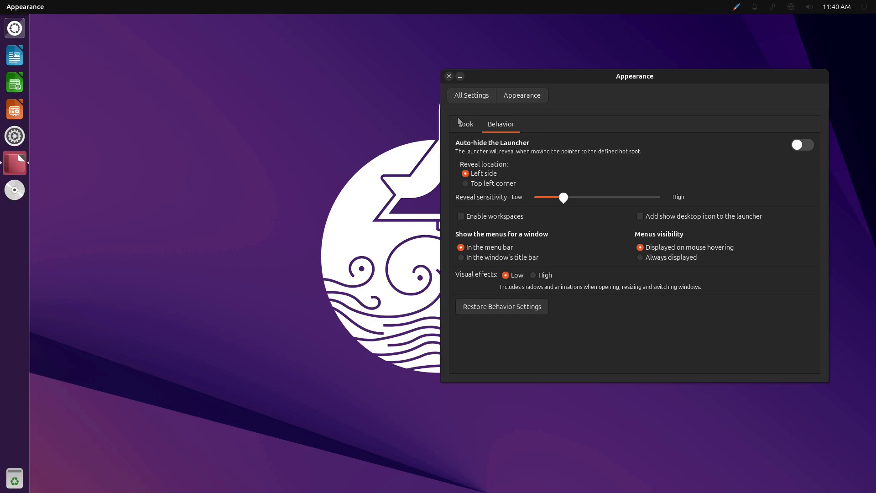
- On the Look tab, adjust the launcher icon size, settling on 38
left_click(465, 123)
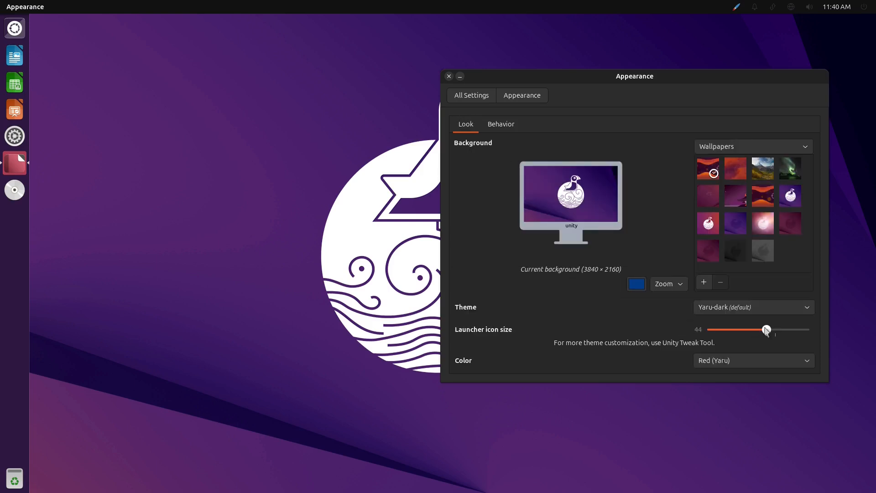
left_click_drag(766, 330, 776, 330)
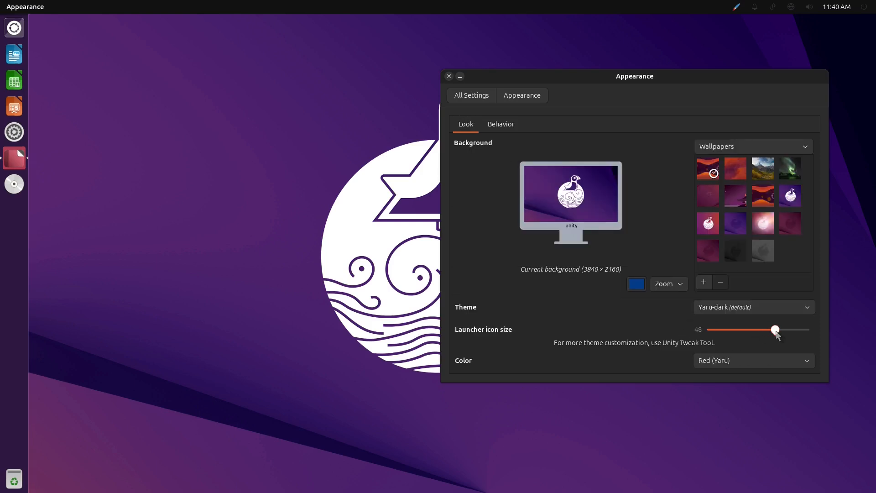
left_click_drag(775, 329, 746, 330)
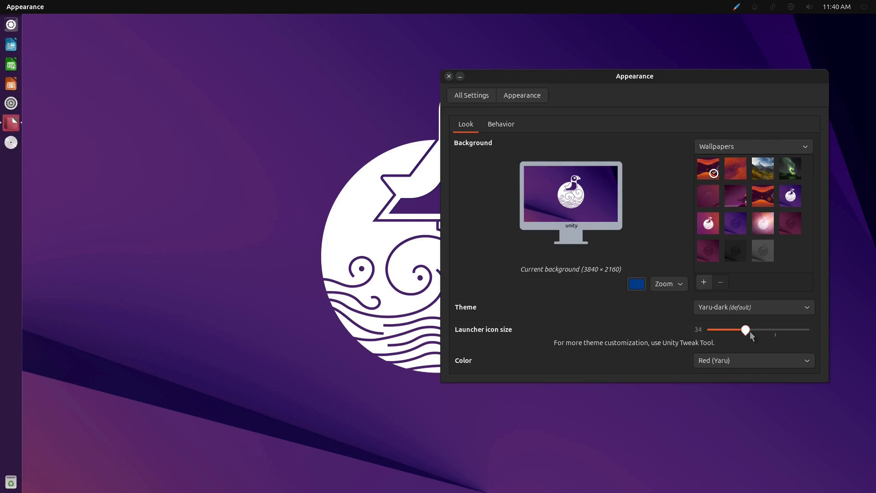
left_click_drag(746, 329, 754, 329)
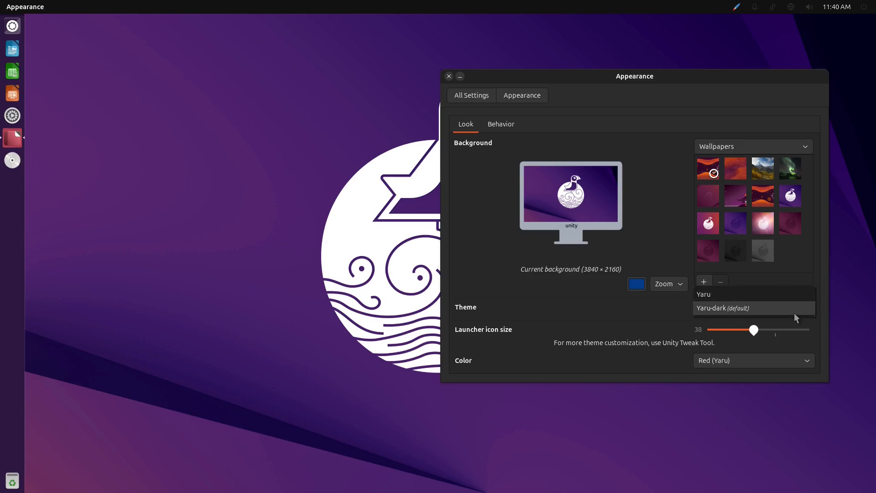
- Try the light Yaru theme, then switch back to Yaru-dark
left_click(753, 361)
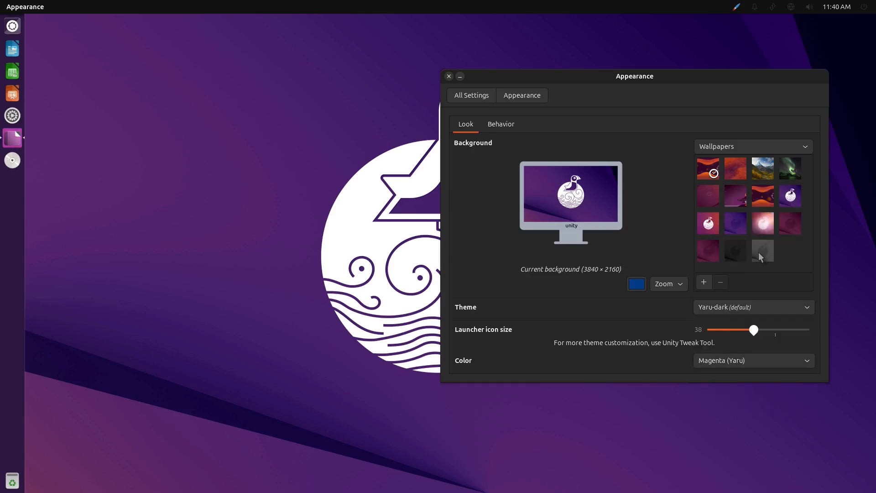
left_click(753, 306)
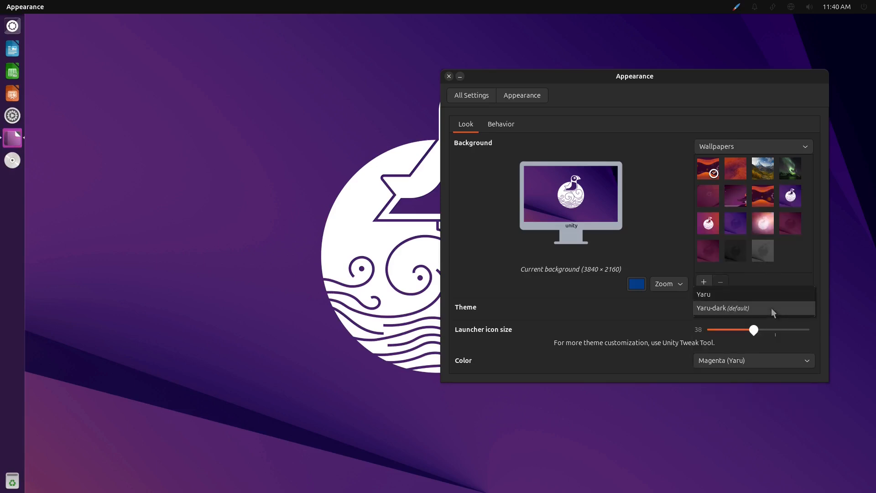
left_click(753, 360)
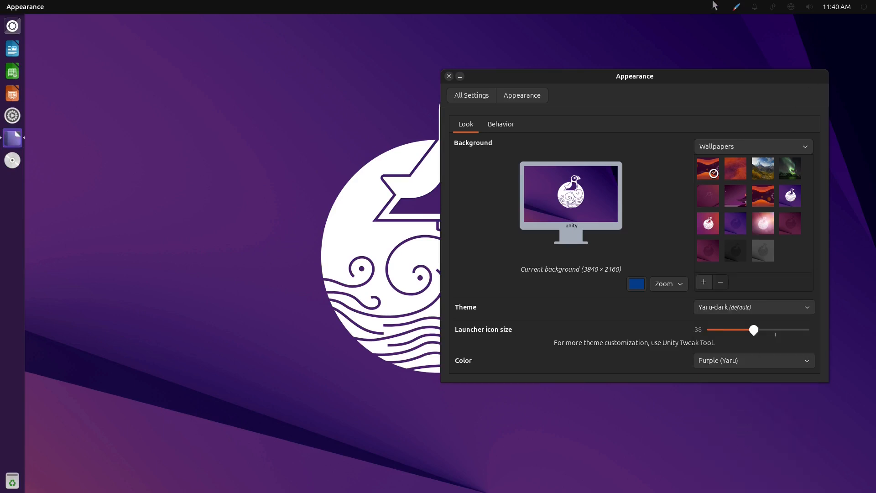
mouse_move(392, 226)
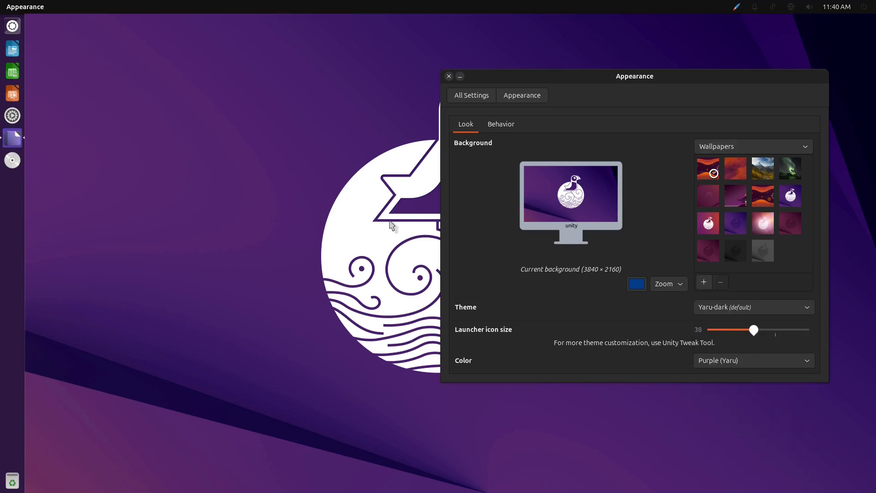
mouse_move(797, 16)
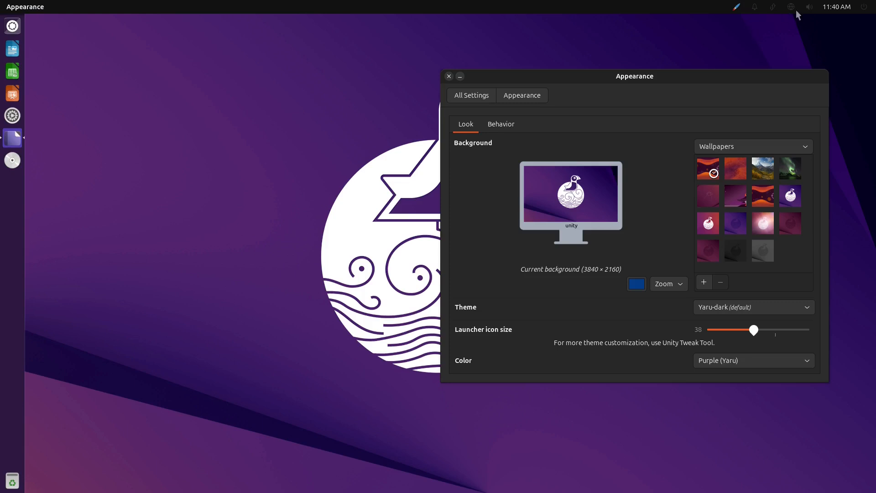
left_click(753, 307)
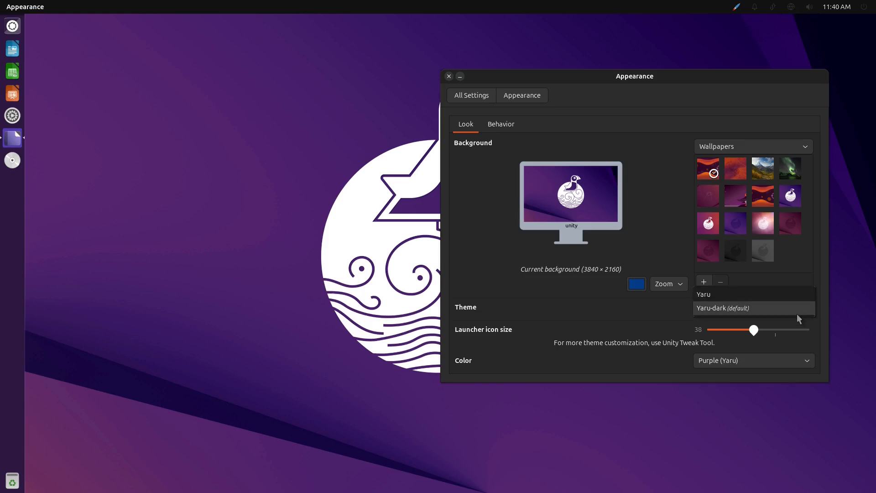
left_click(704, 294)
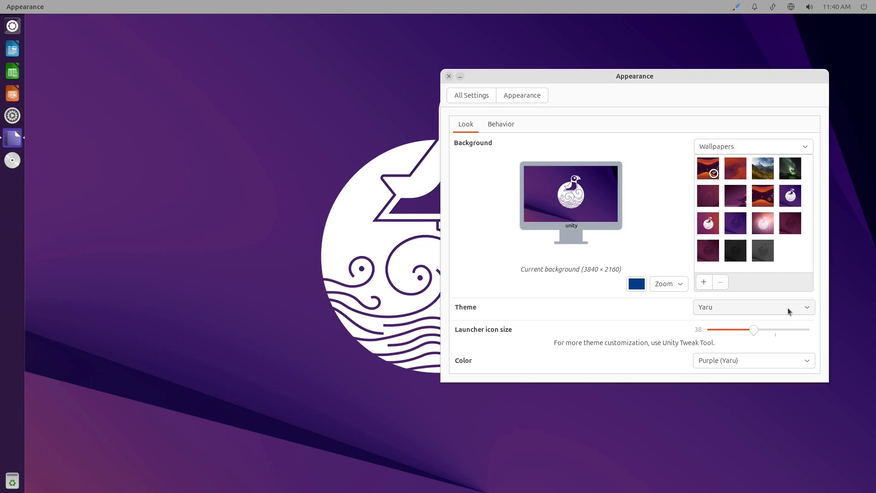
mouse_move(791, 15)
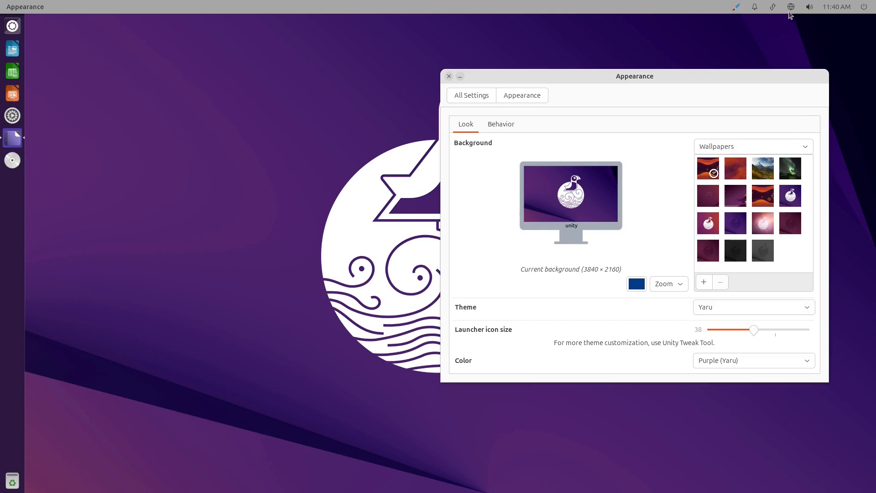
left_click(753, 307)
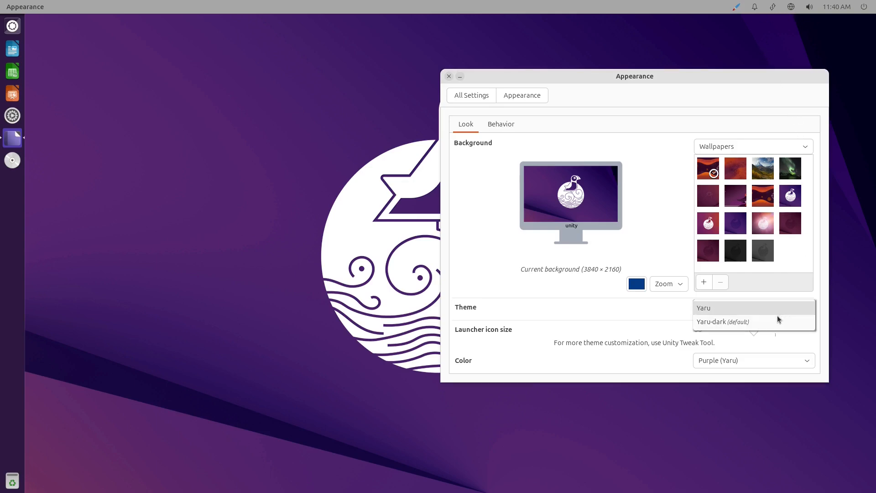
left_click(723, 321)
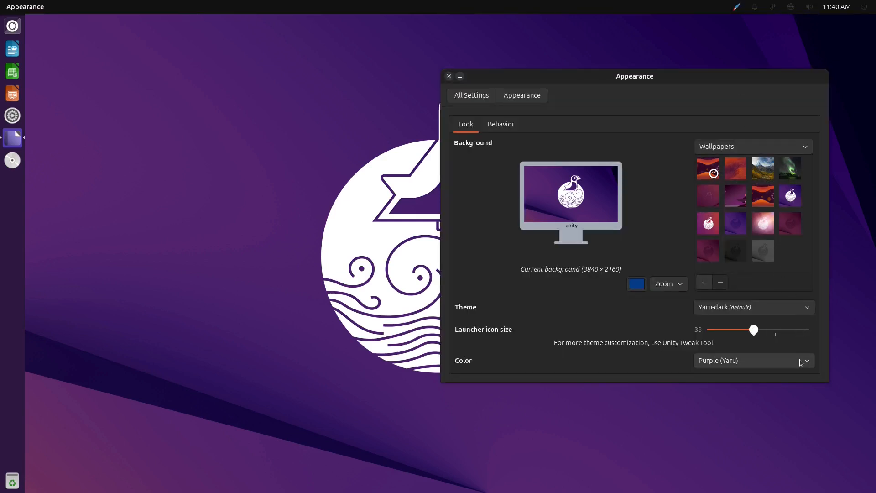
mouse_move(506, 122)
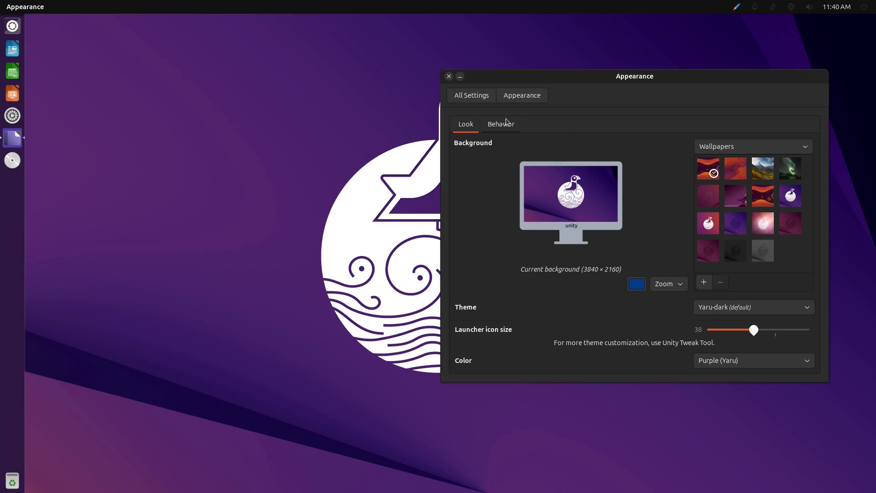
left_click(471, 95)
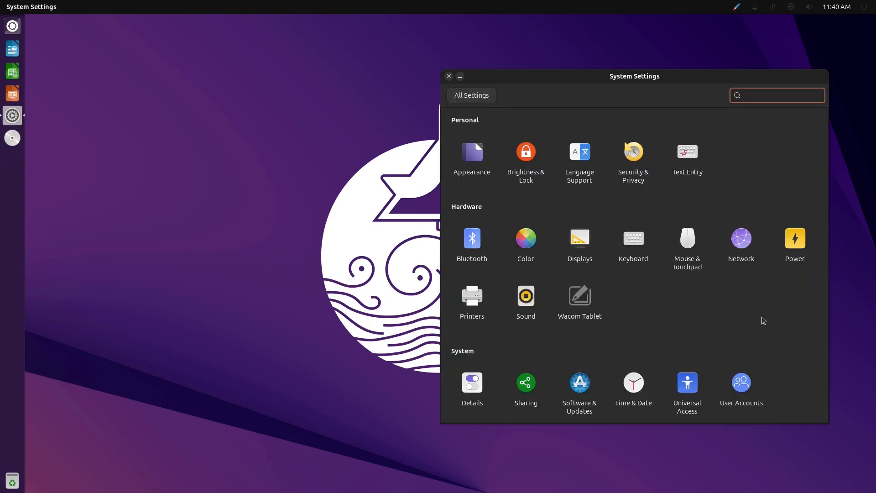
left_click(777, 95)
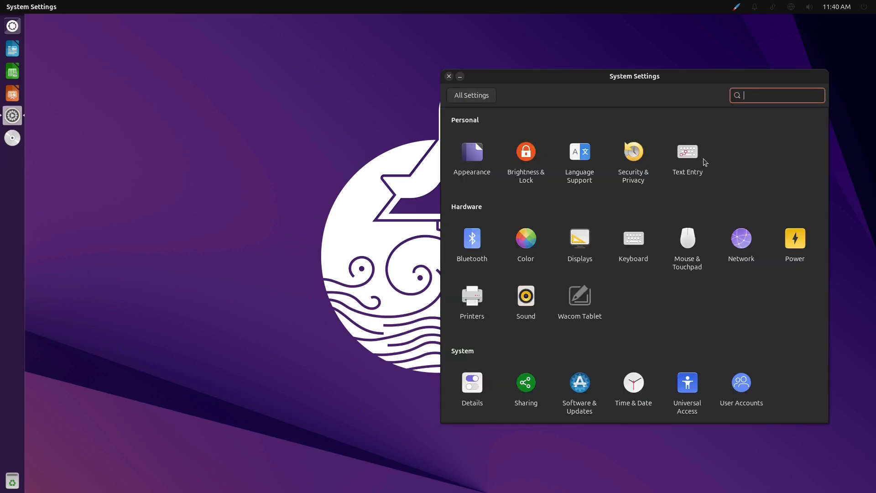
mouse_move(567, 322)
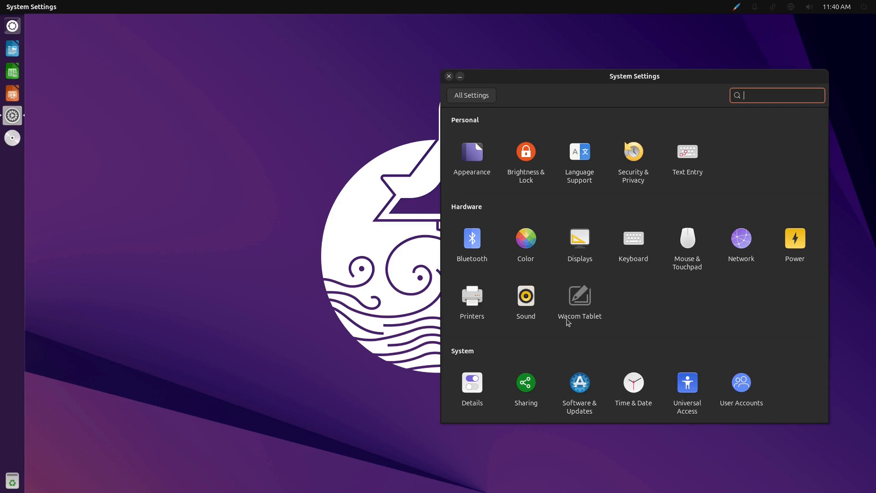
mouse_move(484, 394)
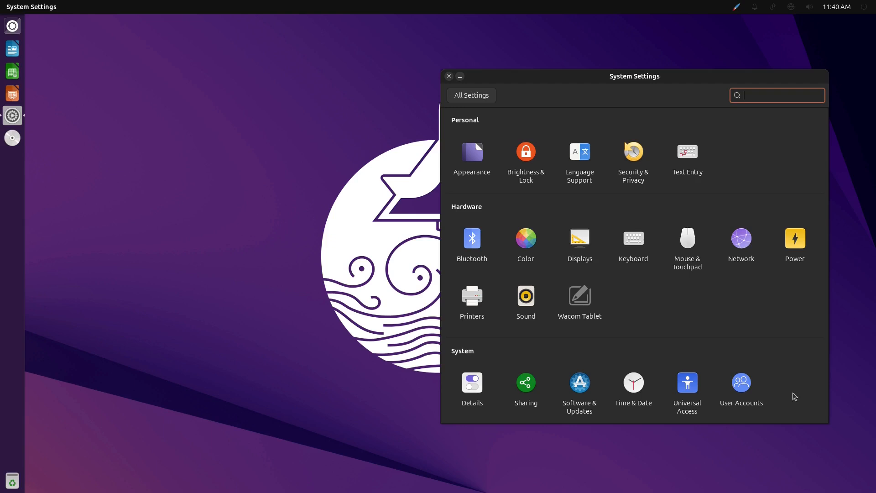
mouse_move(528, 393)
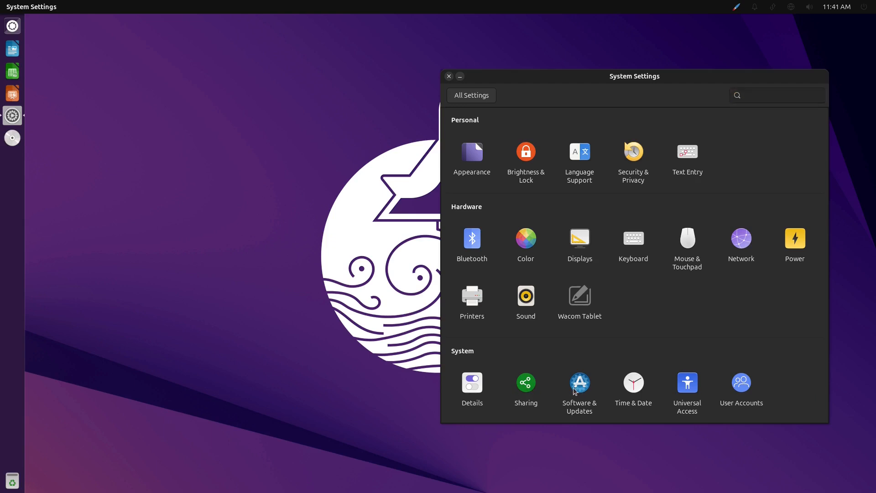
mouse_move(587, 387)
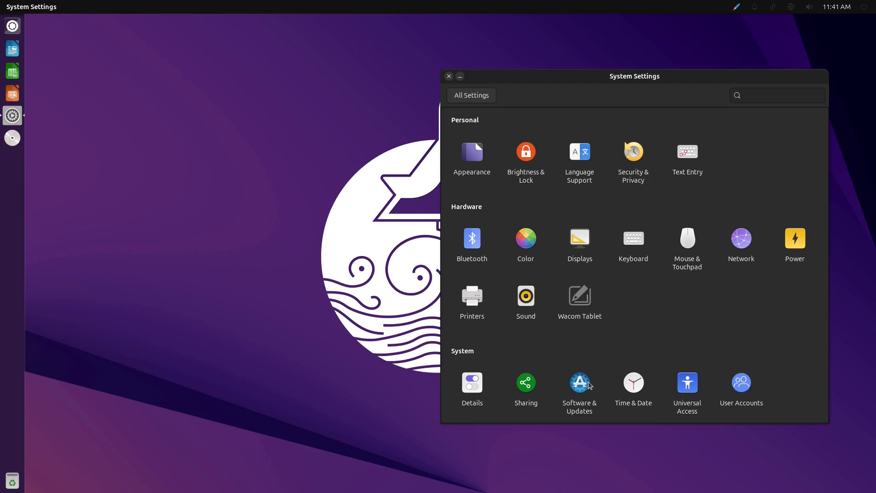
left_click(580, 383)
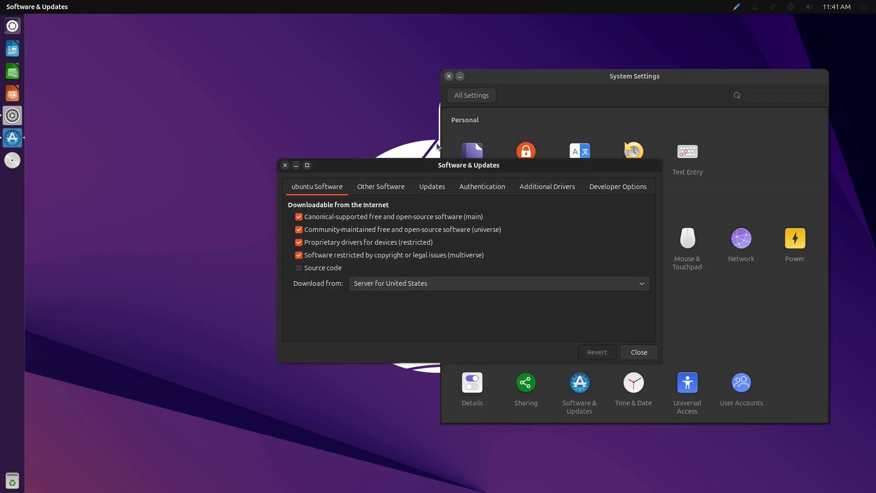
mouse_move(375, 188)
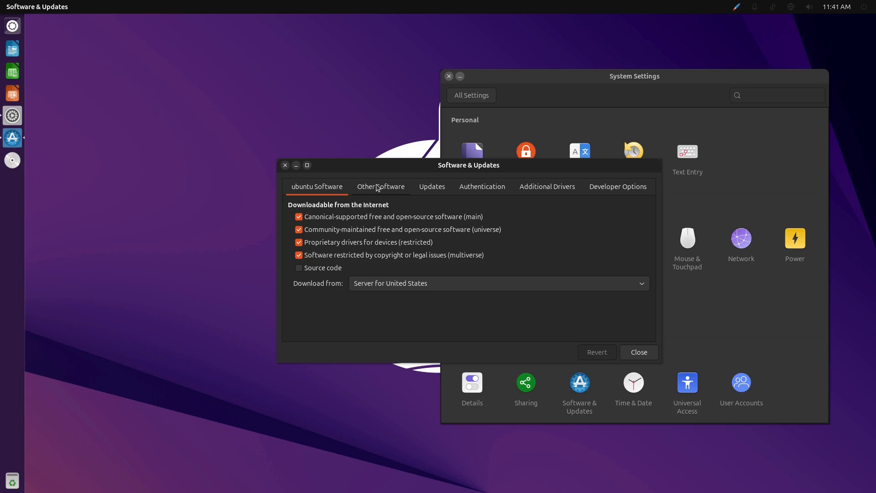
left_click(381, 187)
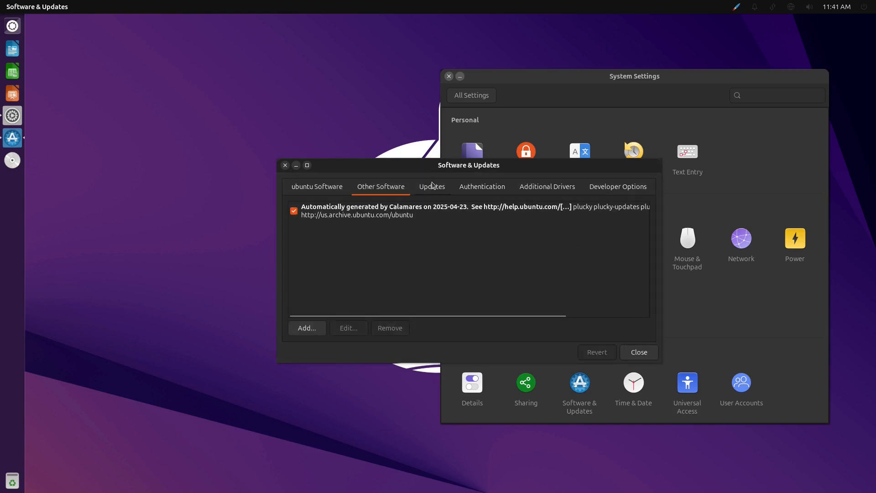
left_click(432, 187)
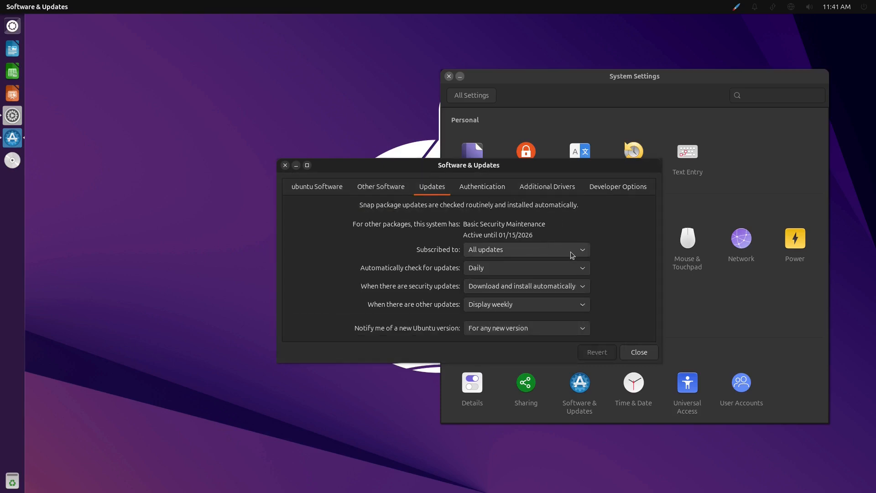
left_click(526, 249)
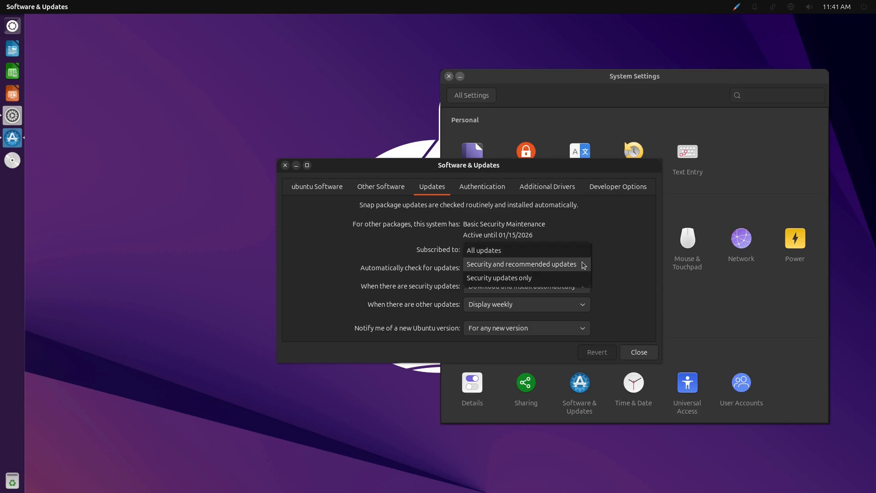
left_click(483, 250)
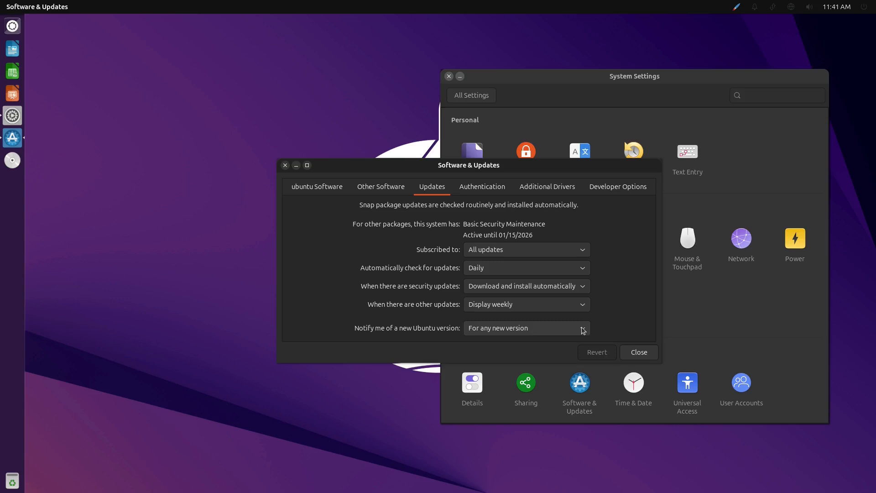
left_click(526, 328)
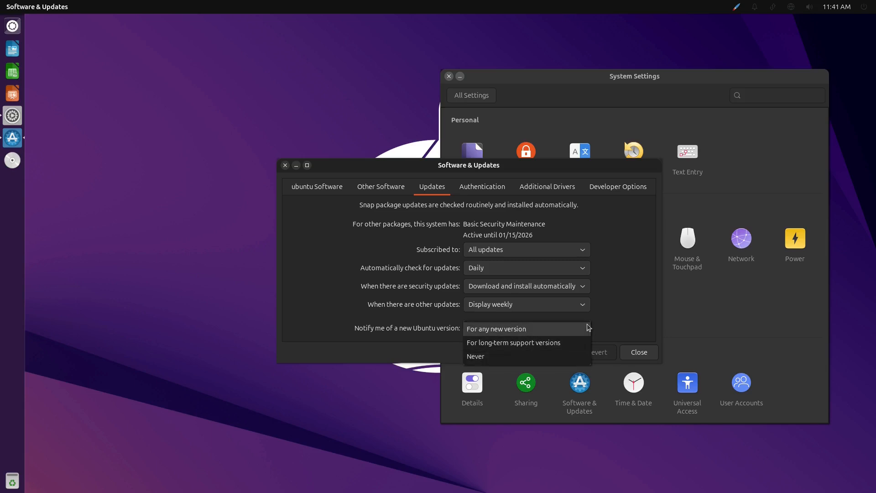
left_click(497, 328)
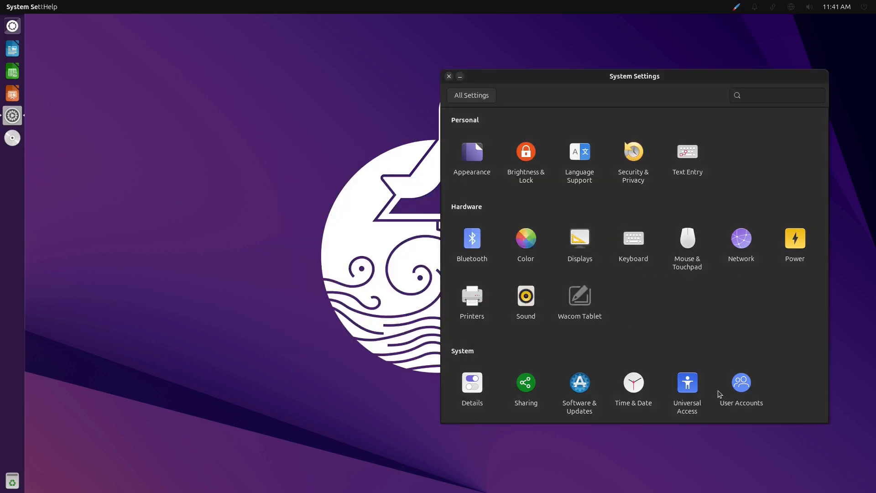
- View Details' Overview and Default Applications, return to Overview, then close the settings window
left_click(471, 383)
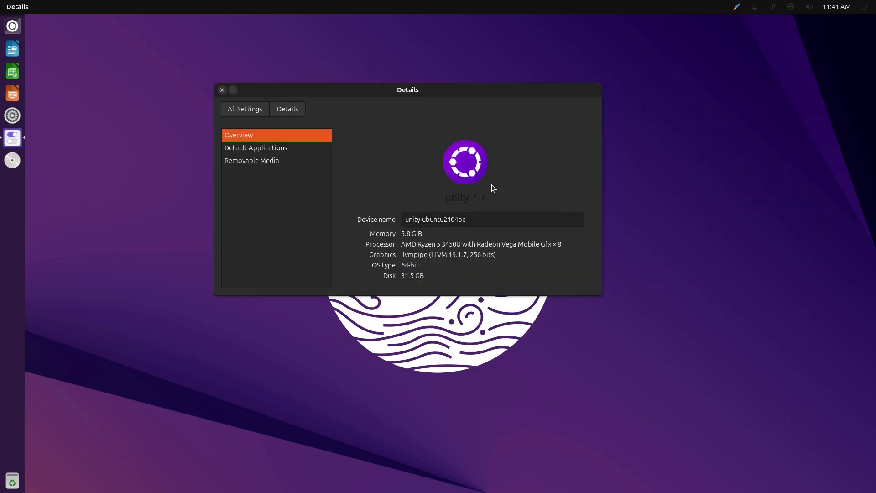
mouse_move(479, 206)
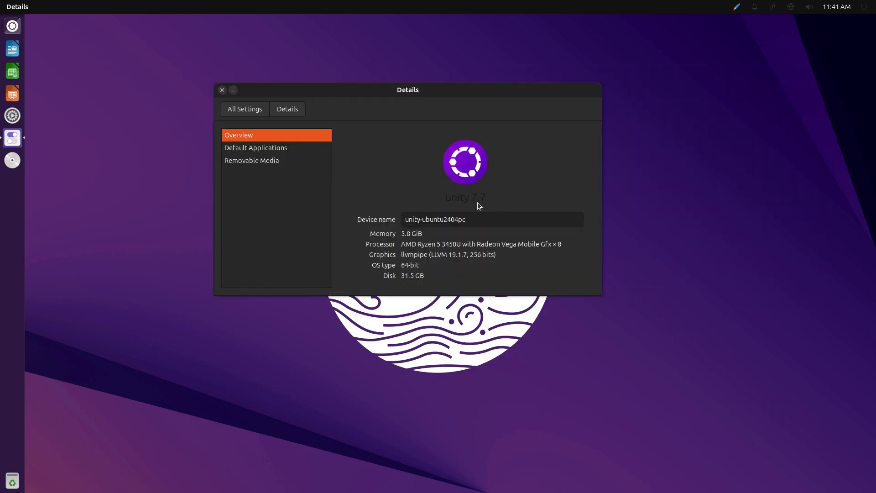
mouse_move(484, 202)
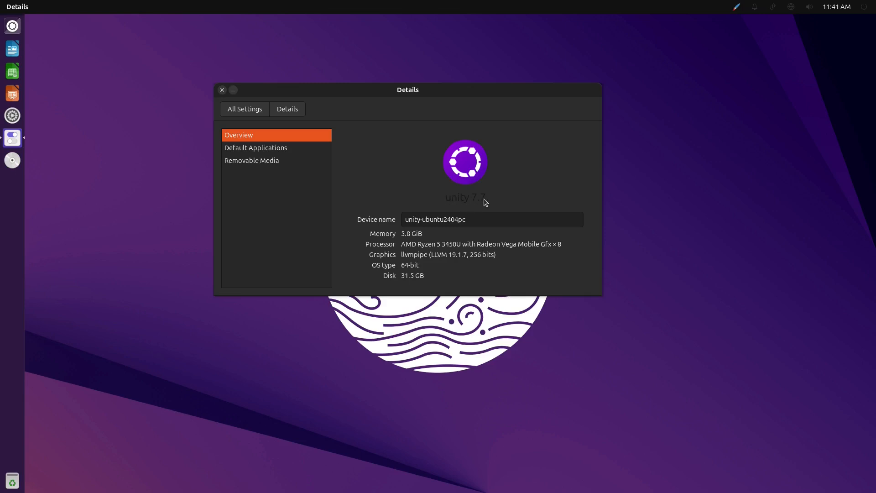
mouse_move(426, 271)
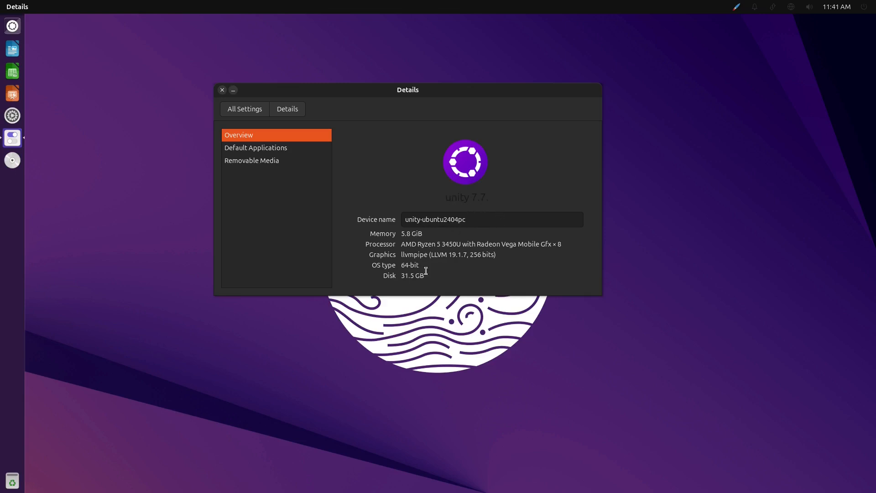
left_click(256, 147)
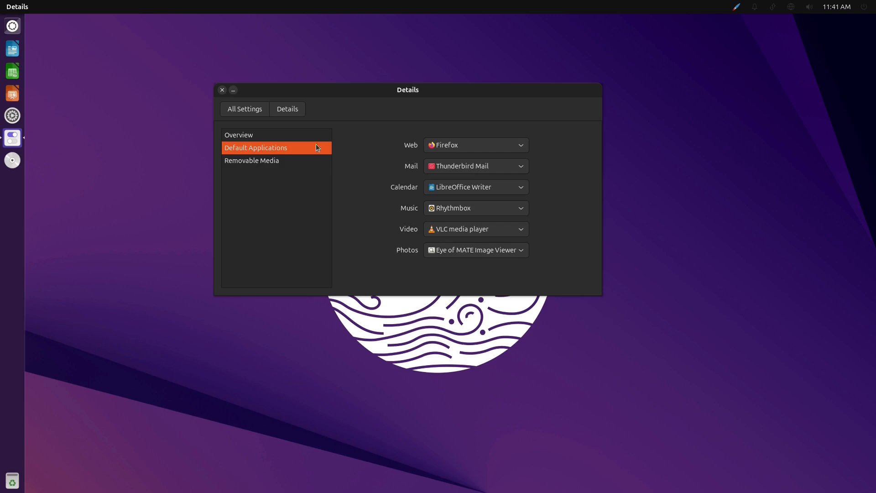
left_click(238, 135)
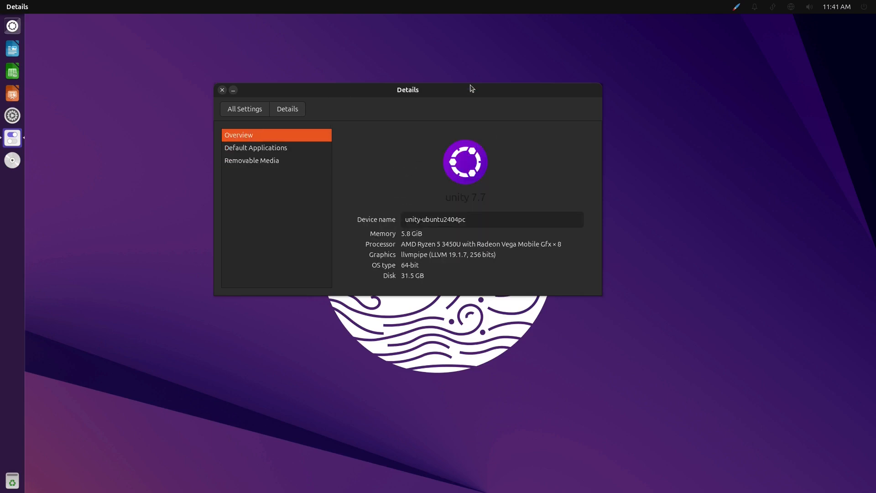
left_click(222, 91)
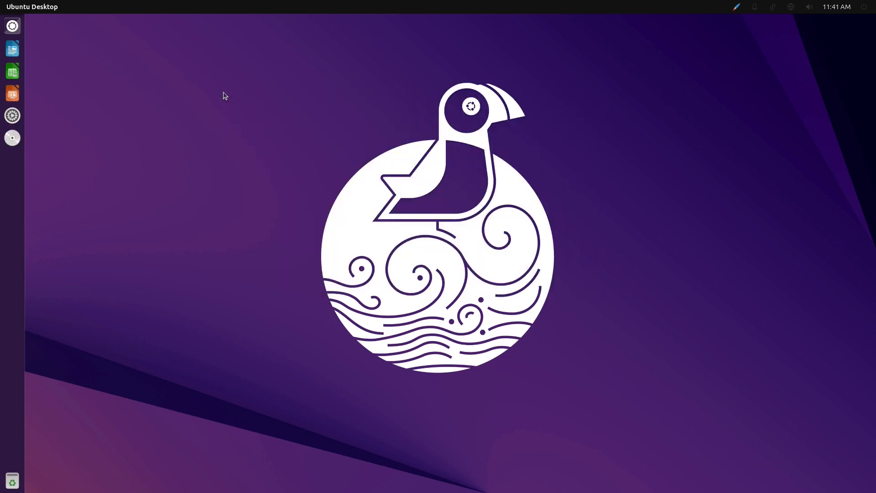
- Search the Dash for 'unity' and launch Unity Tweak Tool
left_click(12, 25)
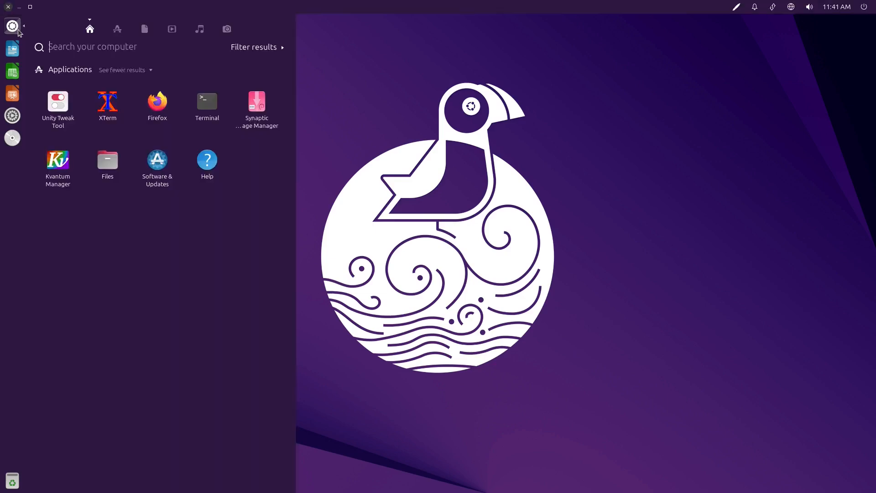
type("unity")
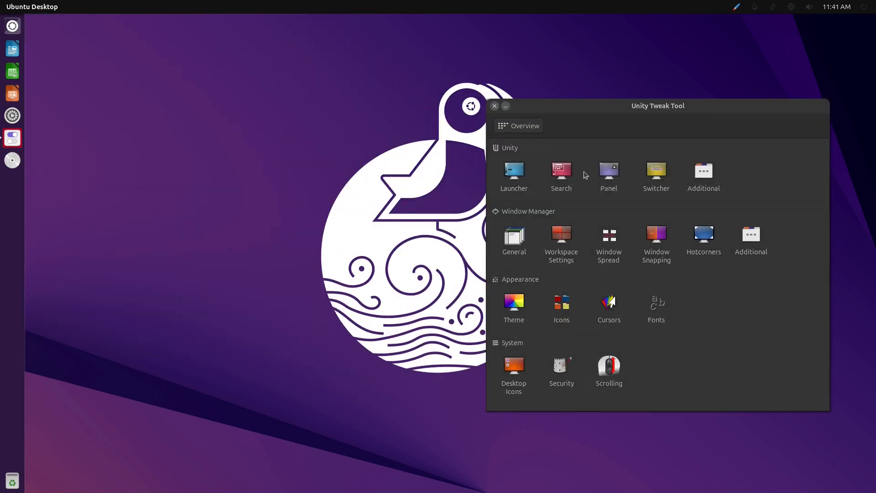
- Browse the Launcher, Search and Additional shortcut settings, then return to Overview
left_click(513, 174)
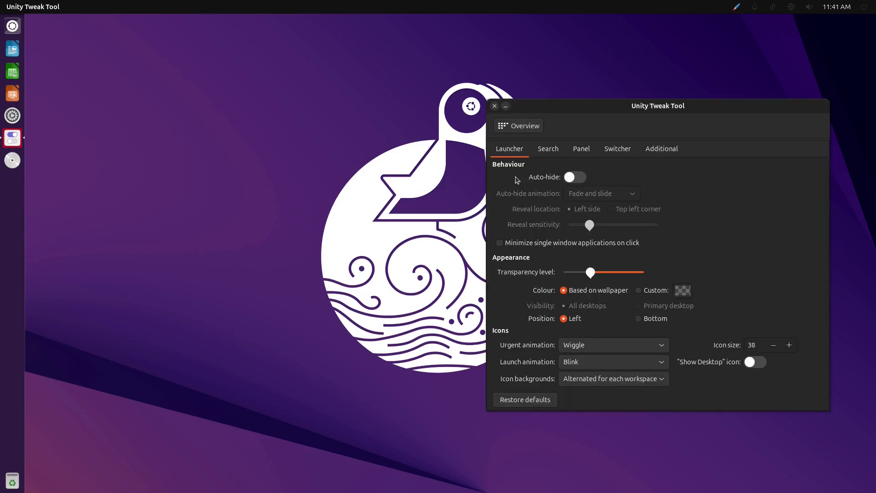
mouse_move(786, 363)
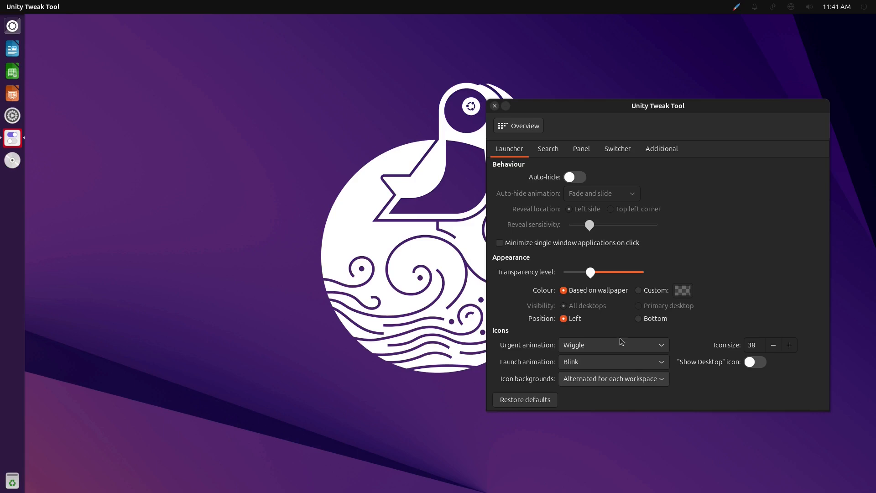
left_click(546, 148)
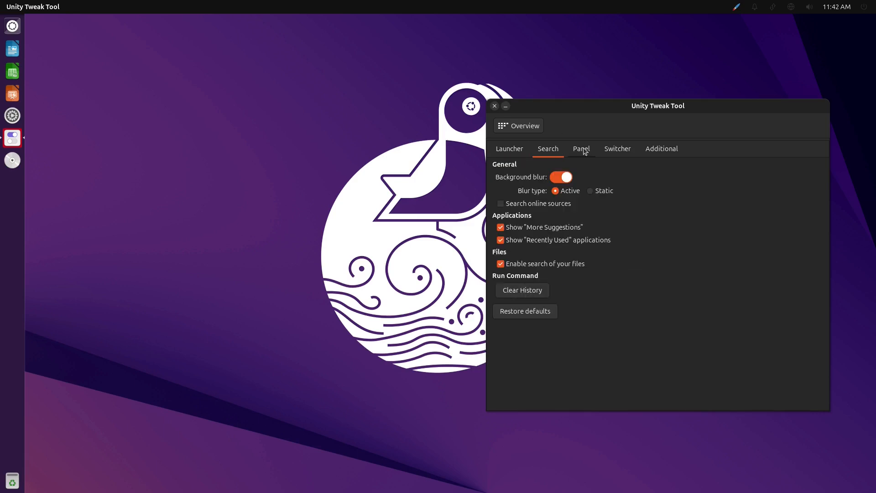
left_click(660, 149)
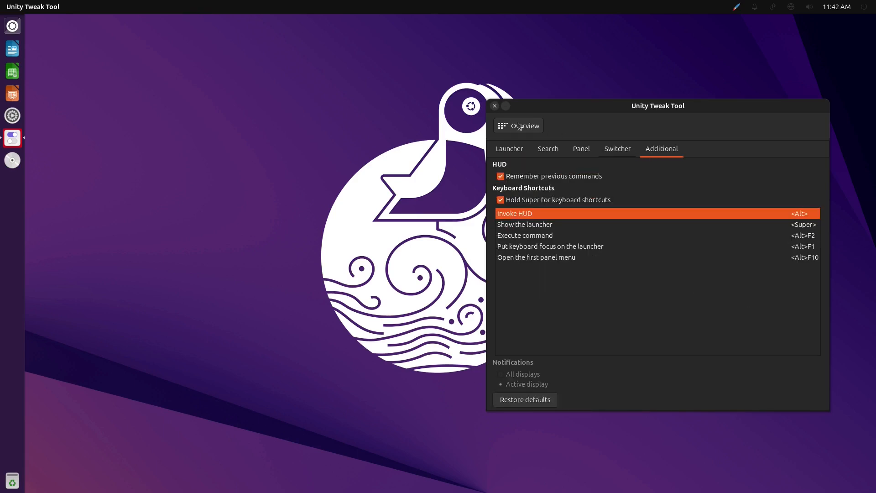
left_click(517, 126)
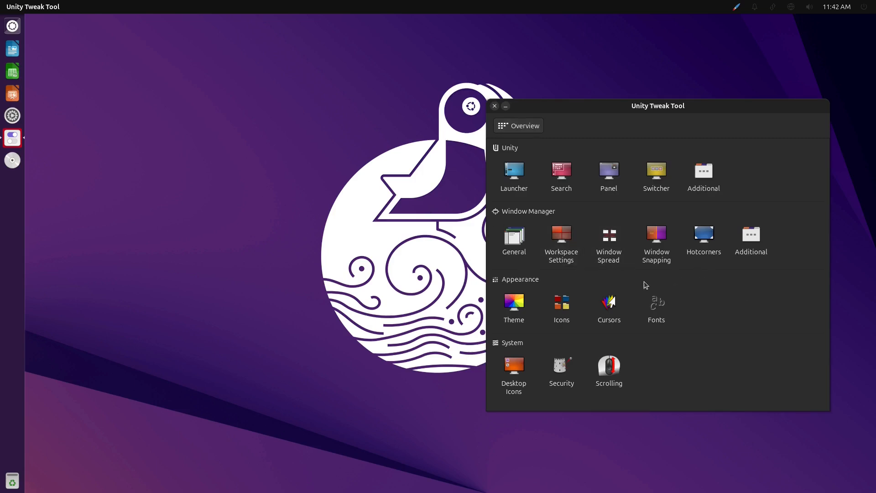
mouse_move(608, 308)
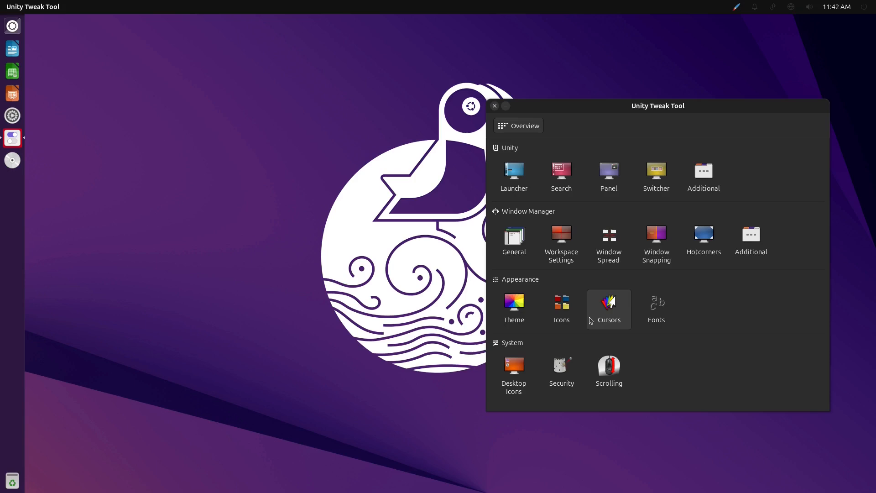
- In Cursors, try the Handhelds theme, then apply the Whiteglass cursor theme
left_click(608, 305)
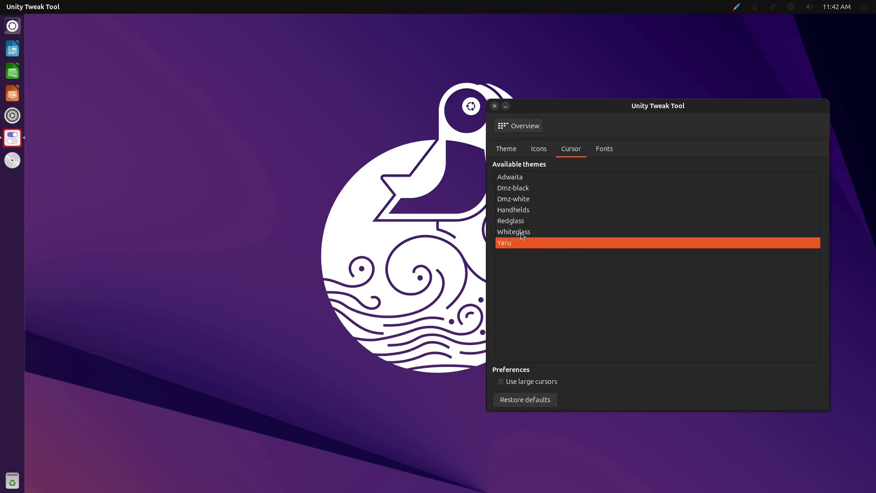
left_click(512, 210)
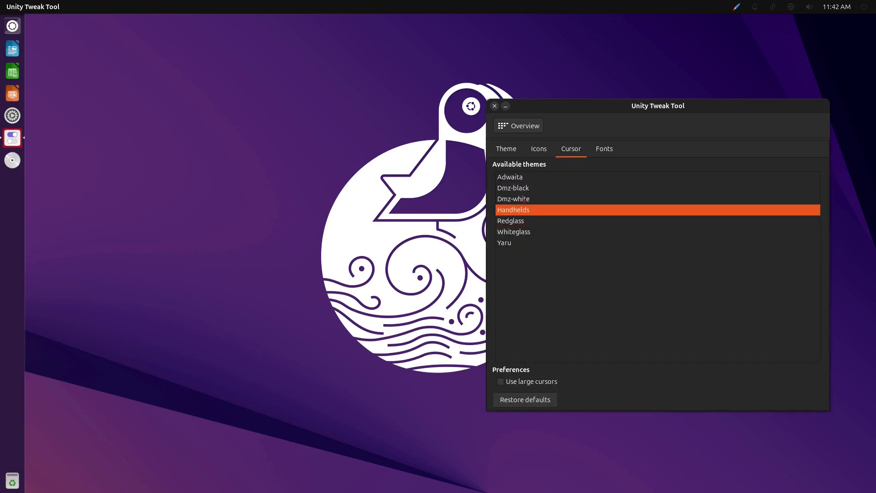
left_click(513, 231)
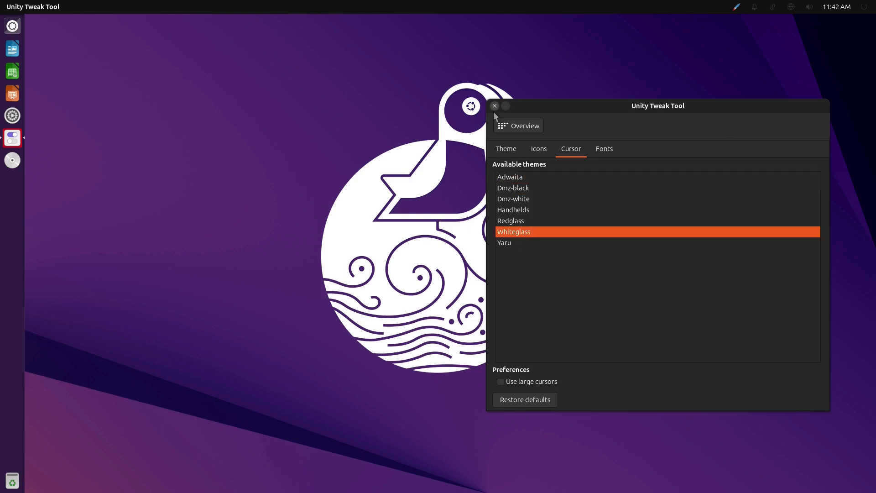
- Enable desktop icons in the Desktop Icons settings, then close Unity Tweak Tool
left_click(517, 125)
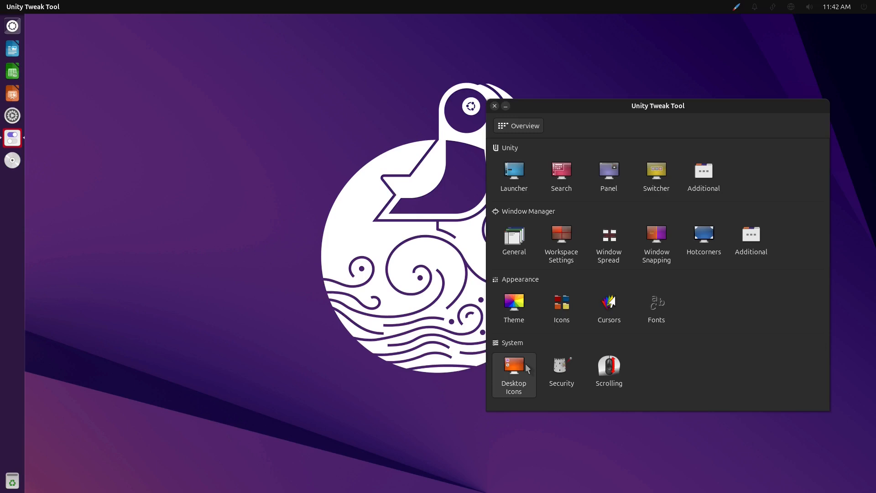
left_click(513, 373)
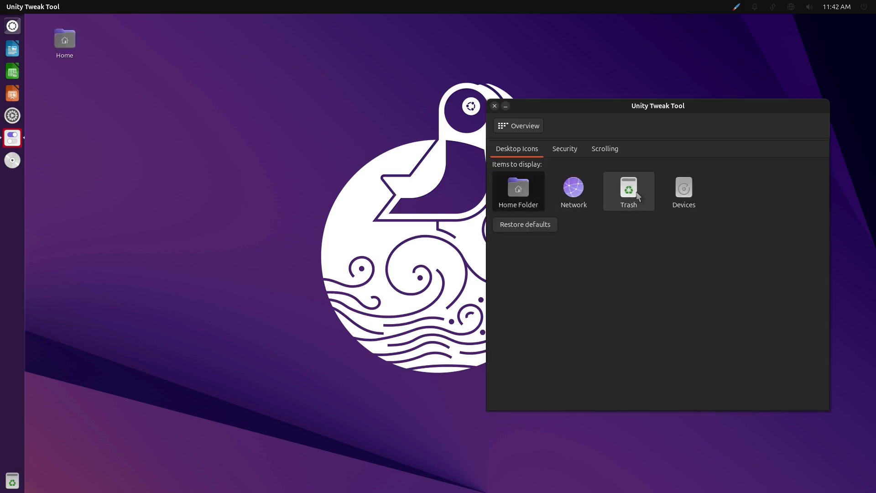
left_click(628, 190)
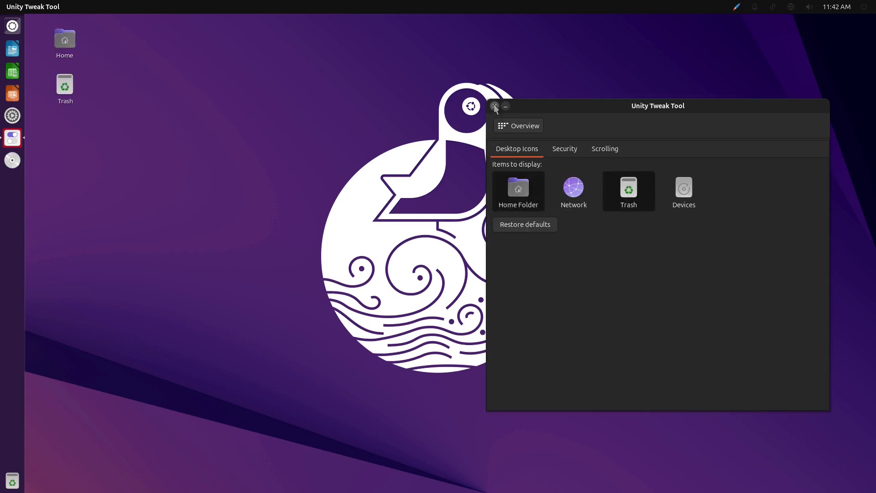
left_click(493, 107)
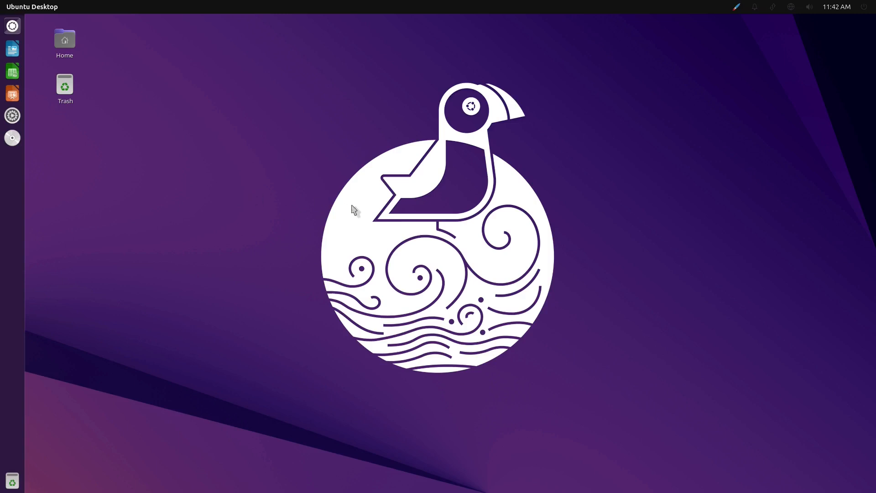
mouse_move(335, 239)
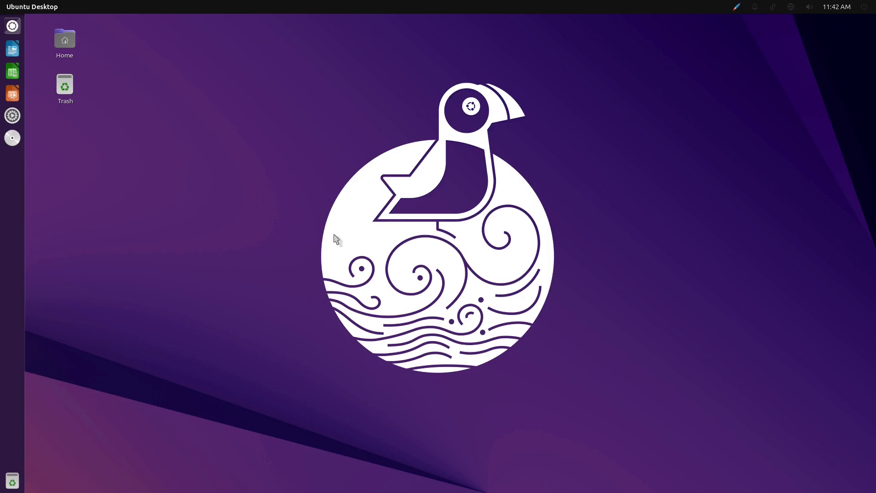
mouse_move(234, 307)
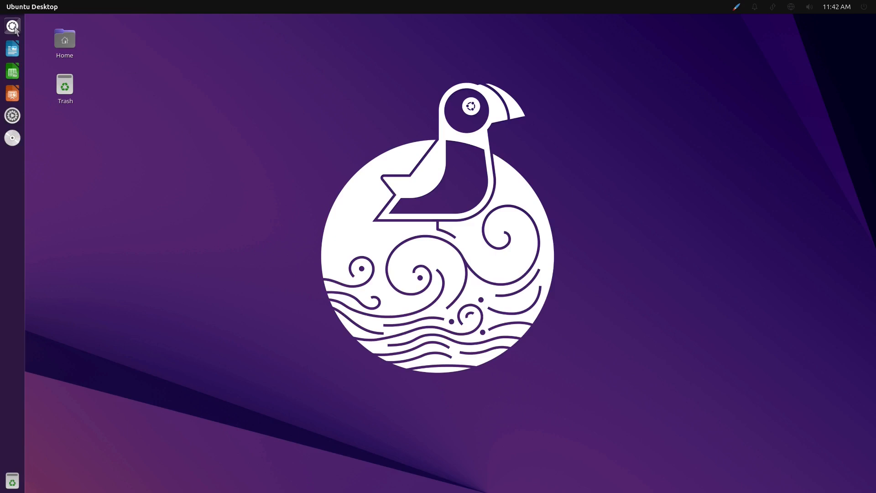
- Search the Dash for 'software' and launch Synaptic Package Manager
left_click(12, 26)
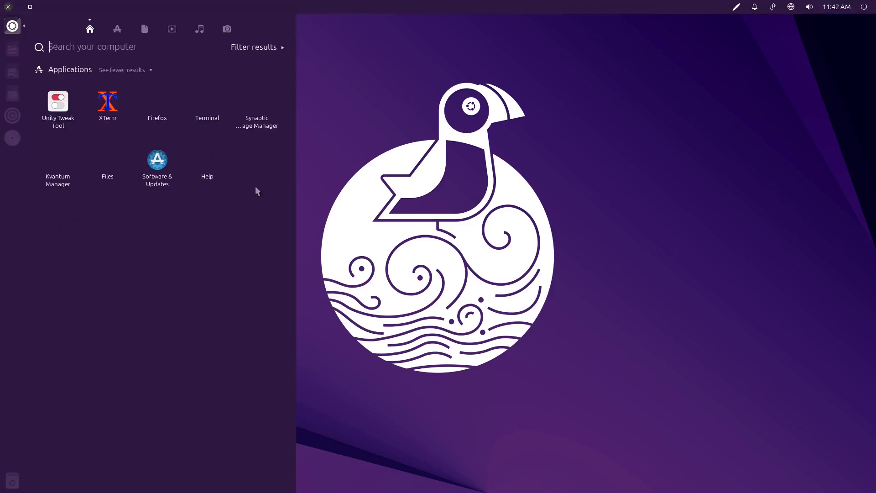
type("softwar")
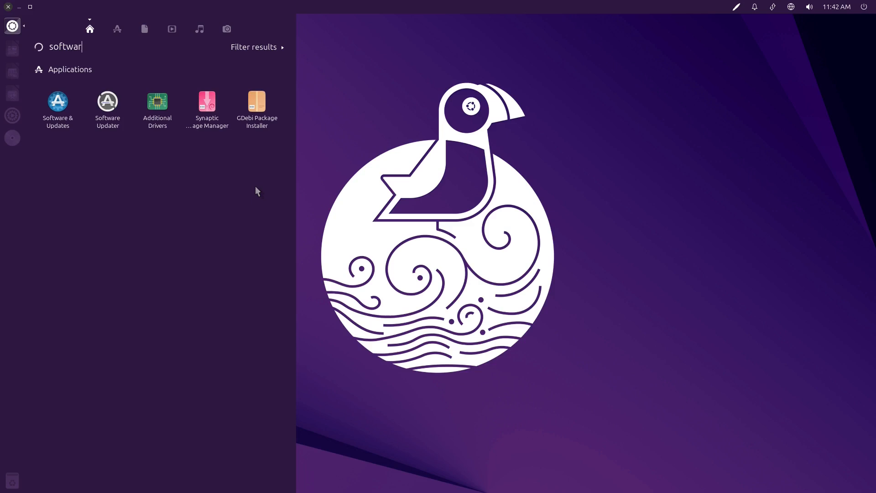
type("e")
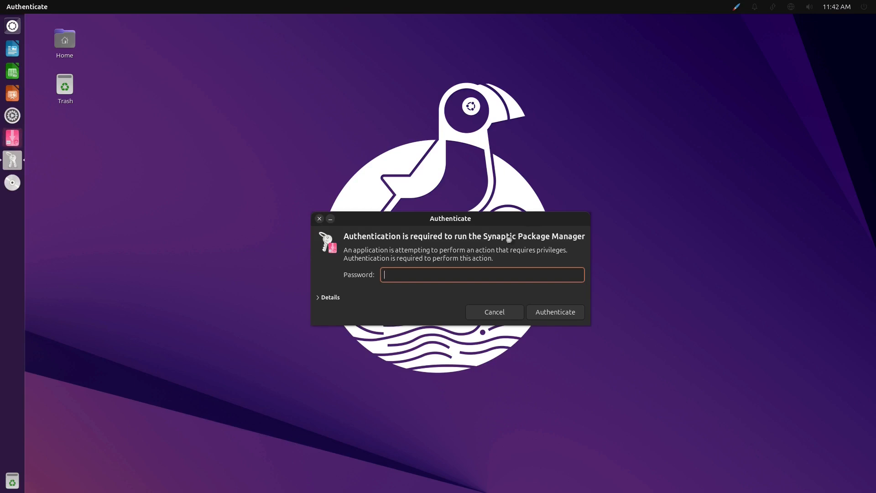
- Authenticate with the password and scroll through Synaptic's package list
left_click(554, 313)
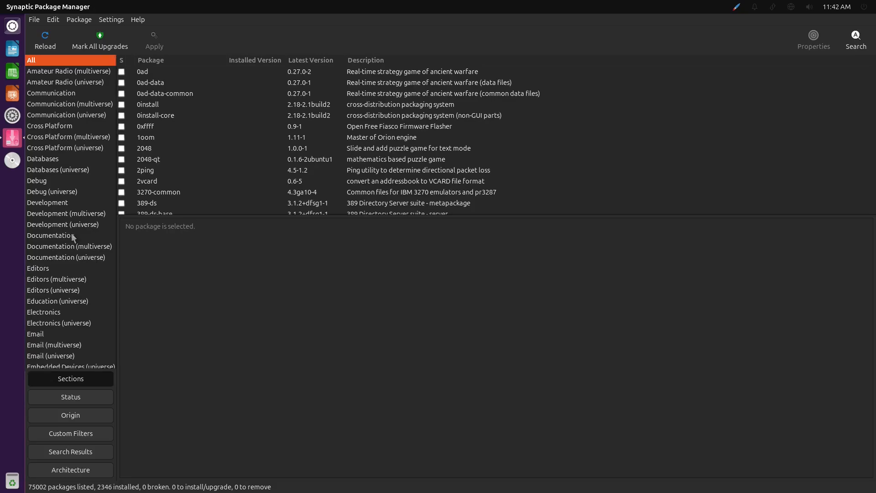
mouse_move(314, 145)
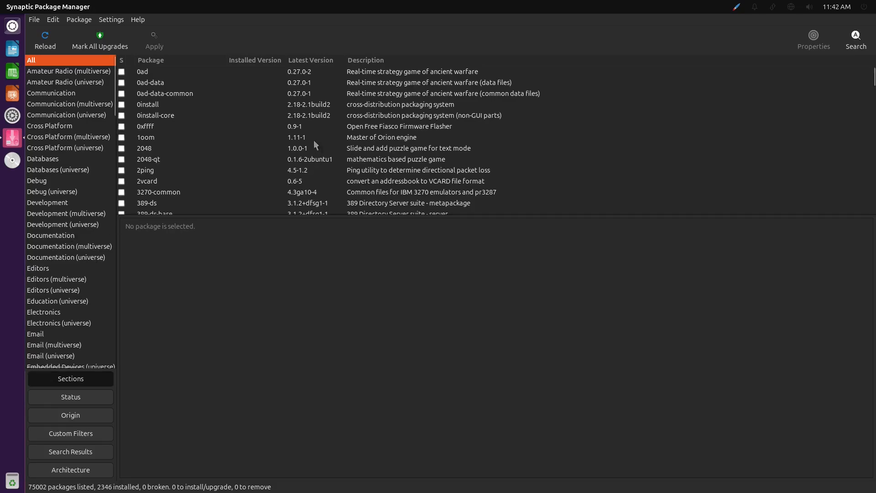
scroll("down", 3)
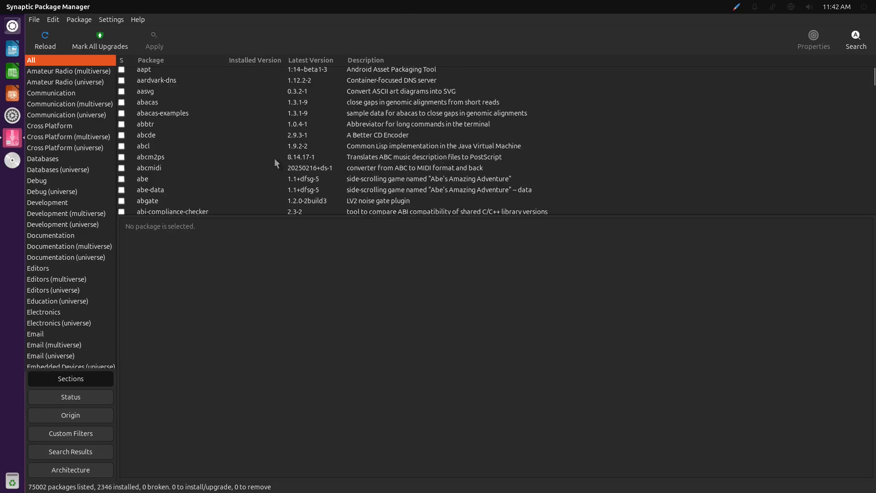
scroll("down", 3)
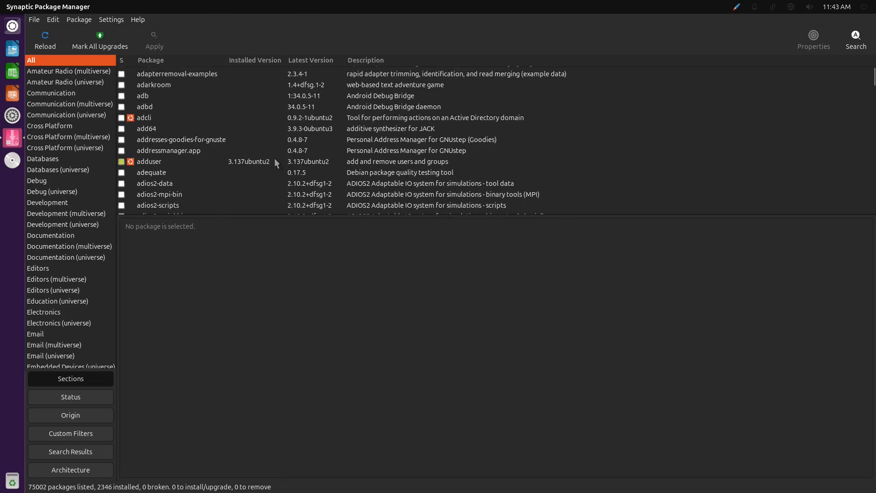
scroll("down", 3)
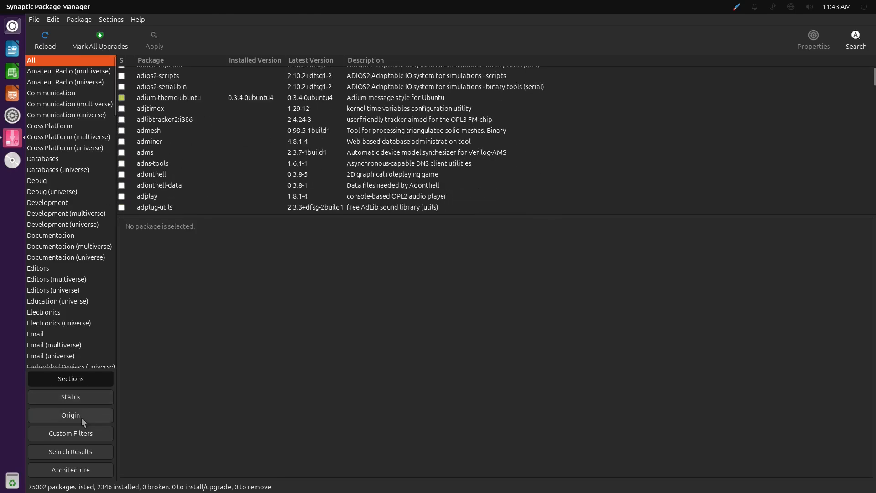
mouse_move(681, 151)
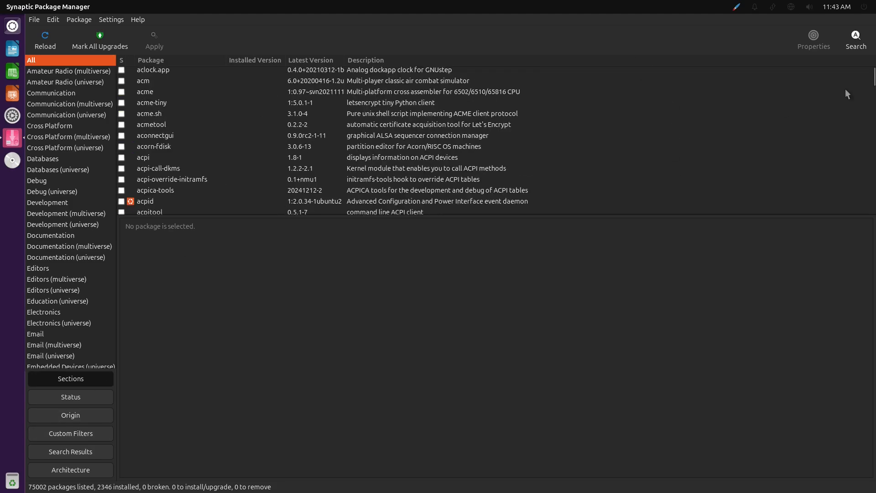
- Search Synaptic for 'thunderbird' and review the 96 matching packages
left_click(855, 39)
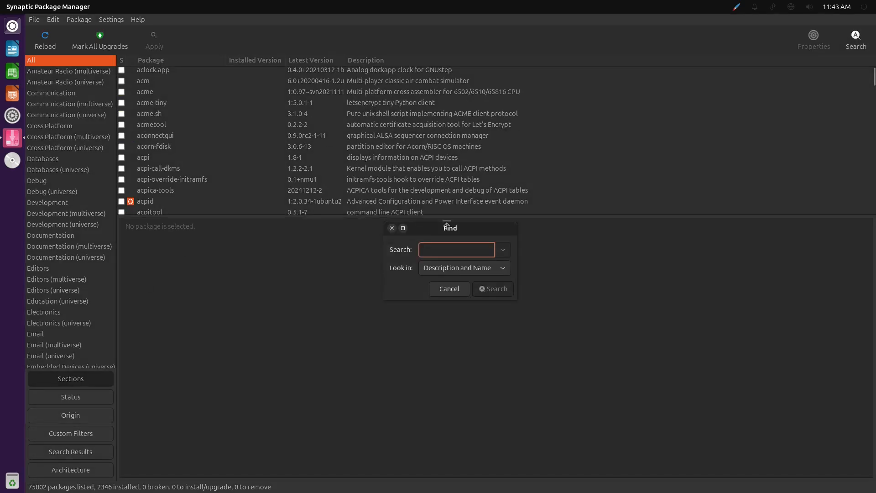
type("thunderbir")
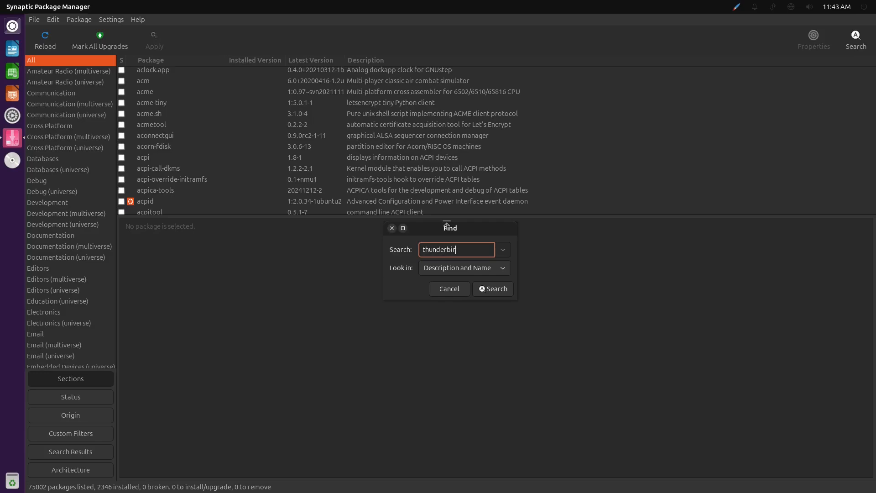
left_click(492, 289)
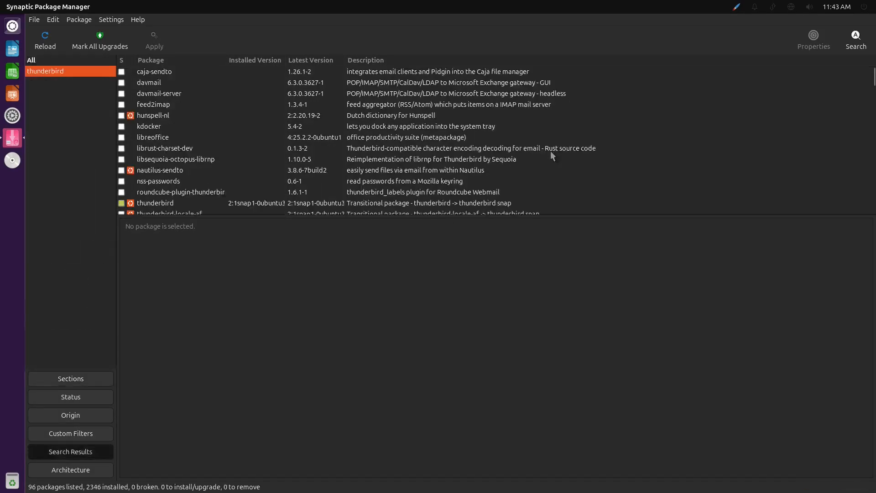
scroll("down", 3)
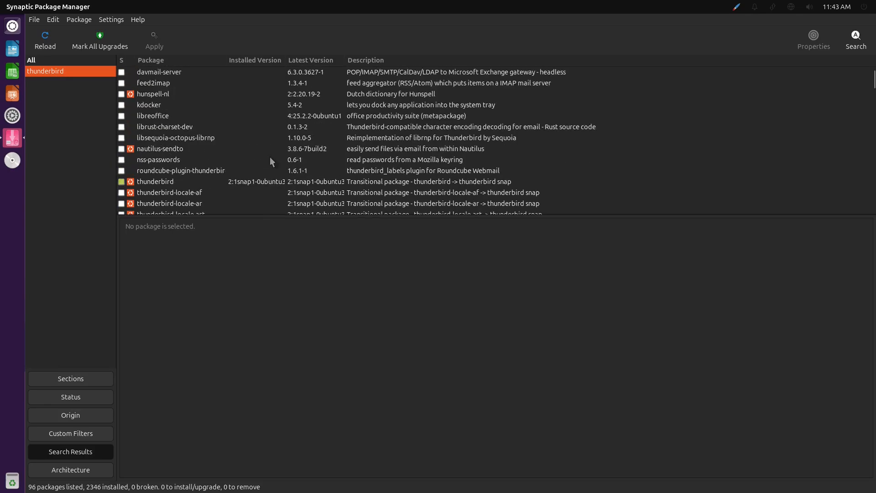
mouse_move(269, 175)
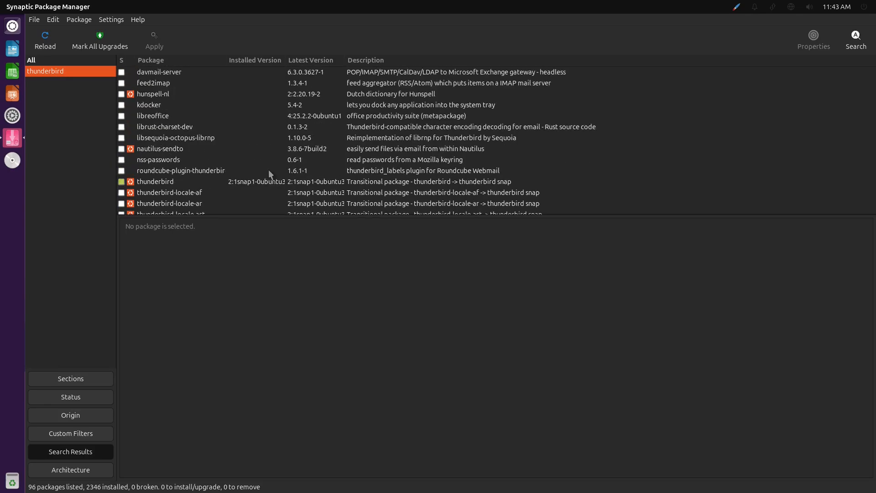
mouse_move(272, 127)
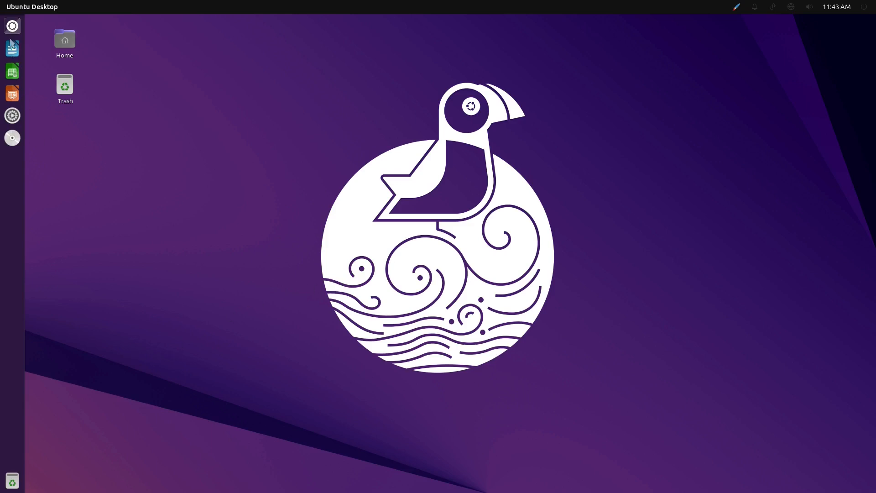
- Launch Terminal from the Dash search
type("software")
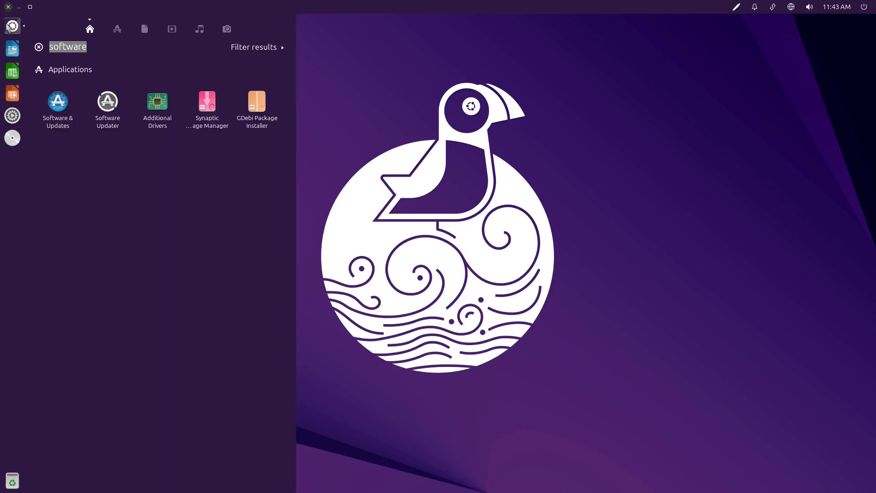
type("term")
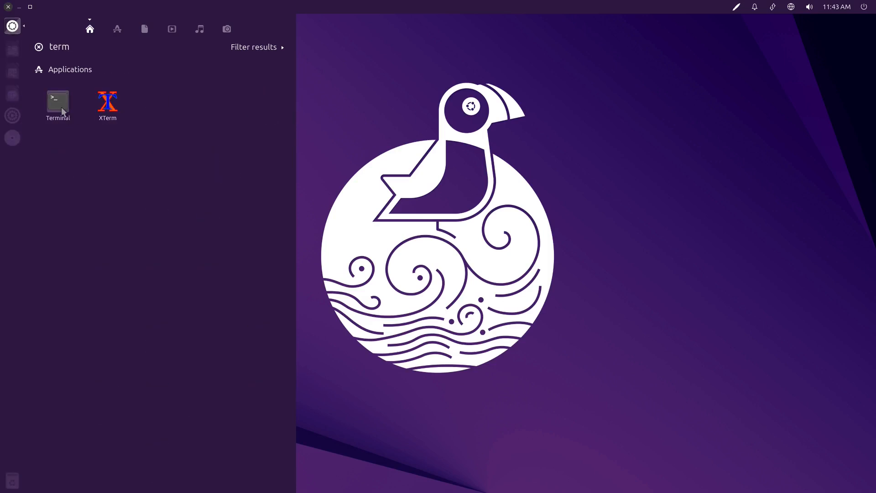
left_click(57, 103)
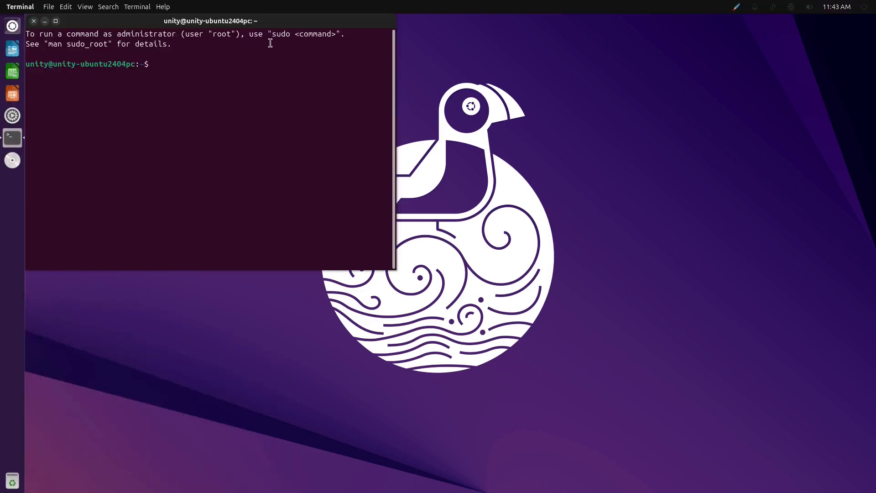
- Run 'snap list', then 'snap install snap-store', and exit the terminal
type("snap list")
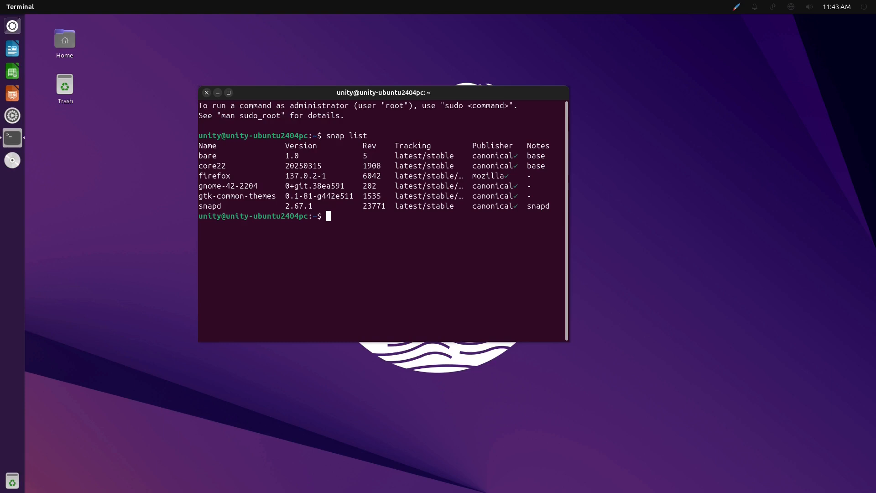
type("snap")
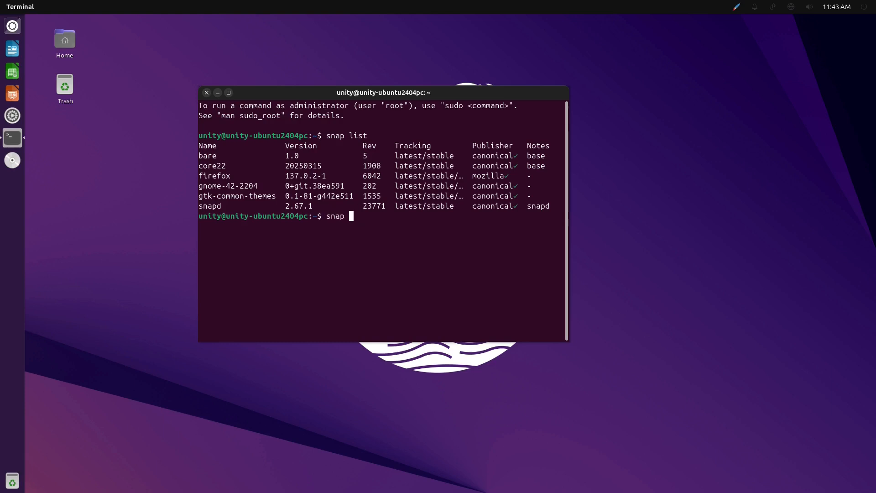
type("install")
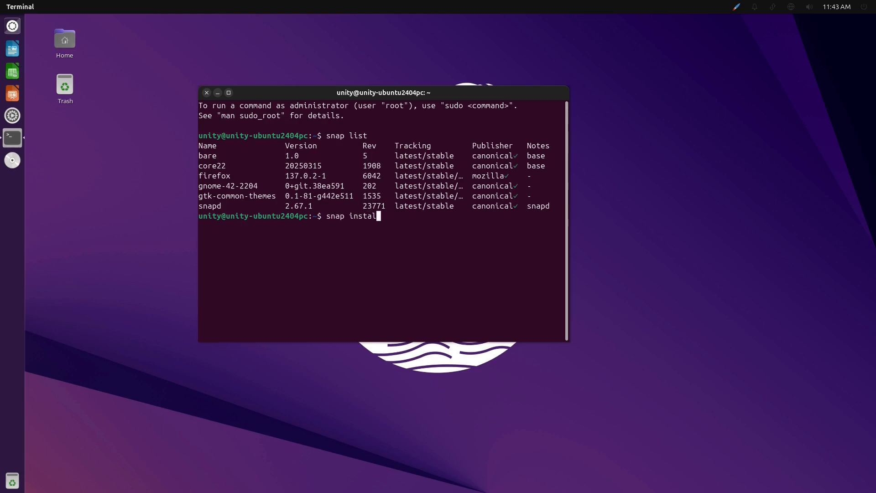
type("snap-stor")
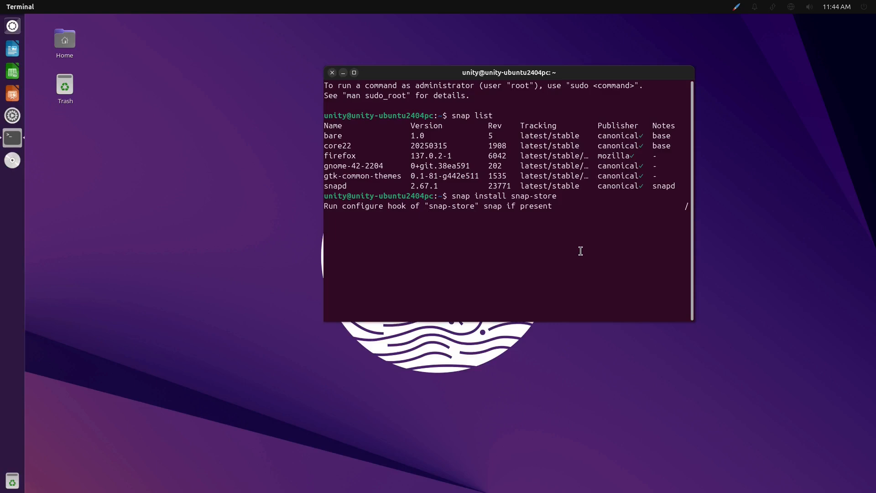
type("exit")
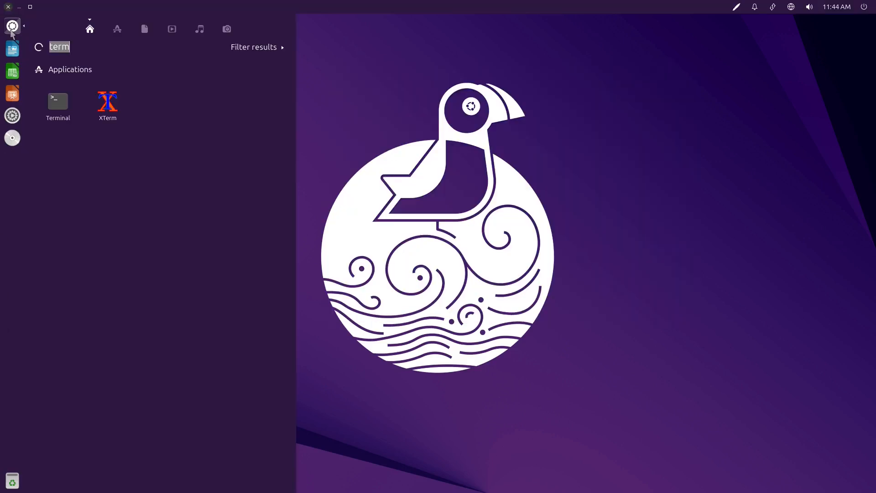
- Launch App Center from the Dash search results
type("soft")
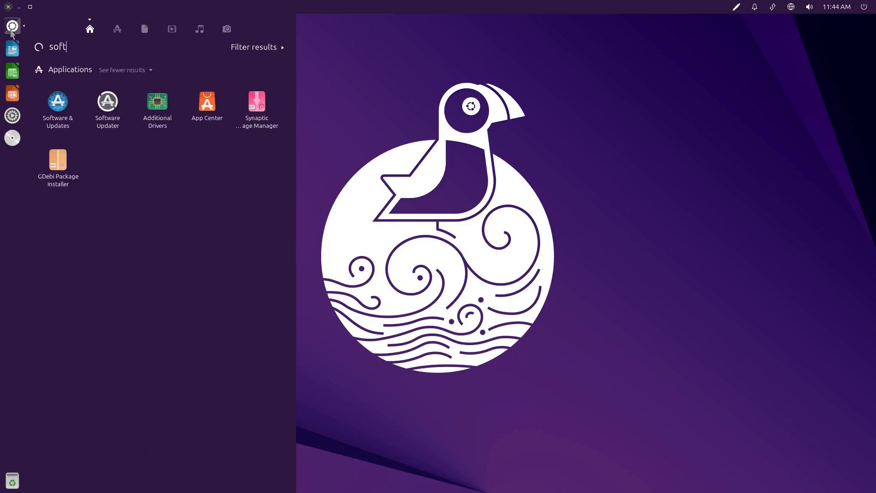
key("Escape")
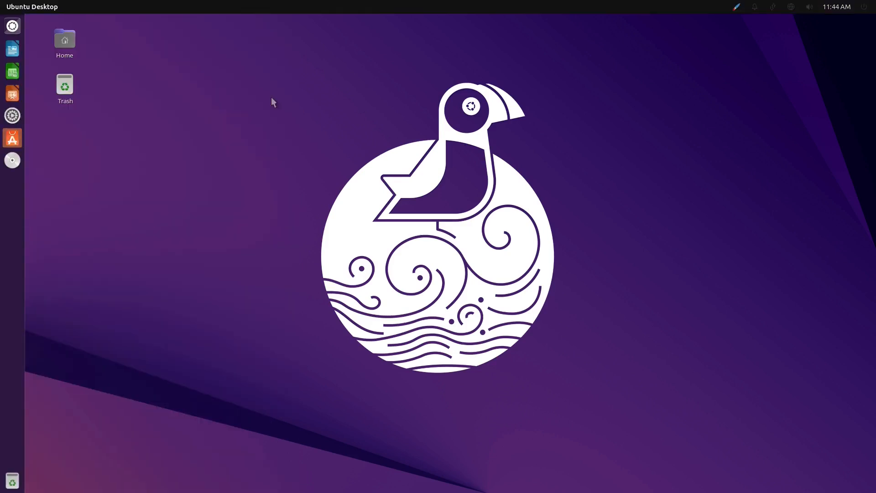
left_click(12, 138)
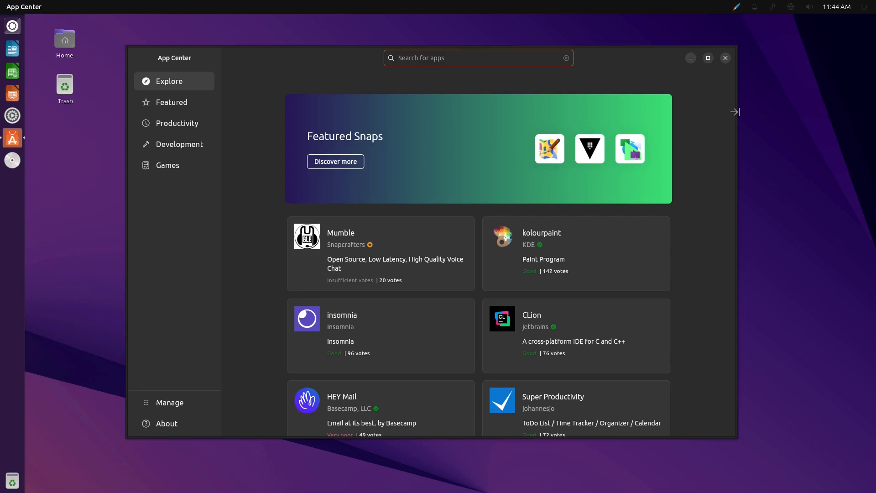
mouse_move(717, 105)
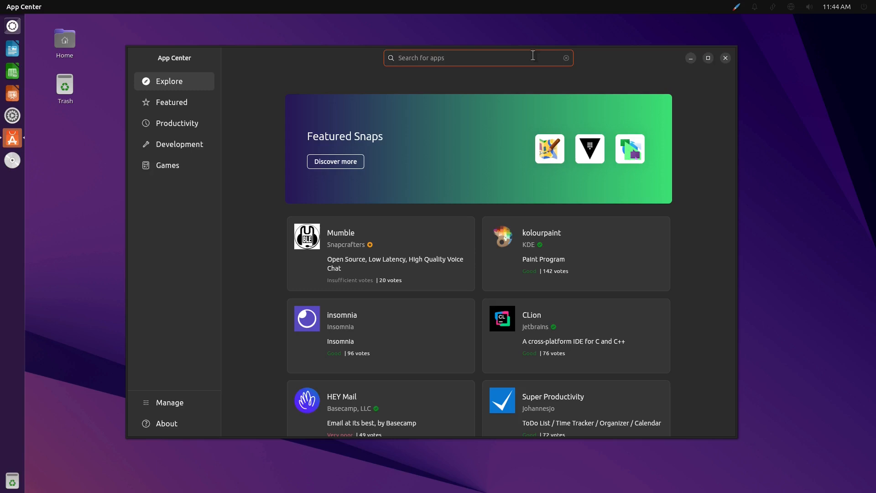
- Search App Center for 'audacity' to see snap and Debian results, then close it
type("a")
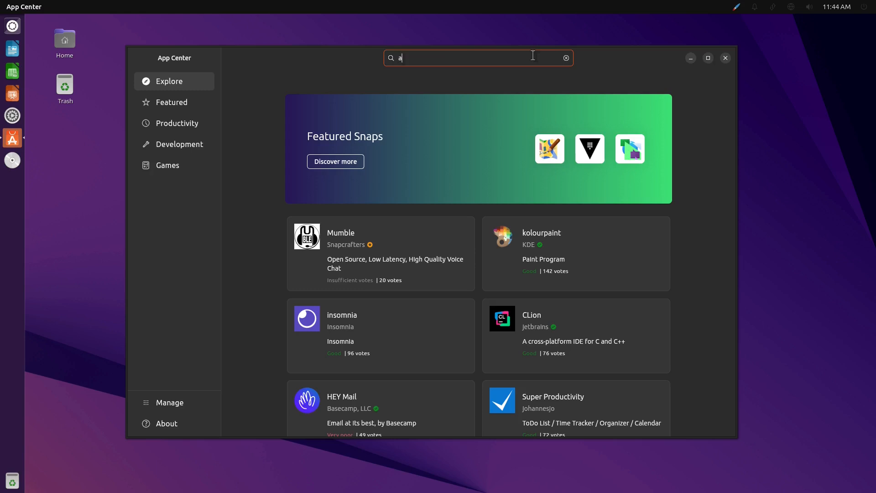
type("udacity")
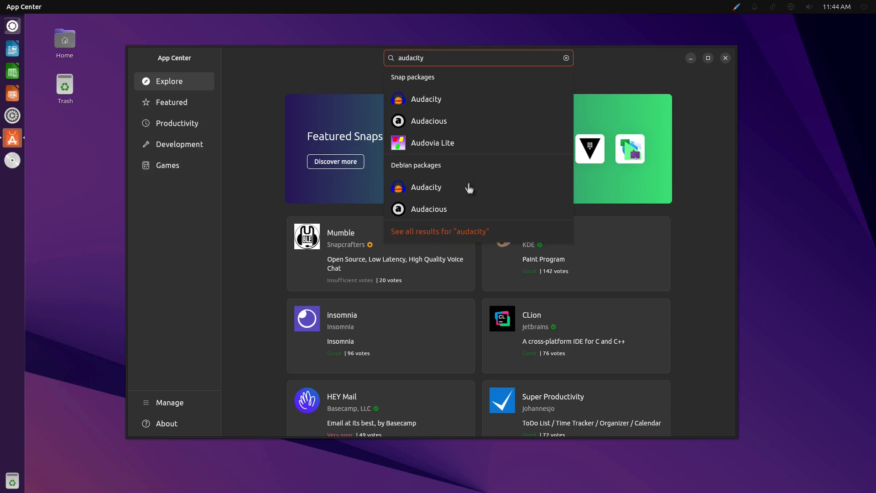
mouse_move(306, 25)
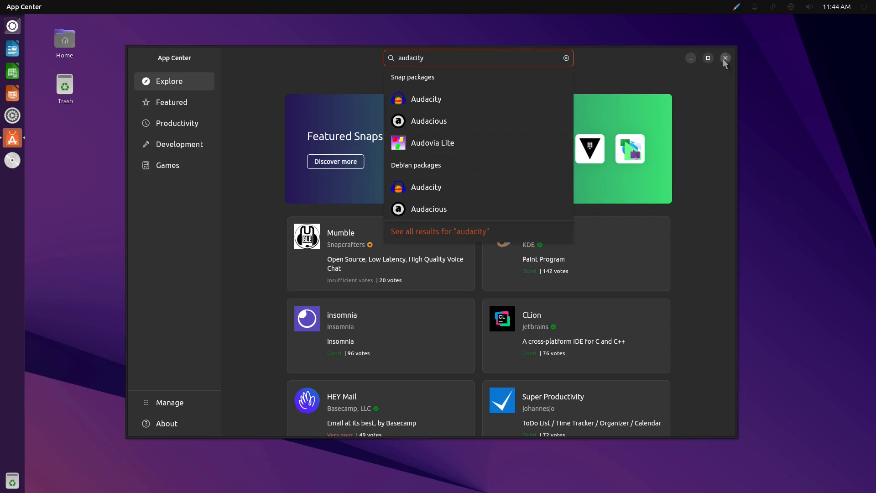
left_click(725, 59)
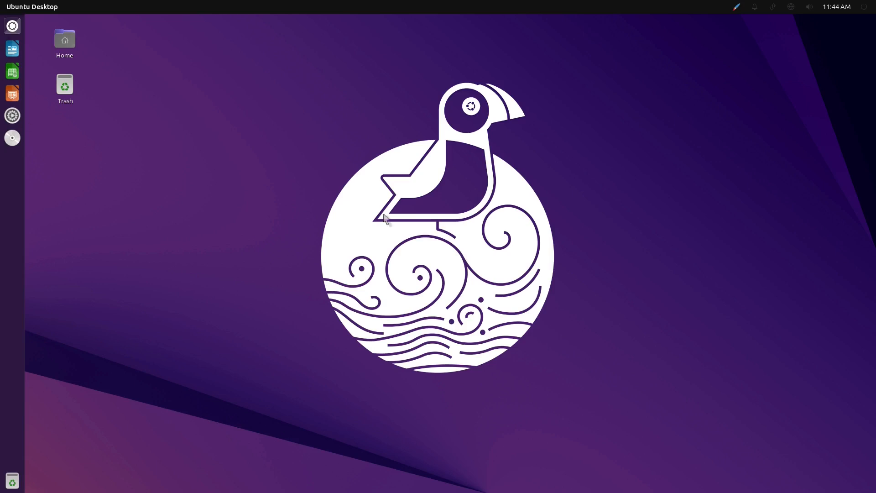
mouse_move(479, 233)
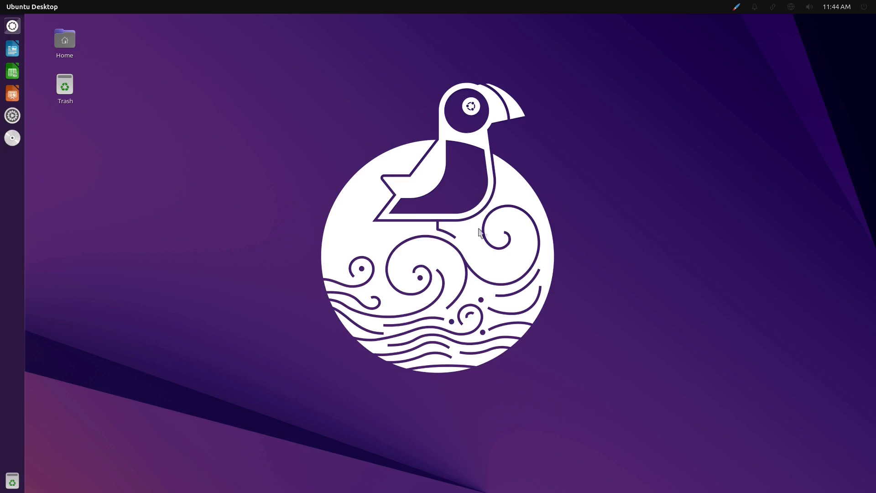
mouse_move(562, 233)
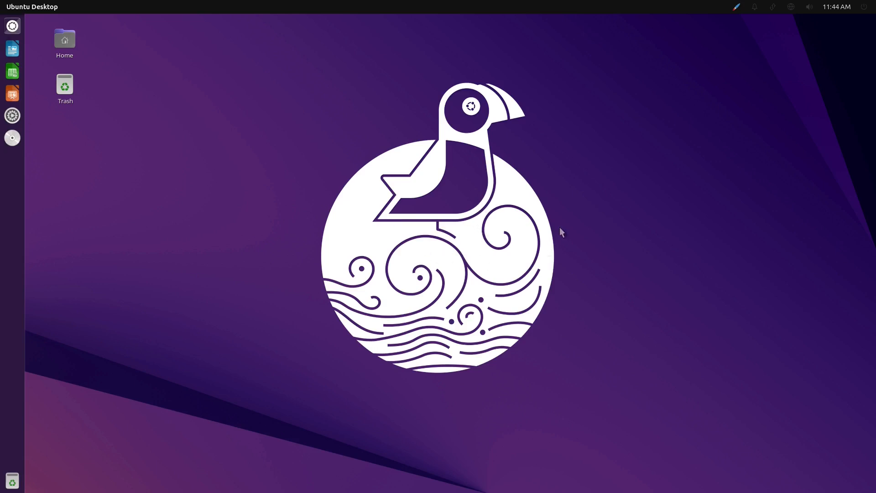
mouse_move(556, 228)
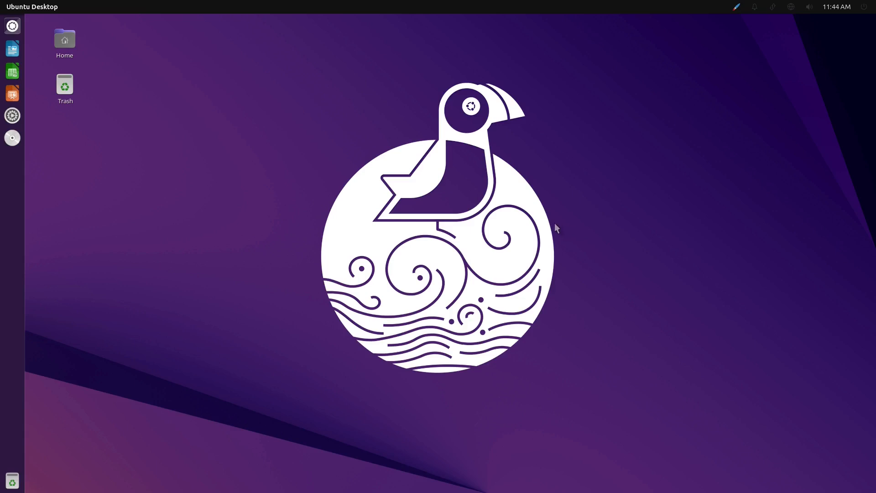
mouse_move(409, 155)
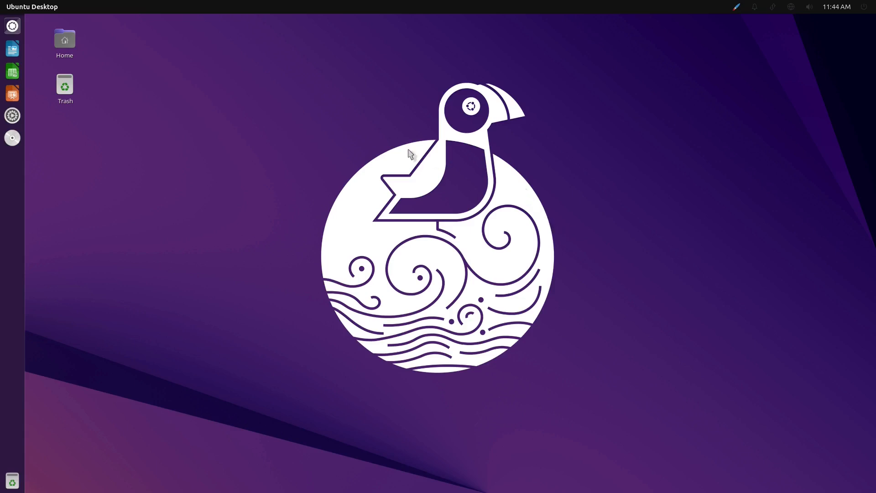
mouse_move(12, 25)
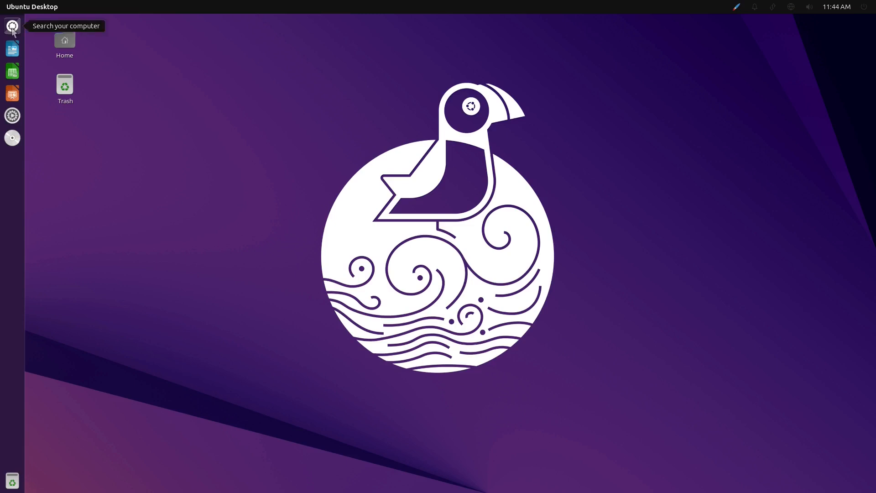
mouse_move(273, 100)
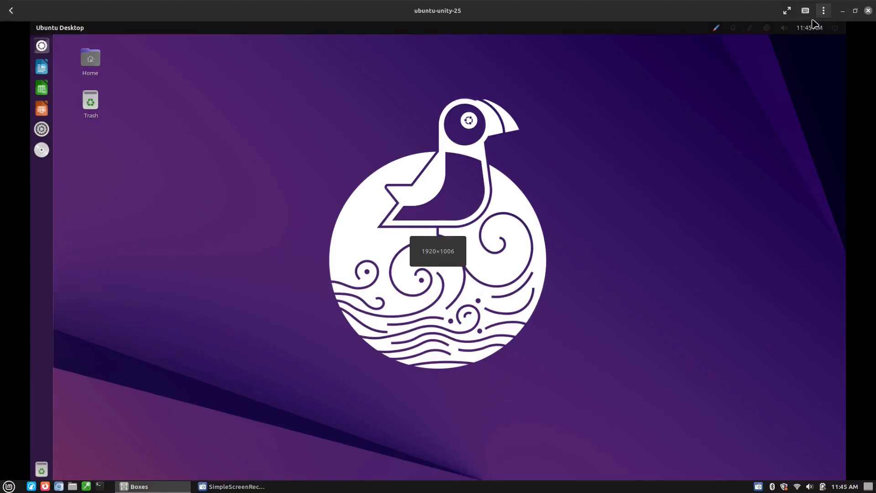
left_click(8, 486)
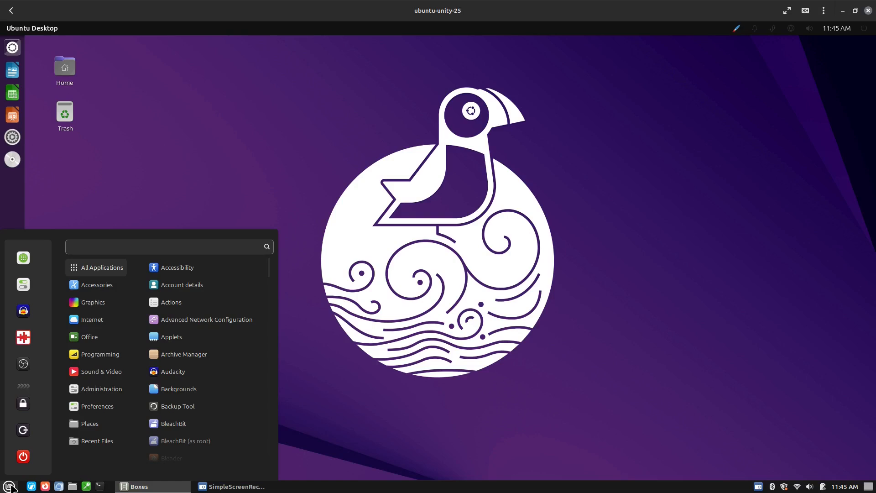
left_click(168, 246)
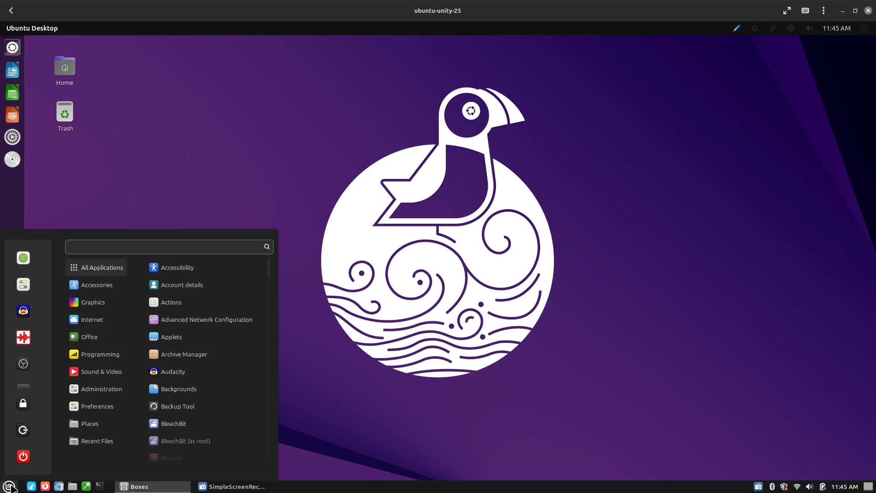
left_click(168, 247)
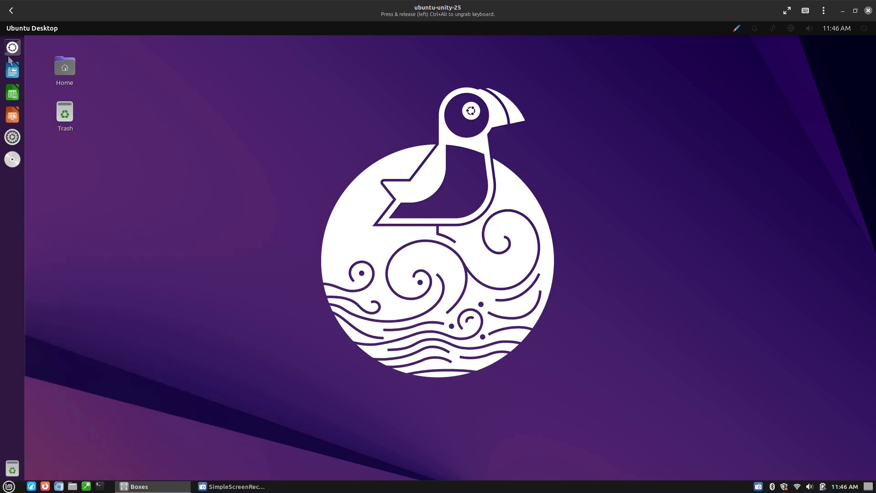
- Dismiss the Unity Dash, refocus the Boxes window and toggle the VM to full screen
left_click(12, 46)
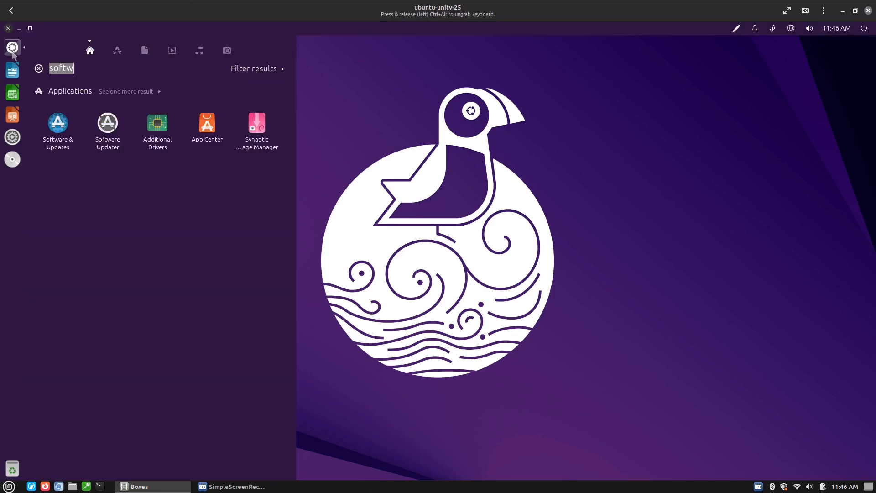
key("Escape")
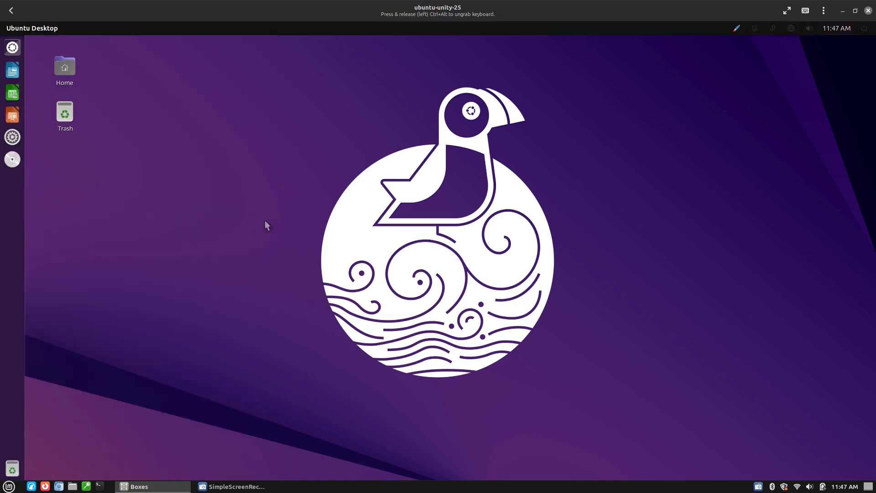
mouse_move(285, 285)
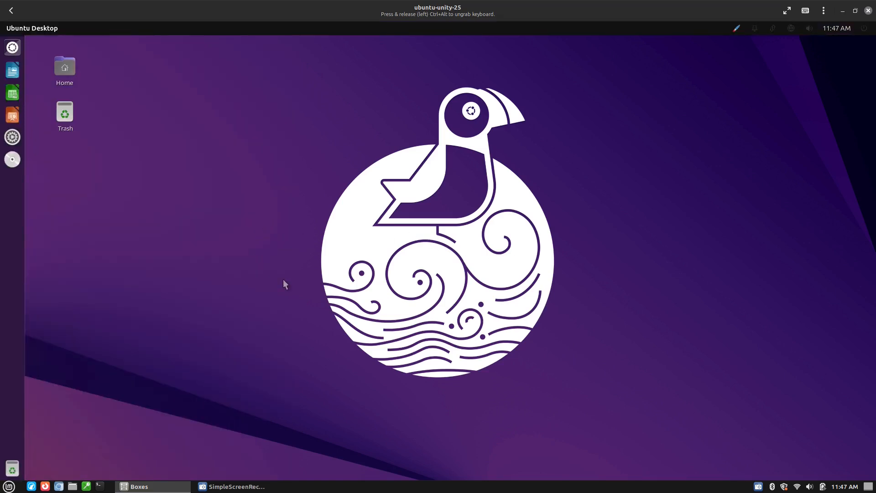
mouse_move(185, 378)
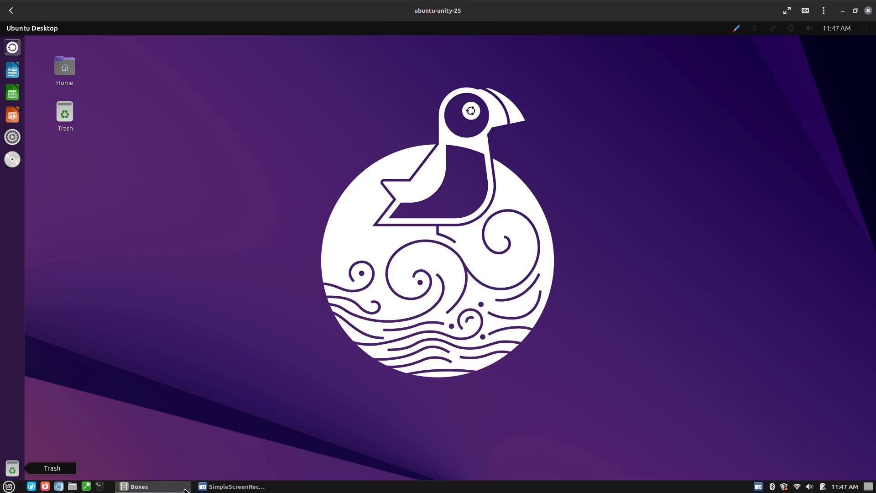
mouse_move(360, 491)
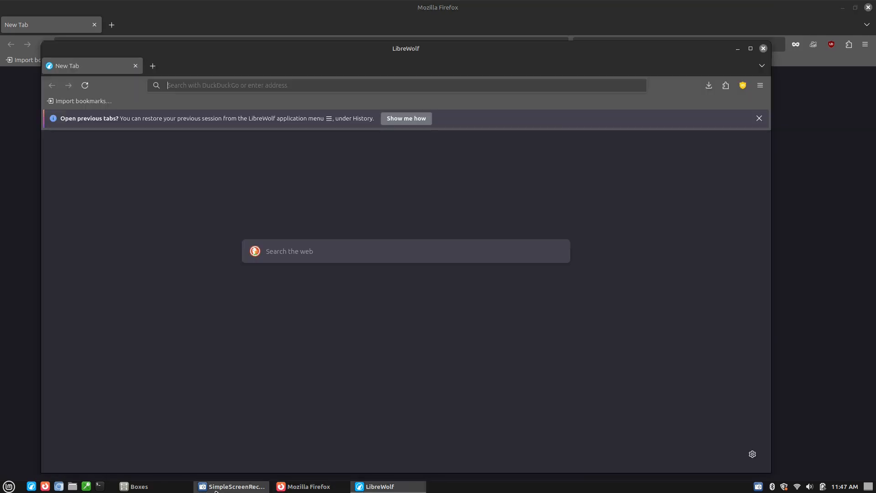
left_click(762, 48)
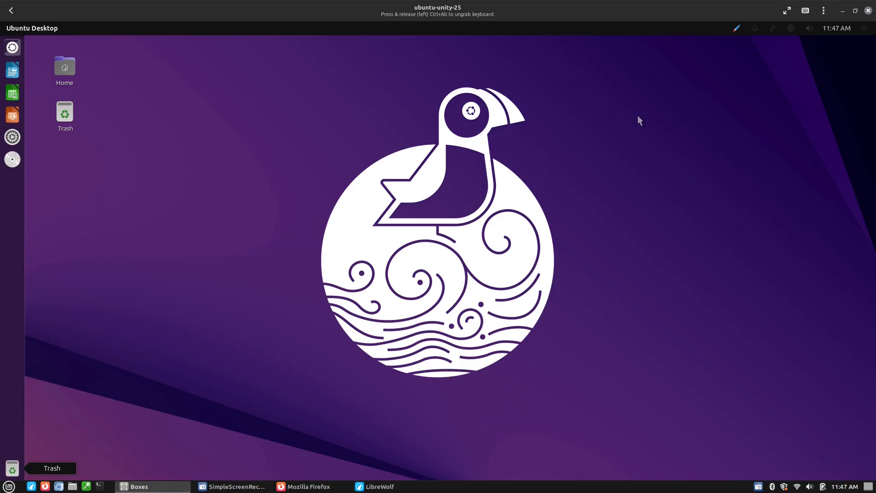
left_click(786, 10)
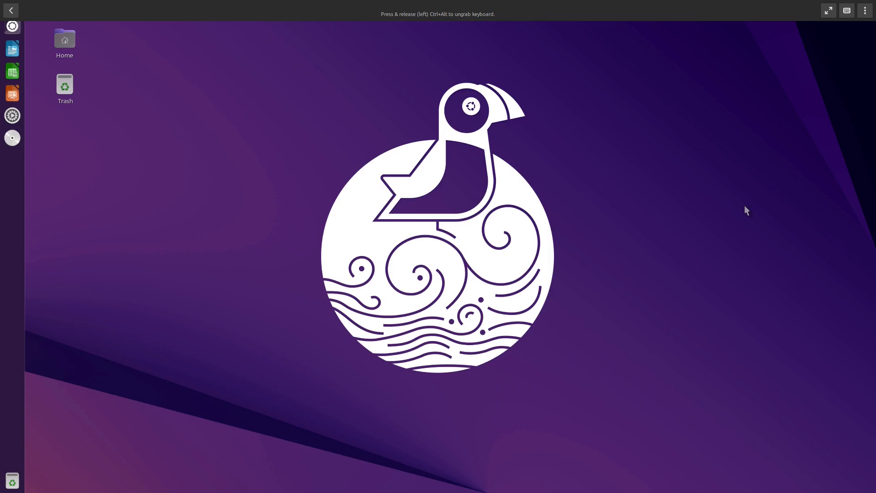
mouse_move(157, 218)
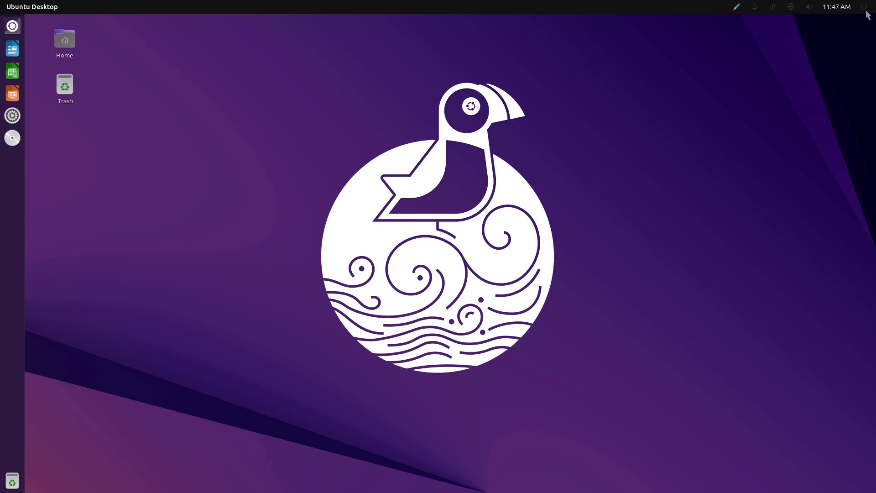
- Choose Shut Down… from the panel power menu to raise the shutdown confirmation
left_click(869, 6)
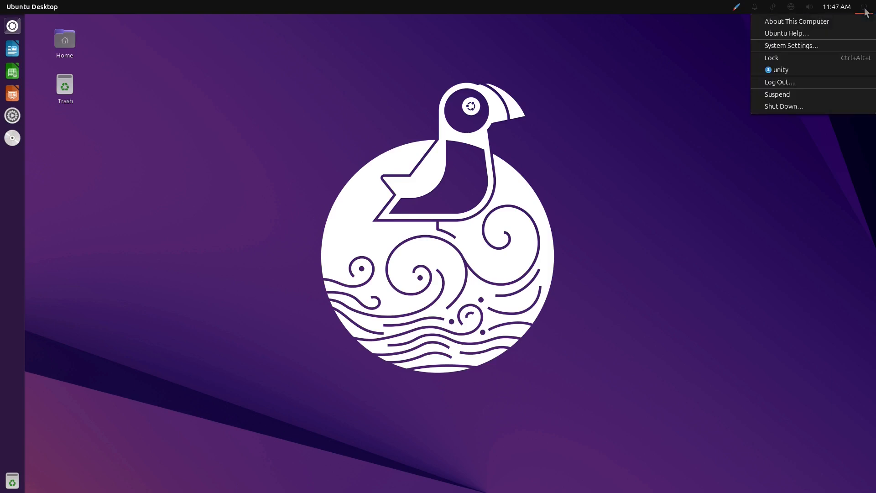
left_click(783, 106)
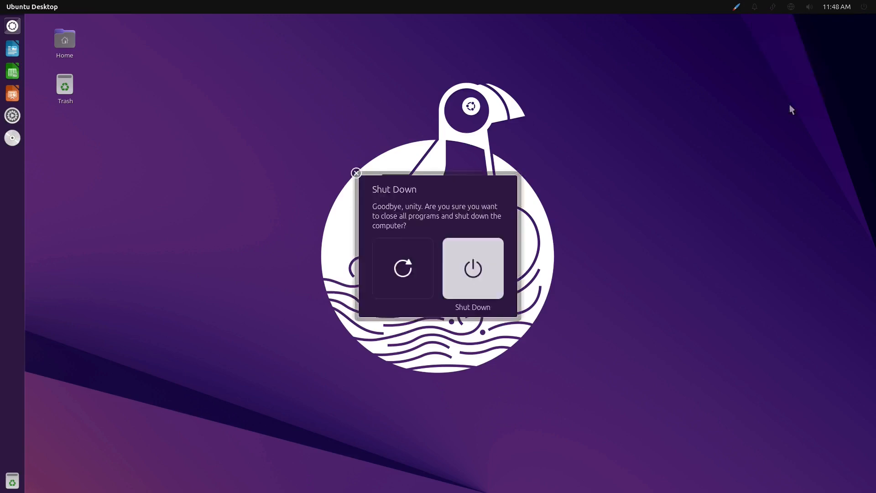